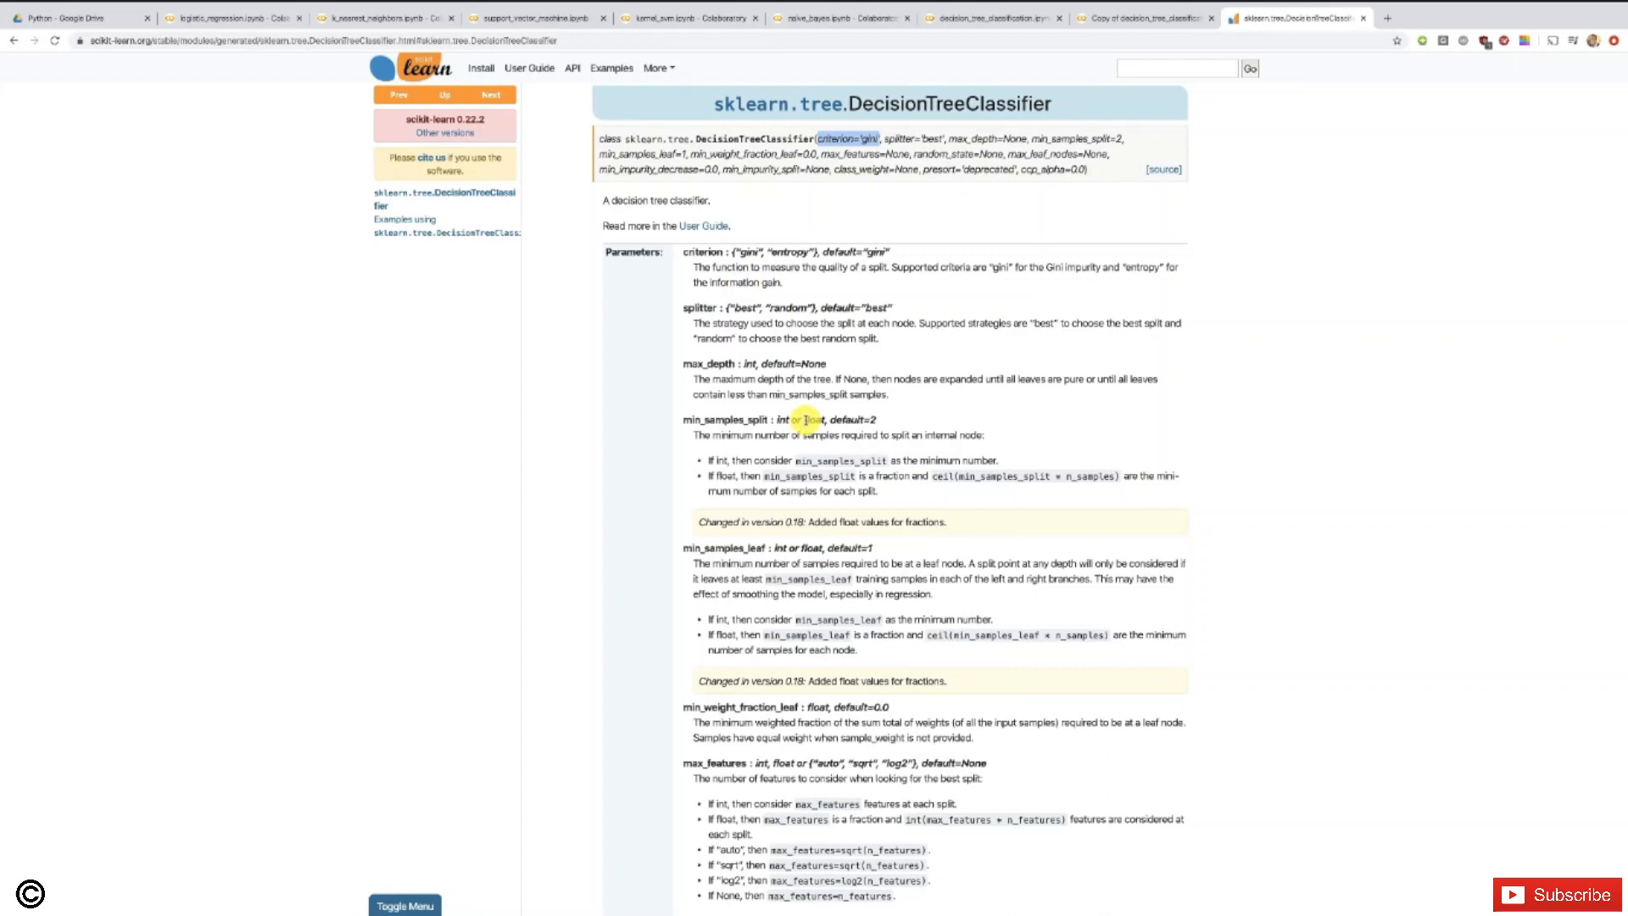
mouse_move(756, 593)
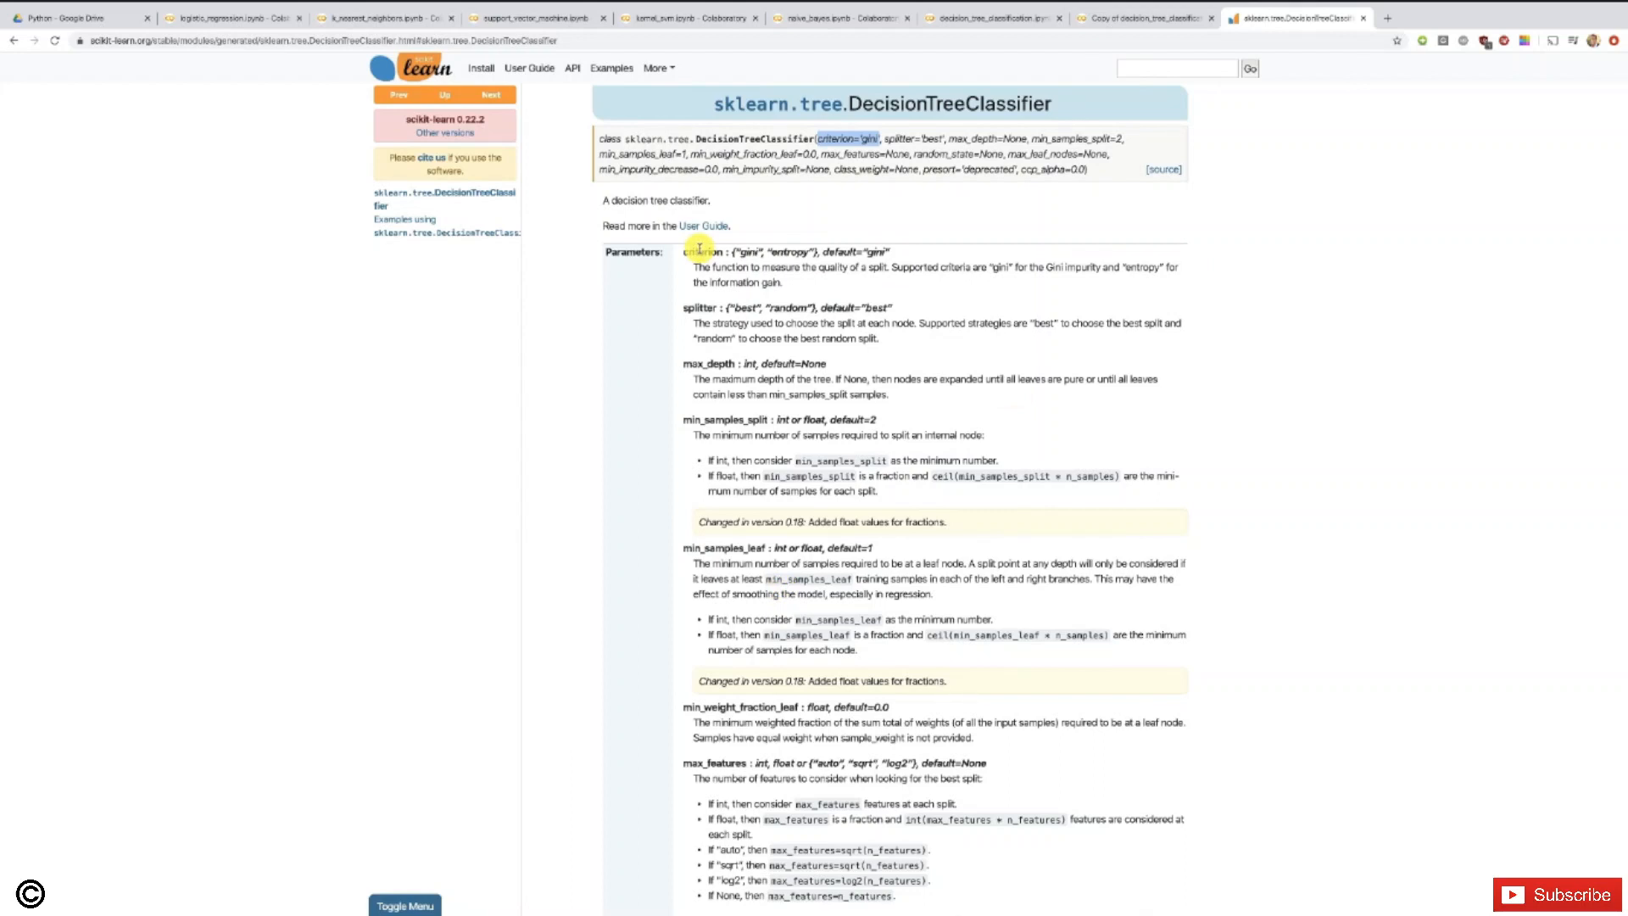
mouse_move(949, 219)
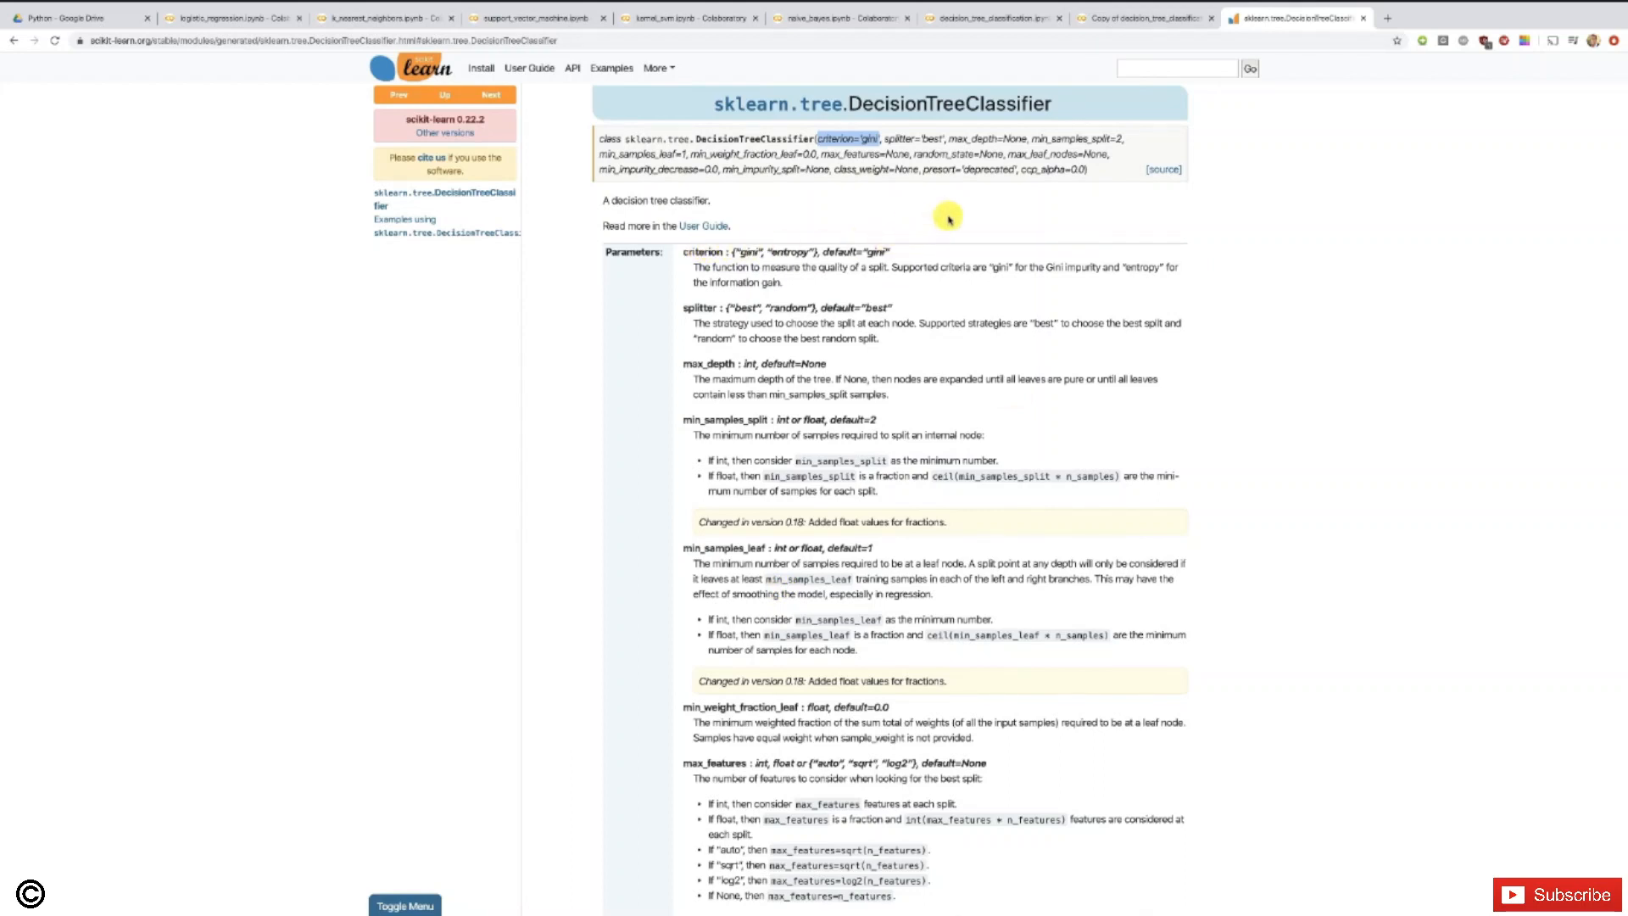
mouse_move(1126, 22)
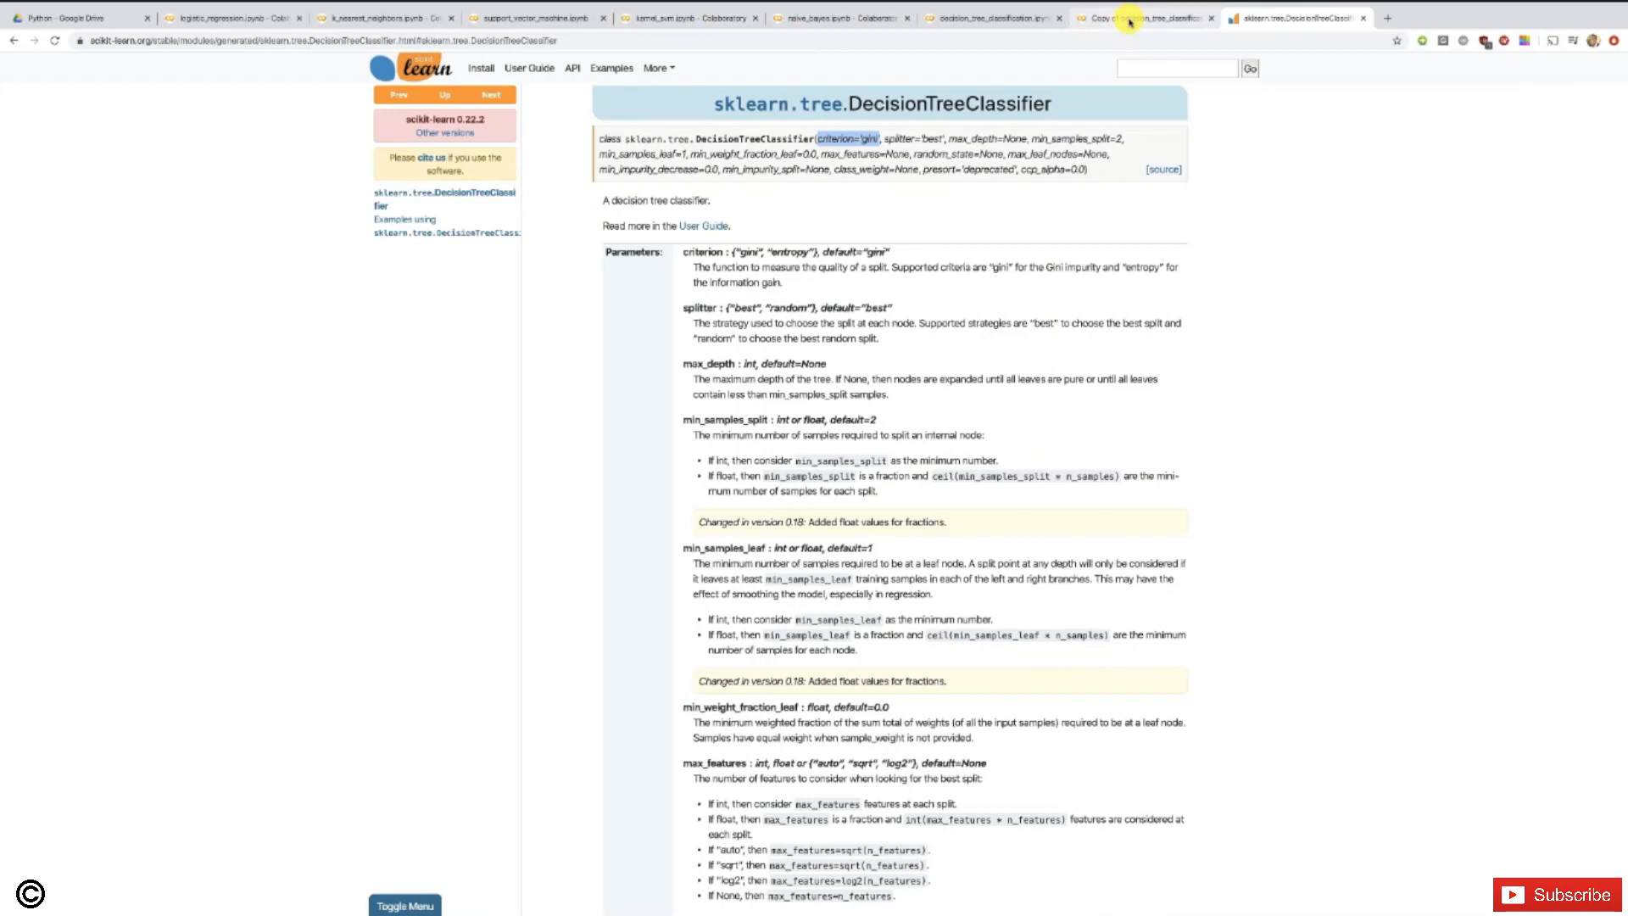
Step: Give DecisionTreeClassifier criterion='entropy' and random_state=0 in the training cell
click(1142, 17)
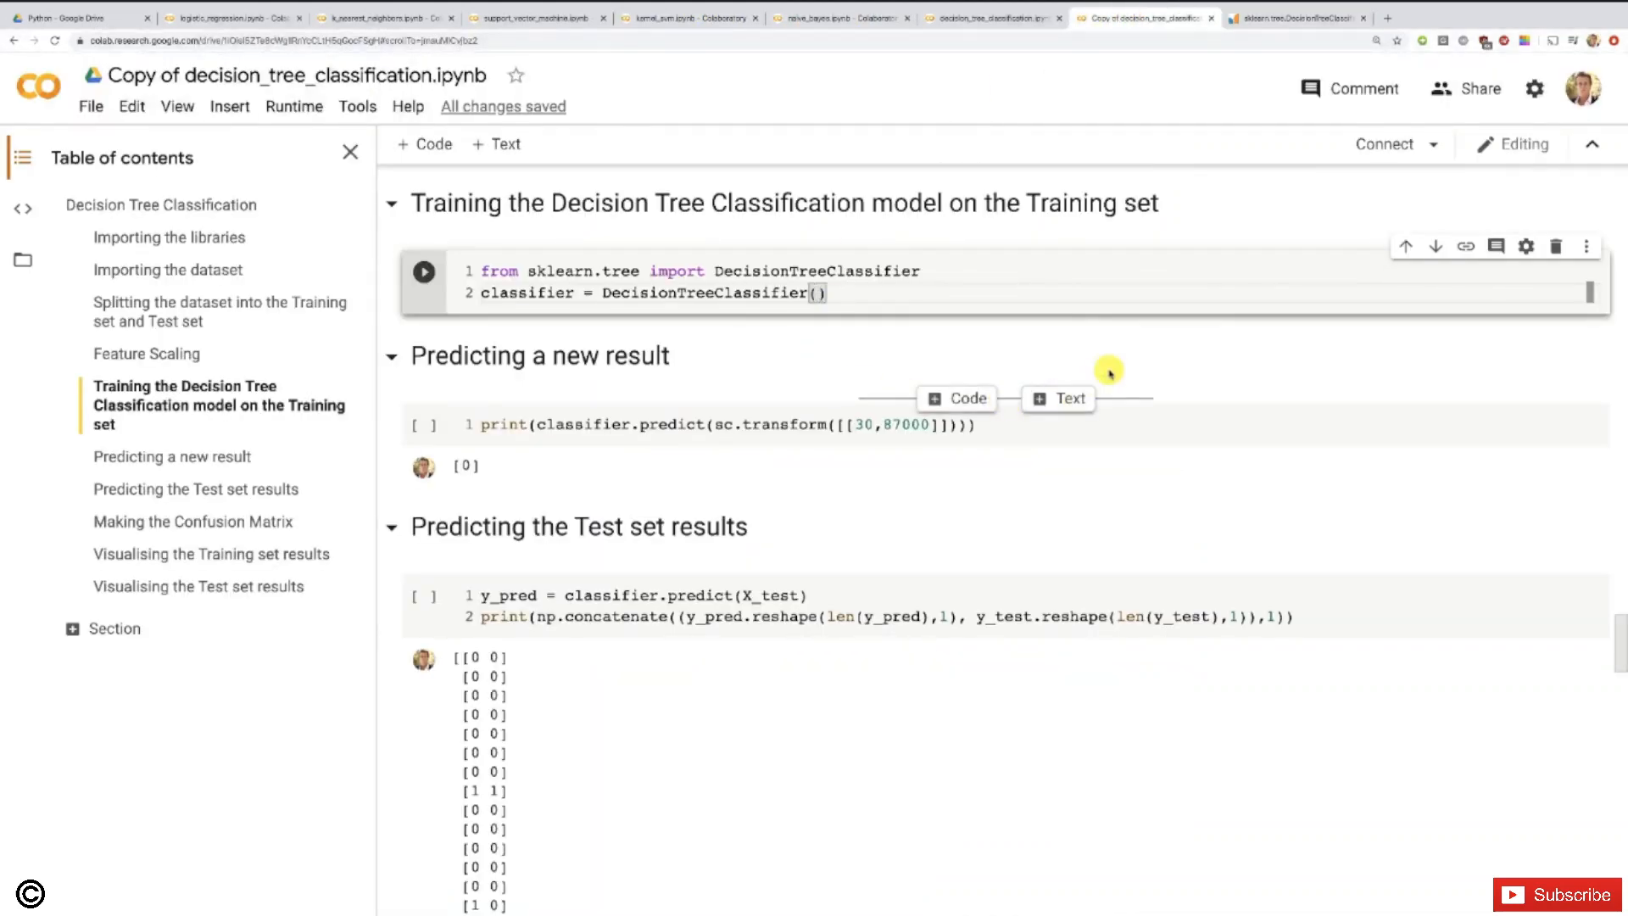
mouse_move(1133, 349)
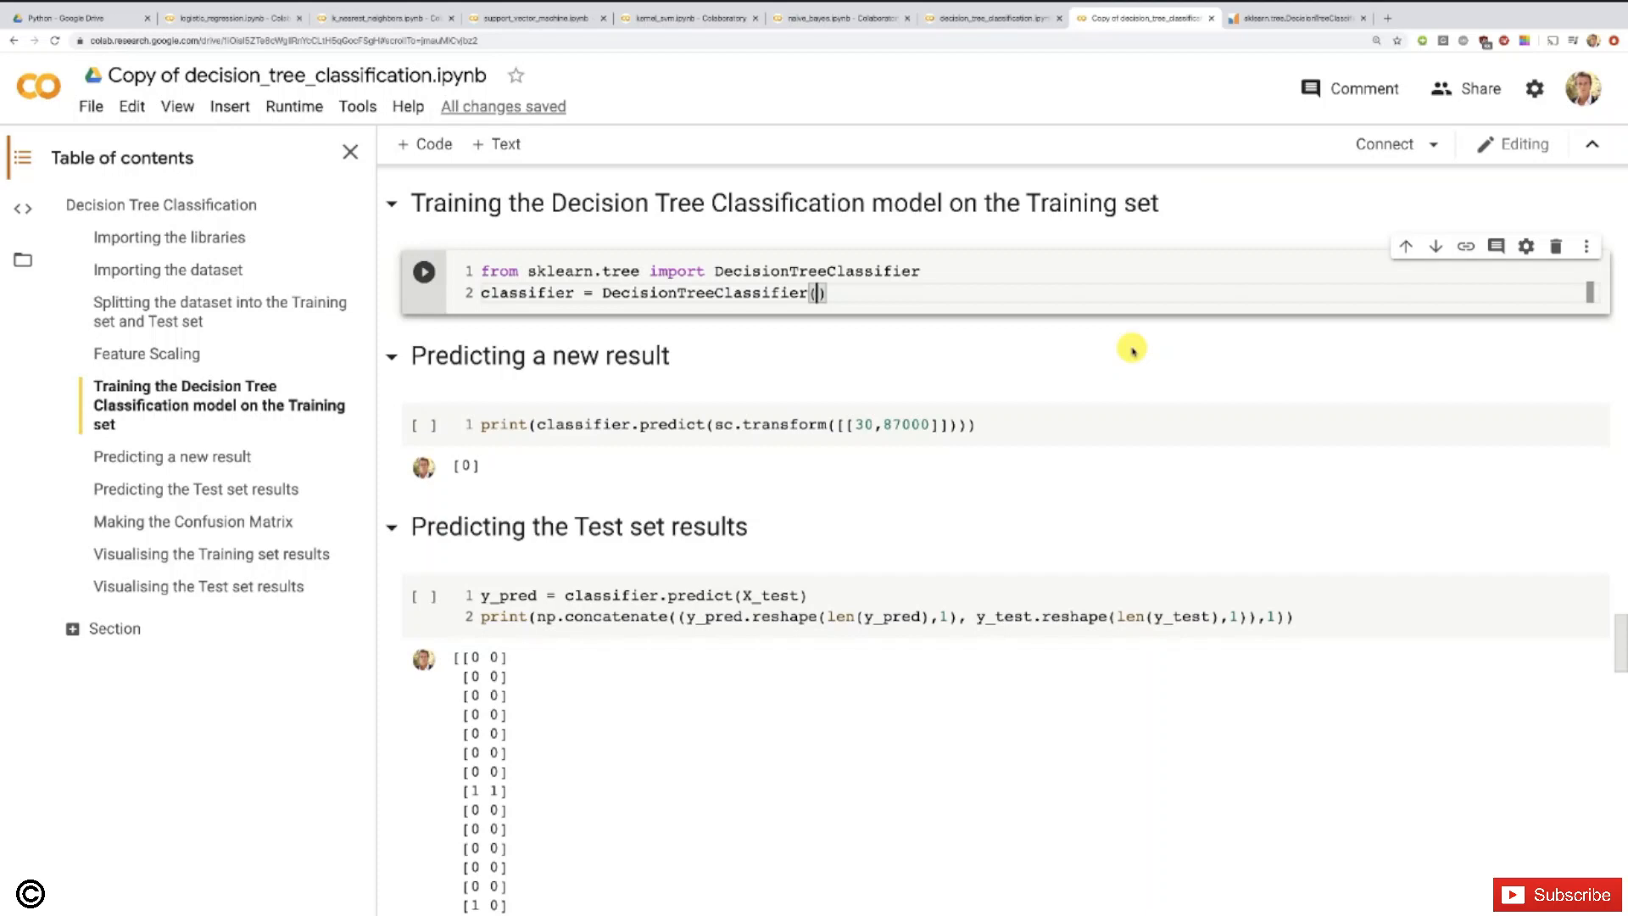
text(criterion = ')
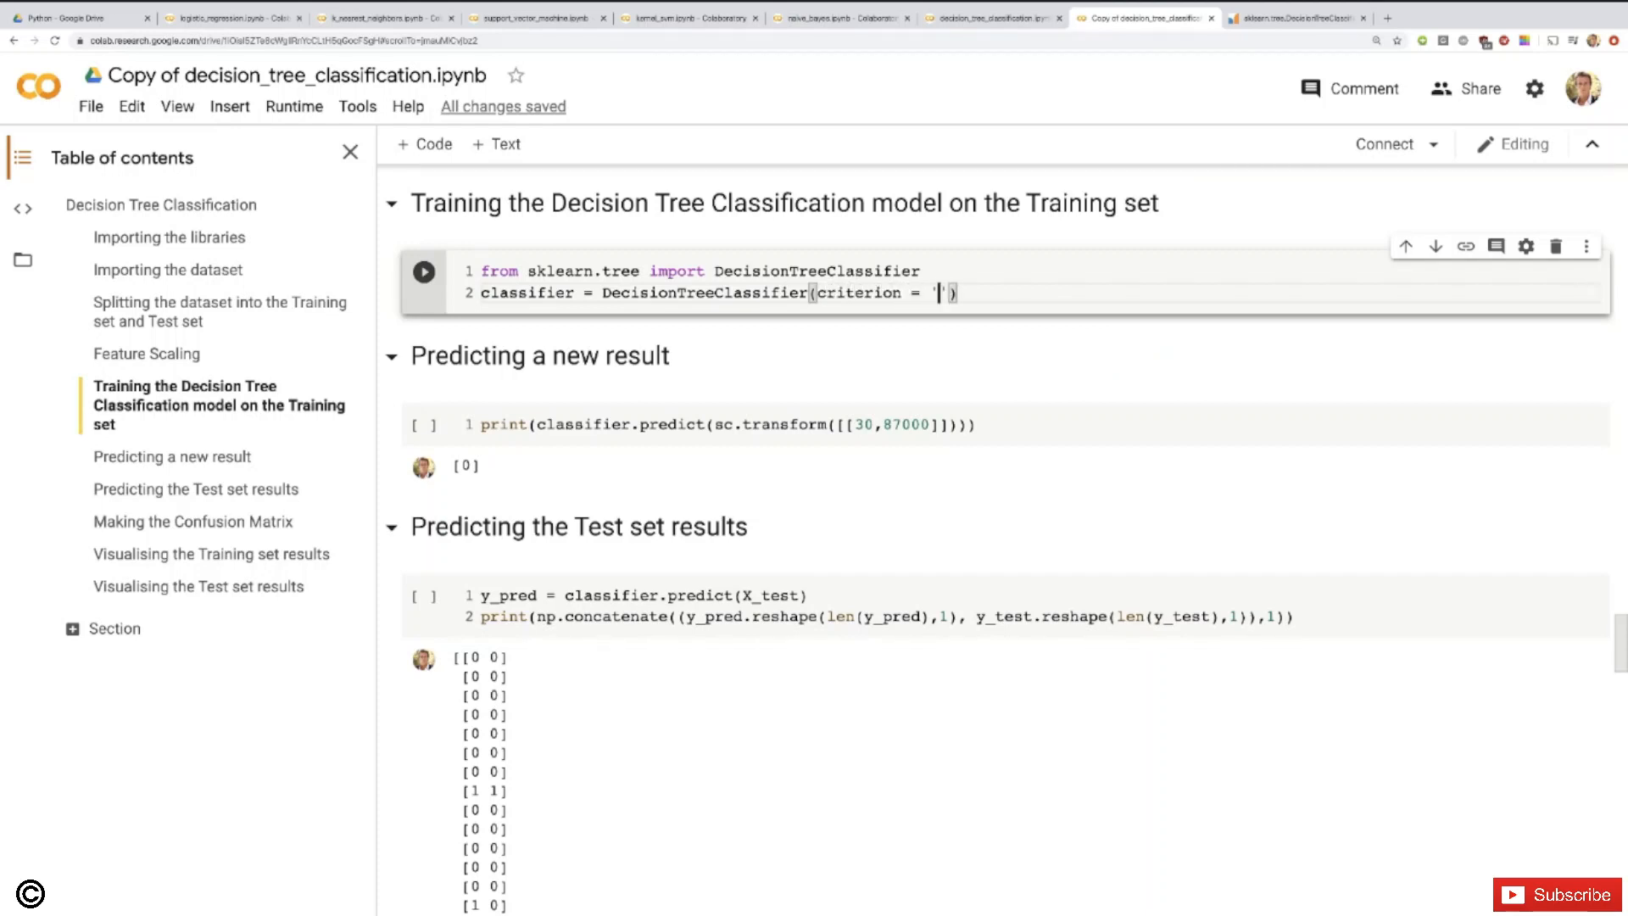
text(entropy)
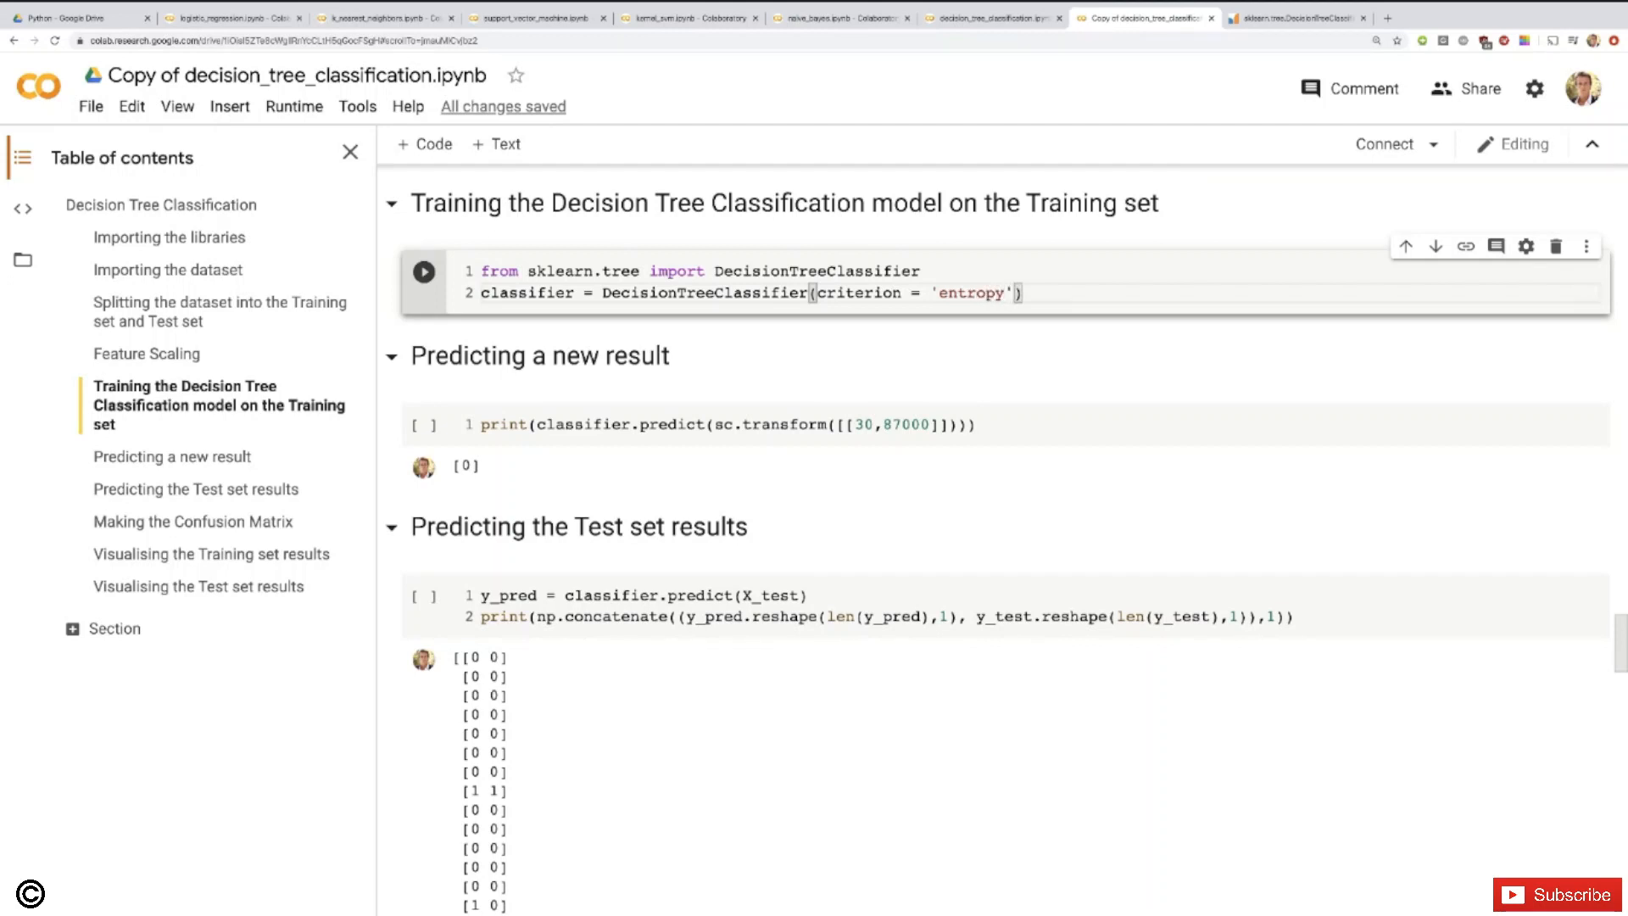
text(,)
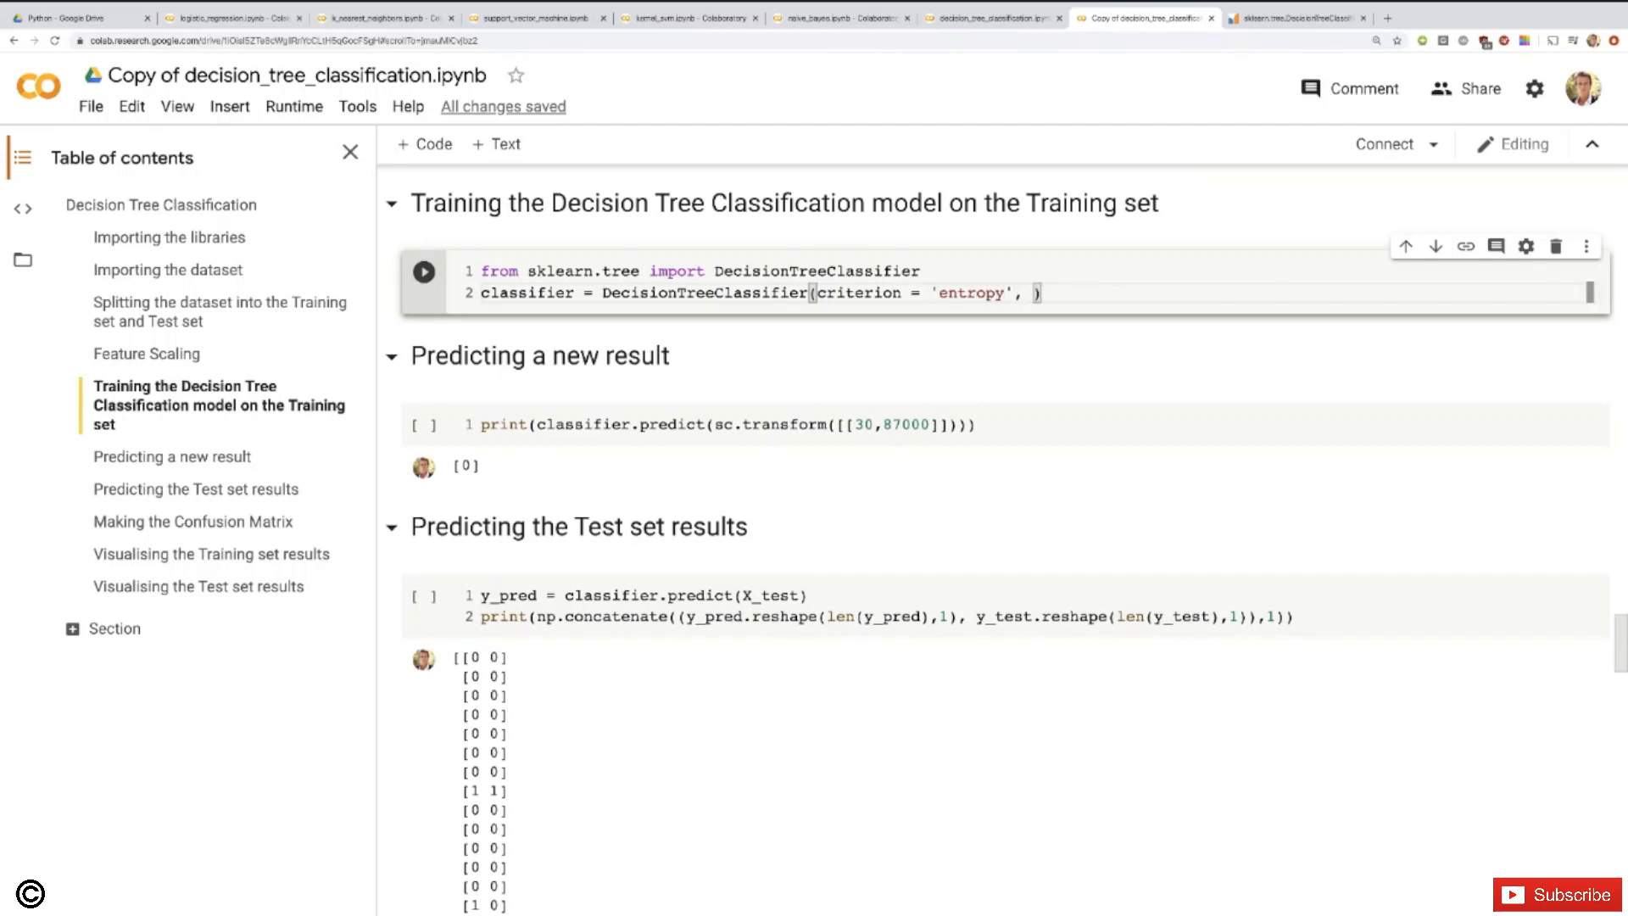
text(random_state)
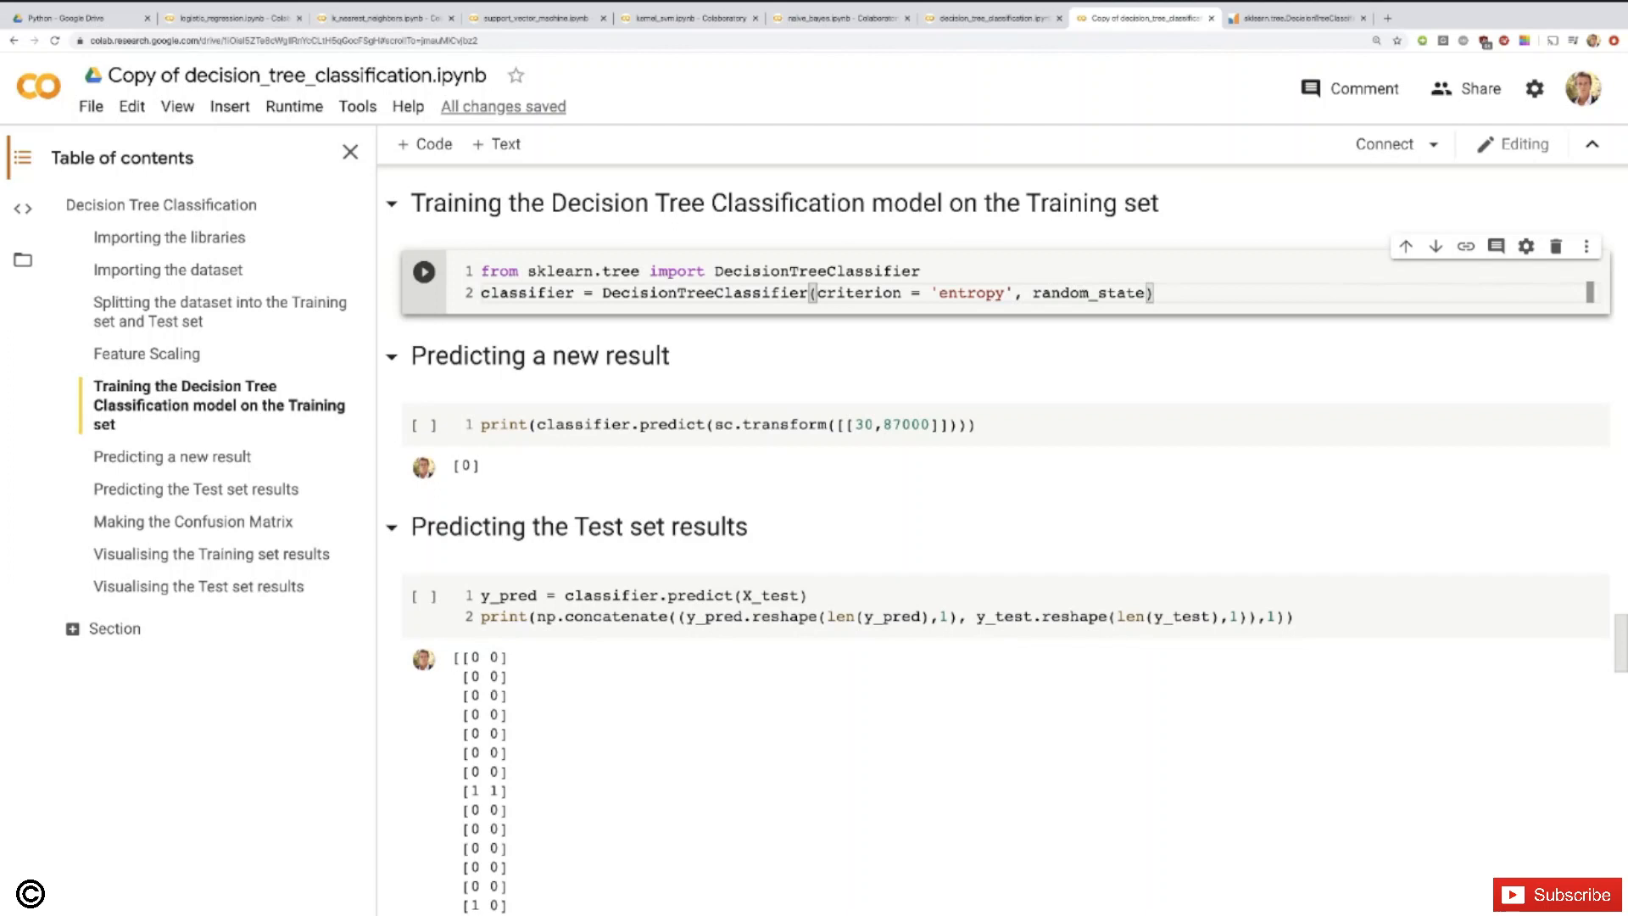
text(=)
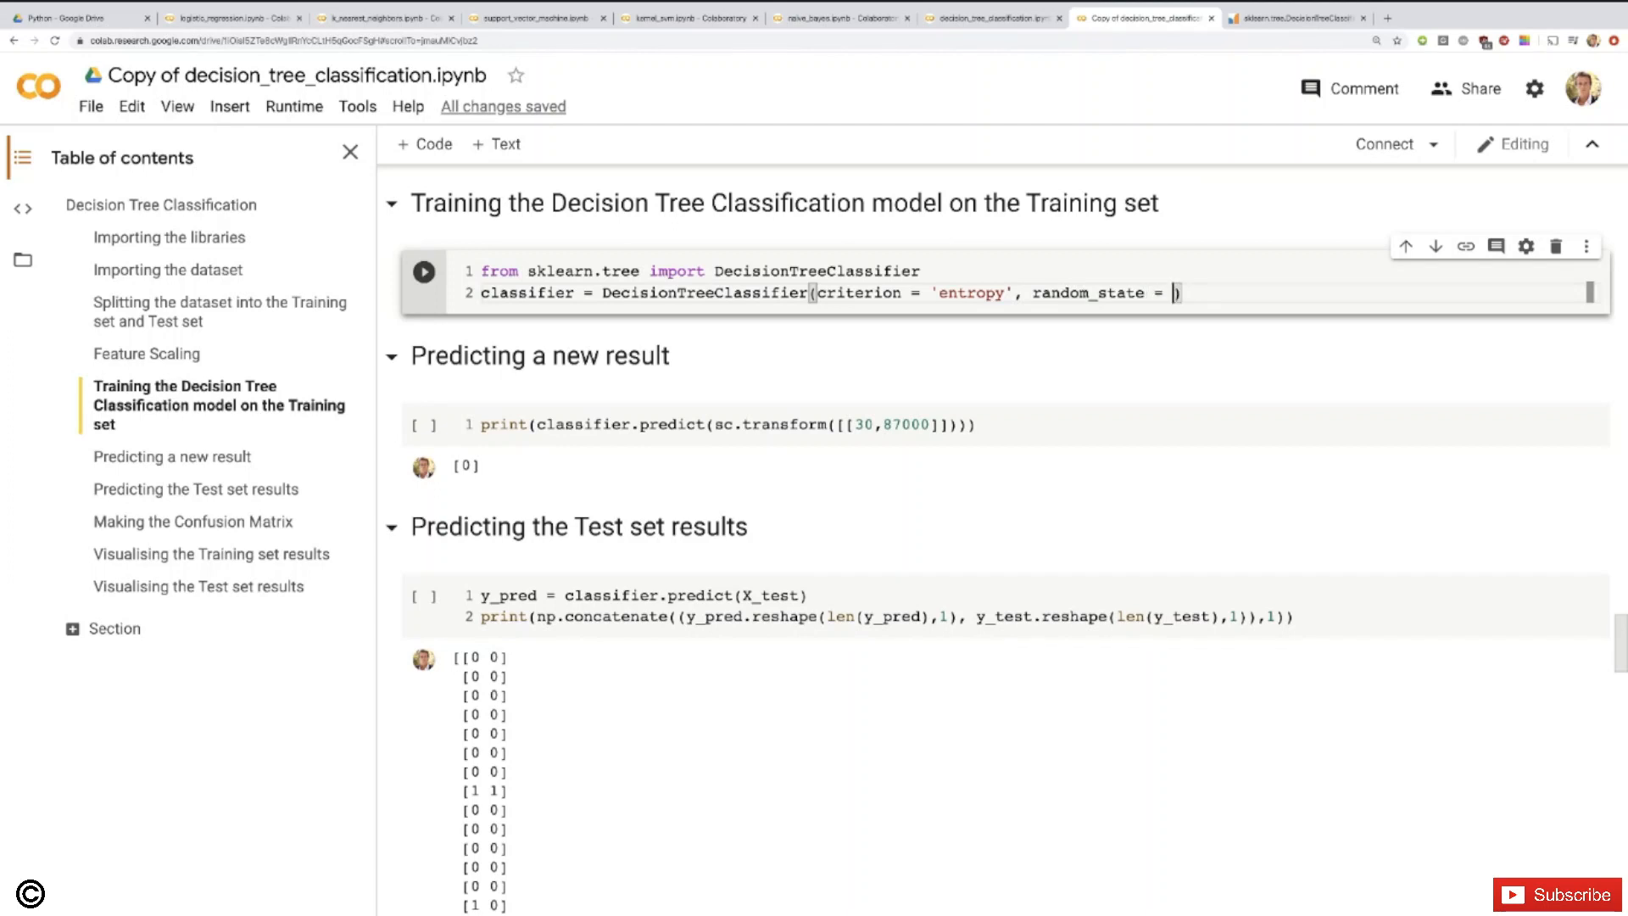
text(0)
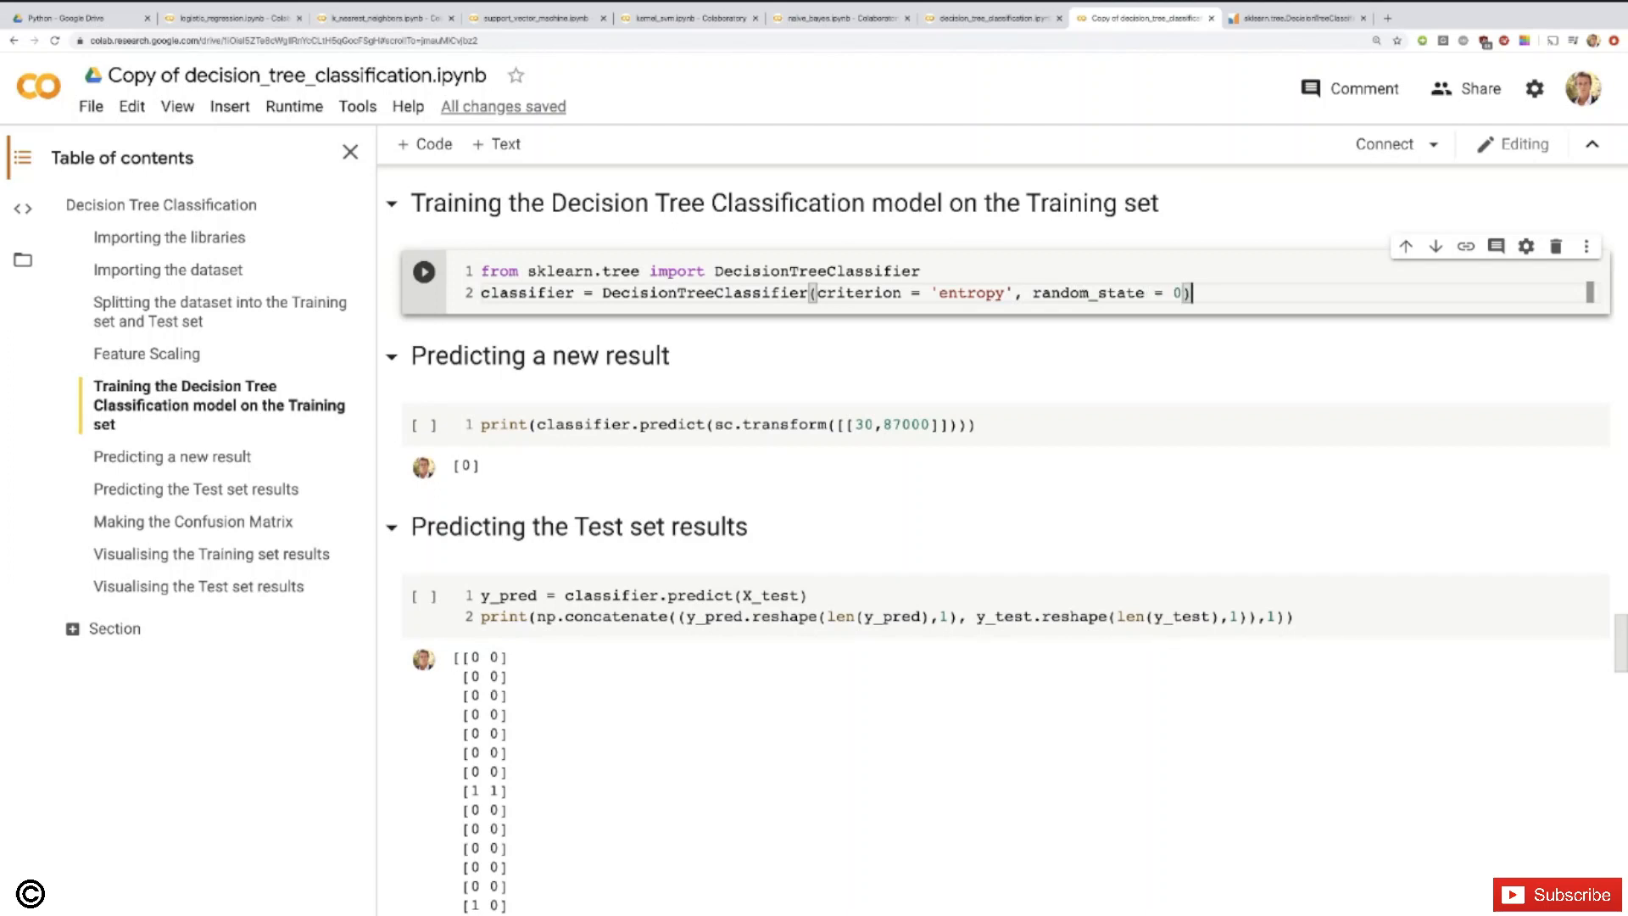
Step: Add classifier.fit(X_train, y_train) on a new line to train the model
key(Enter)
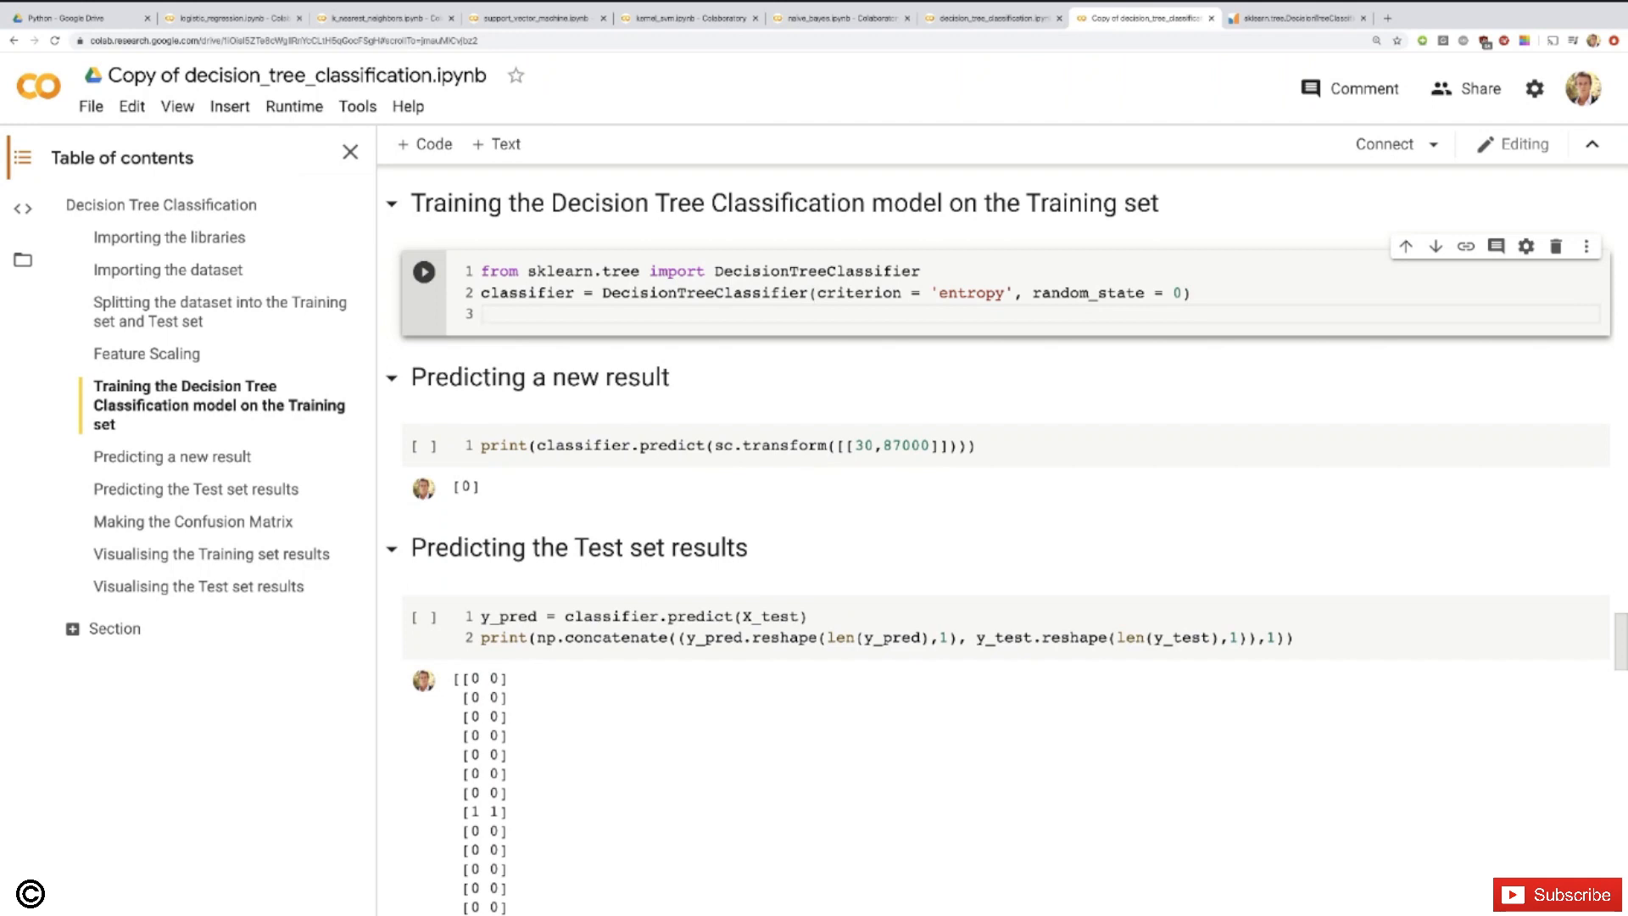
text(classifier.)
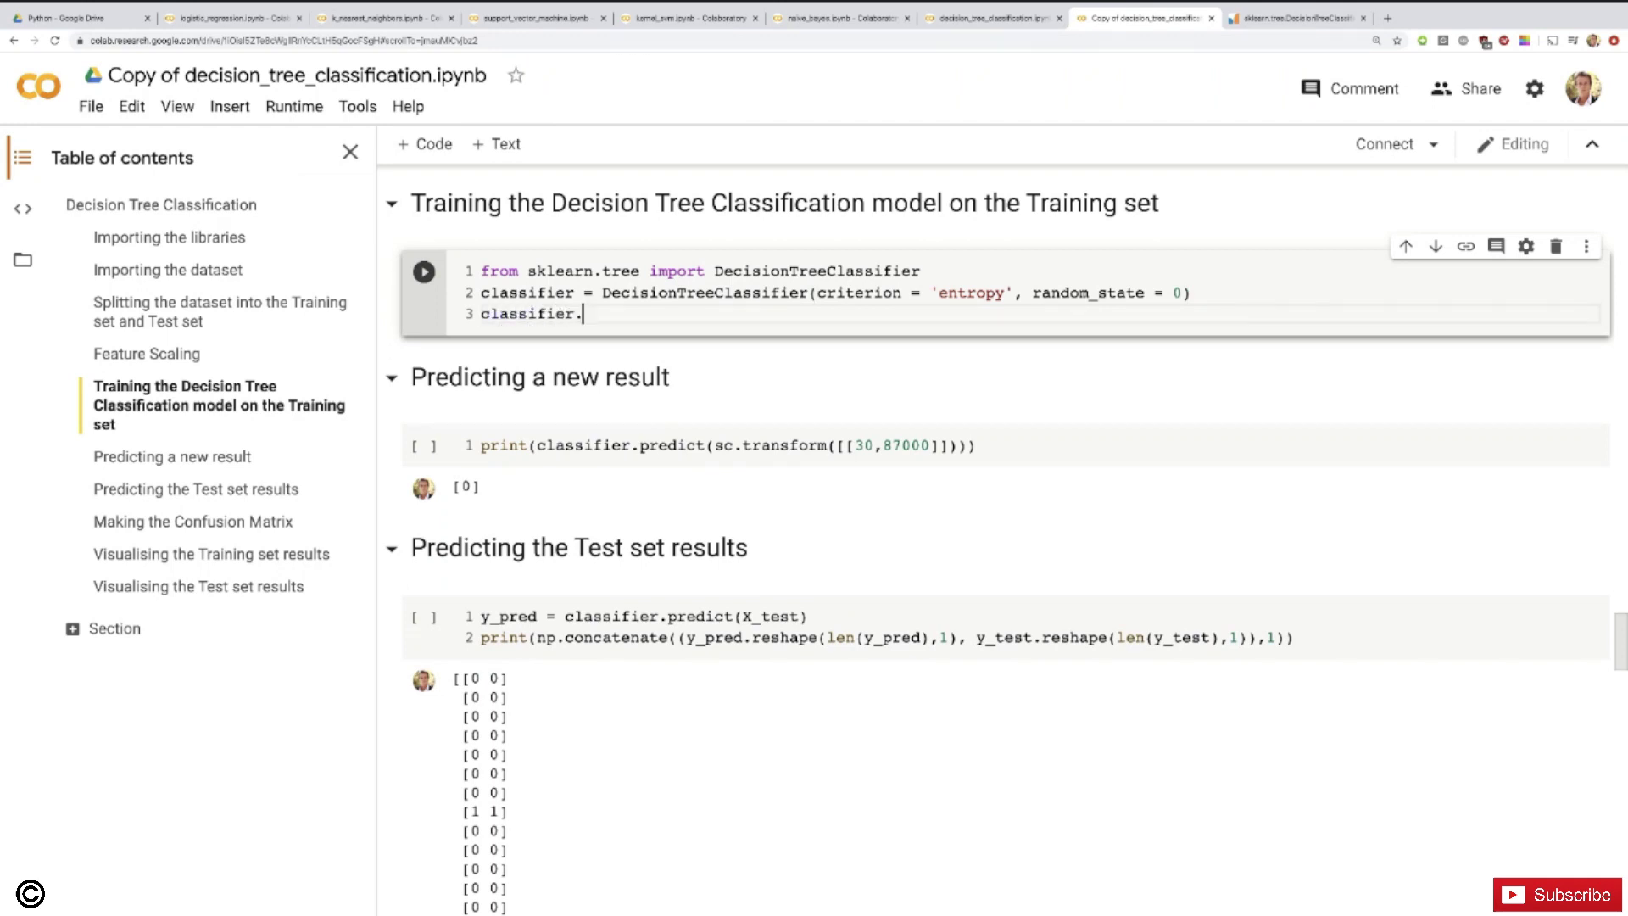
text(fit)
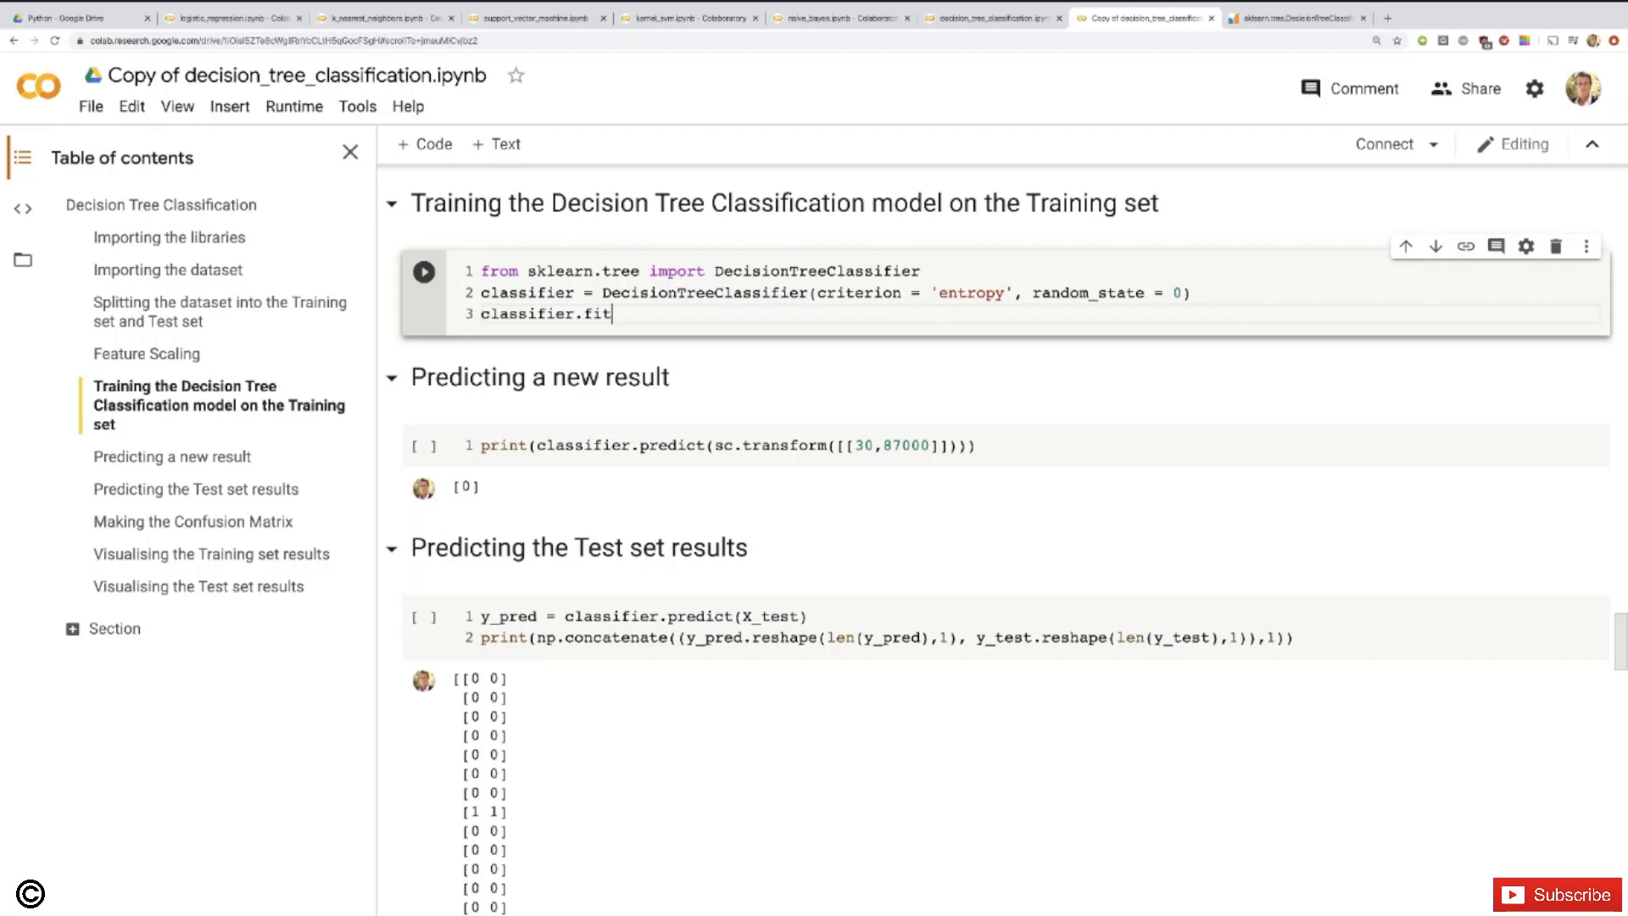
text(())
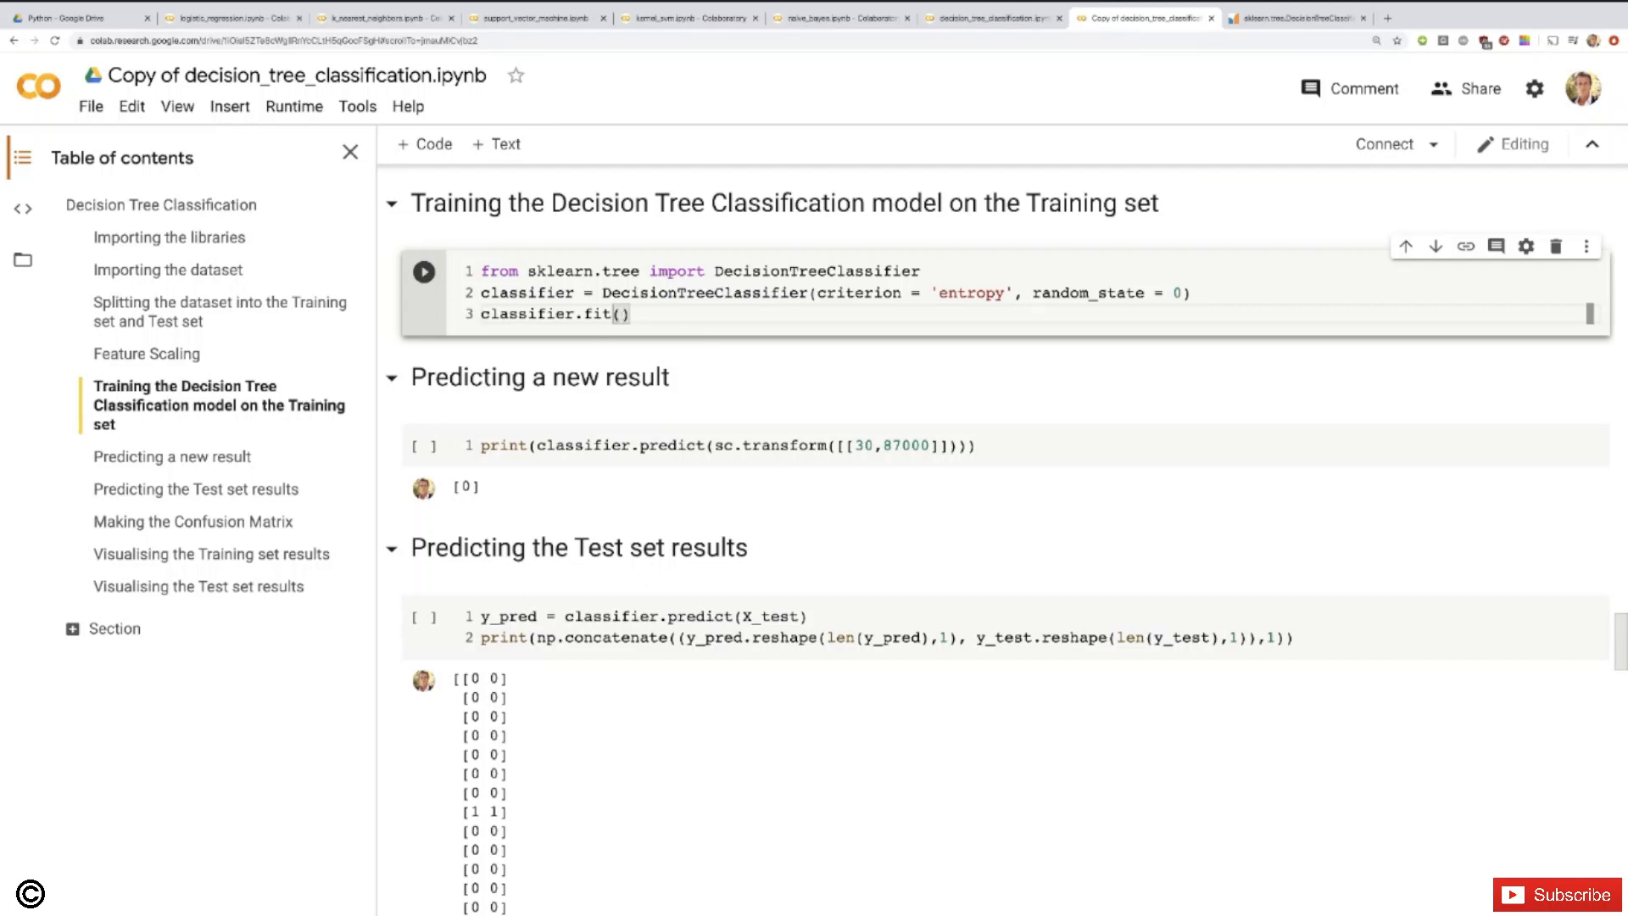
text(X_train)
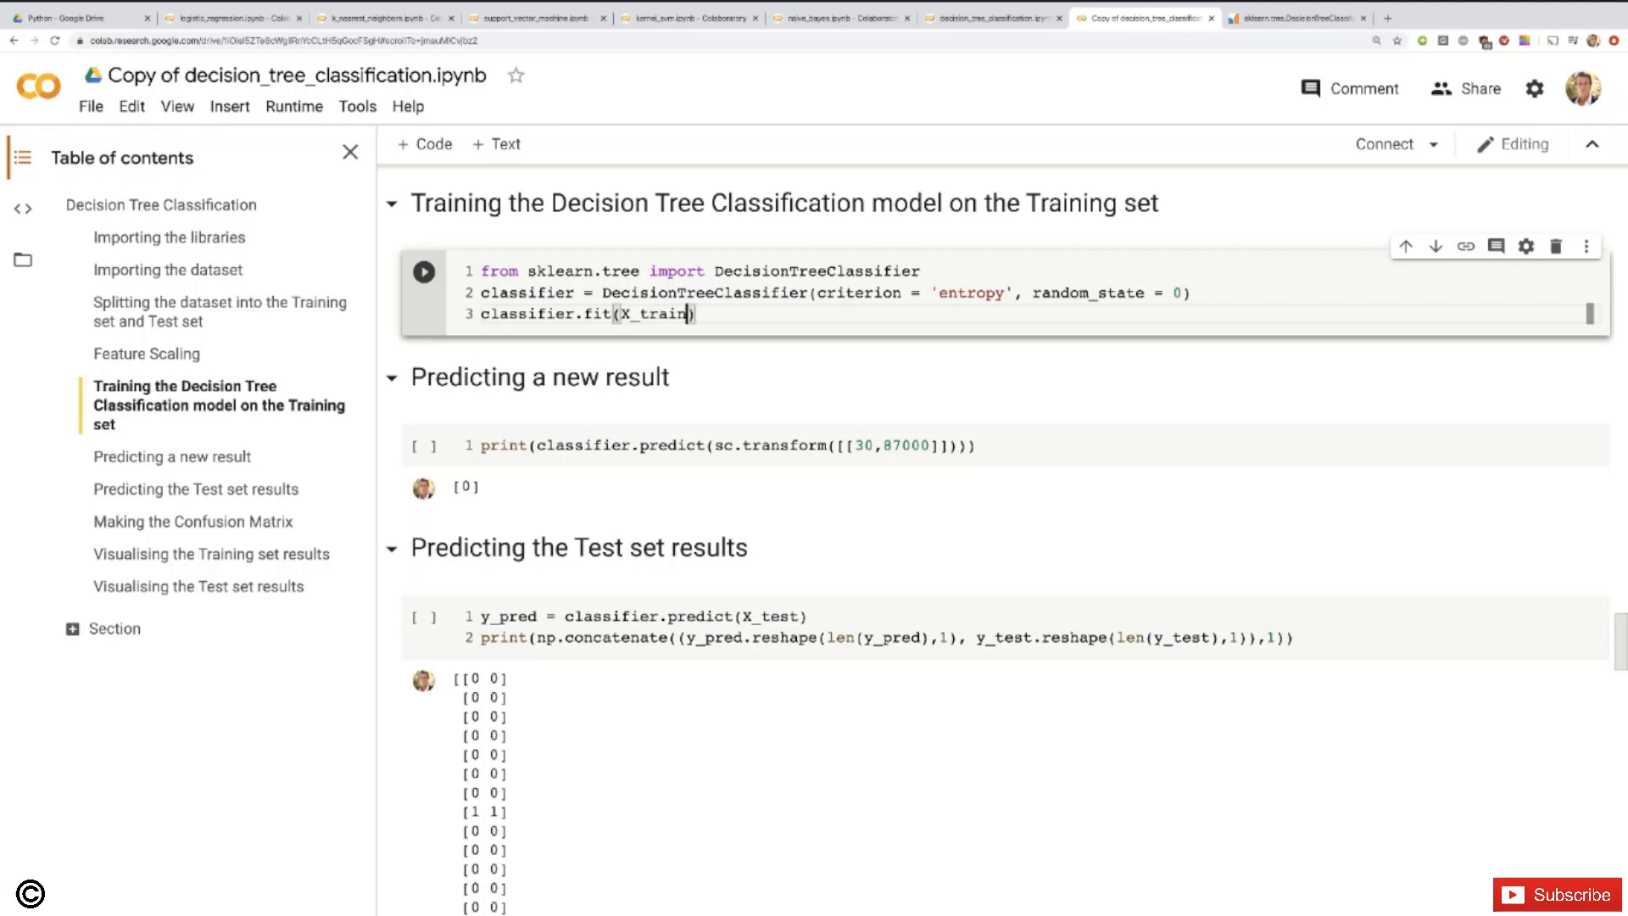
text(, y_t)
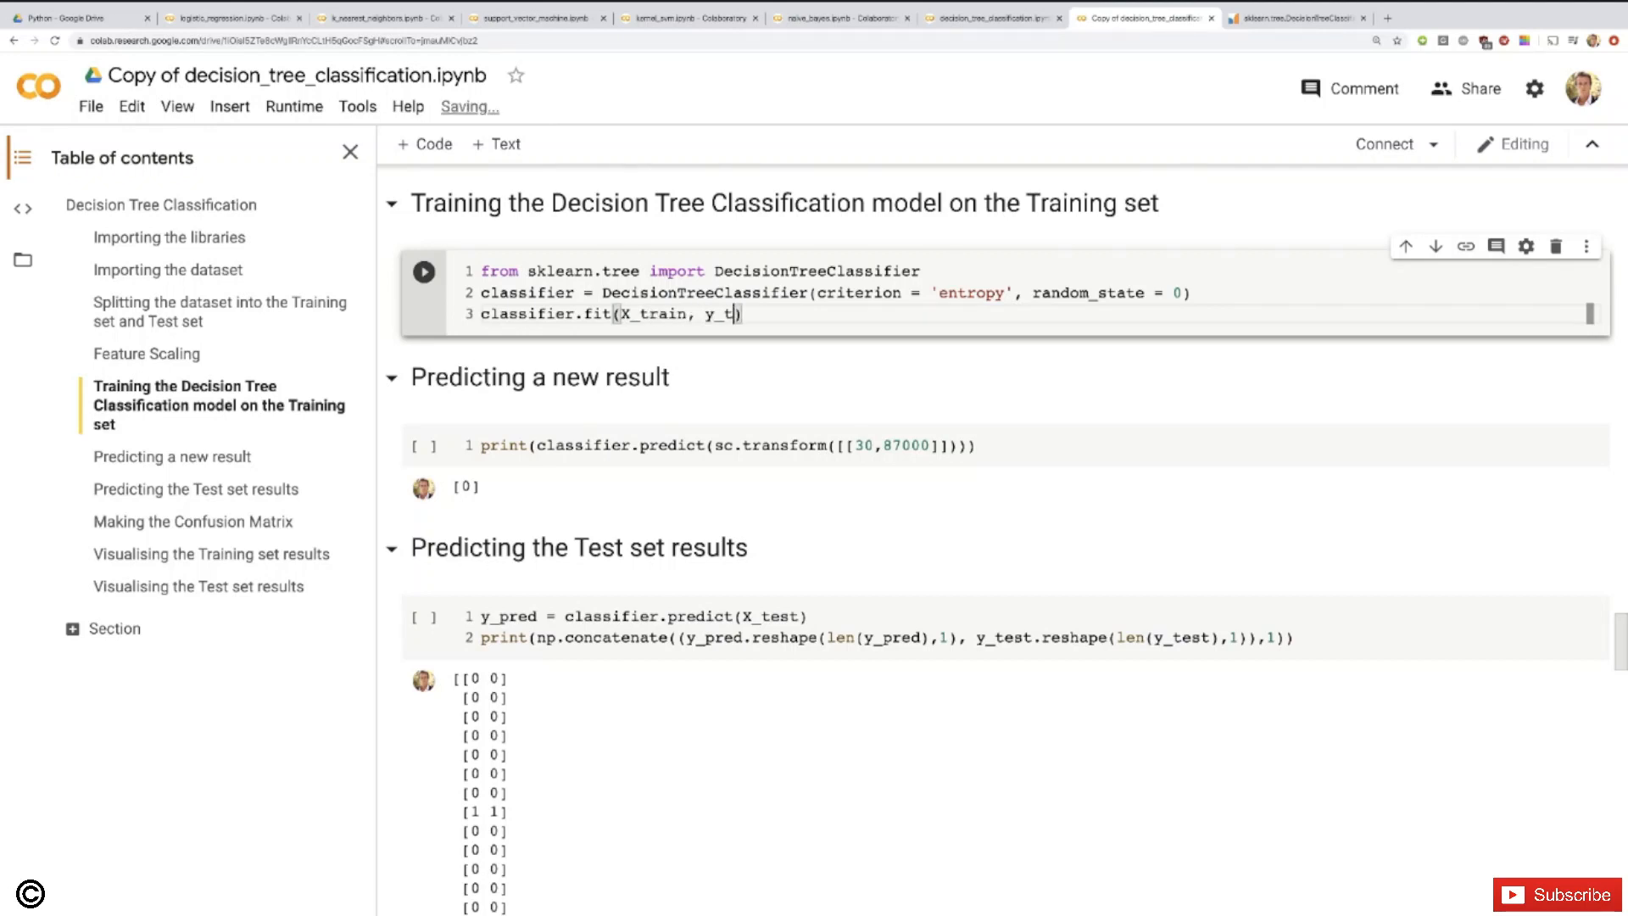
text(rain)
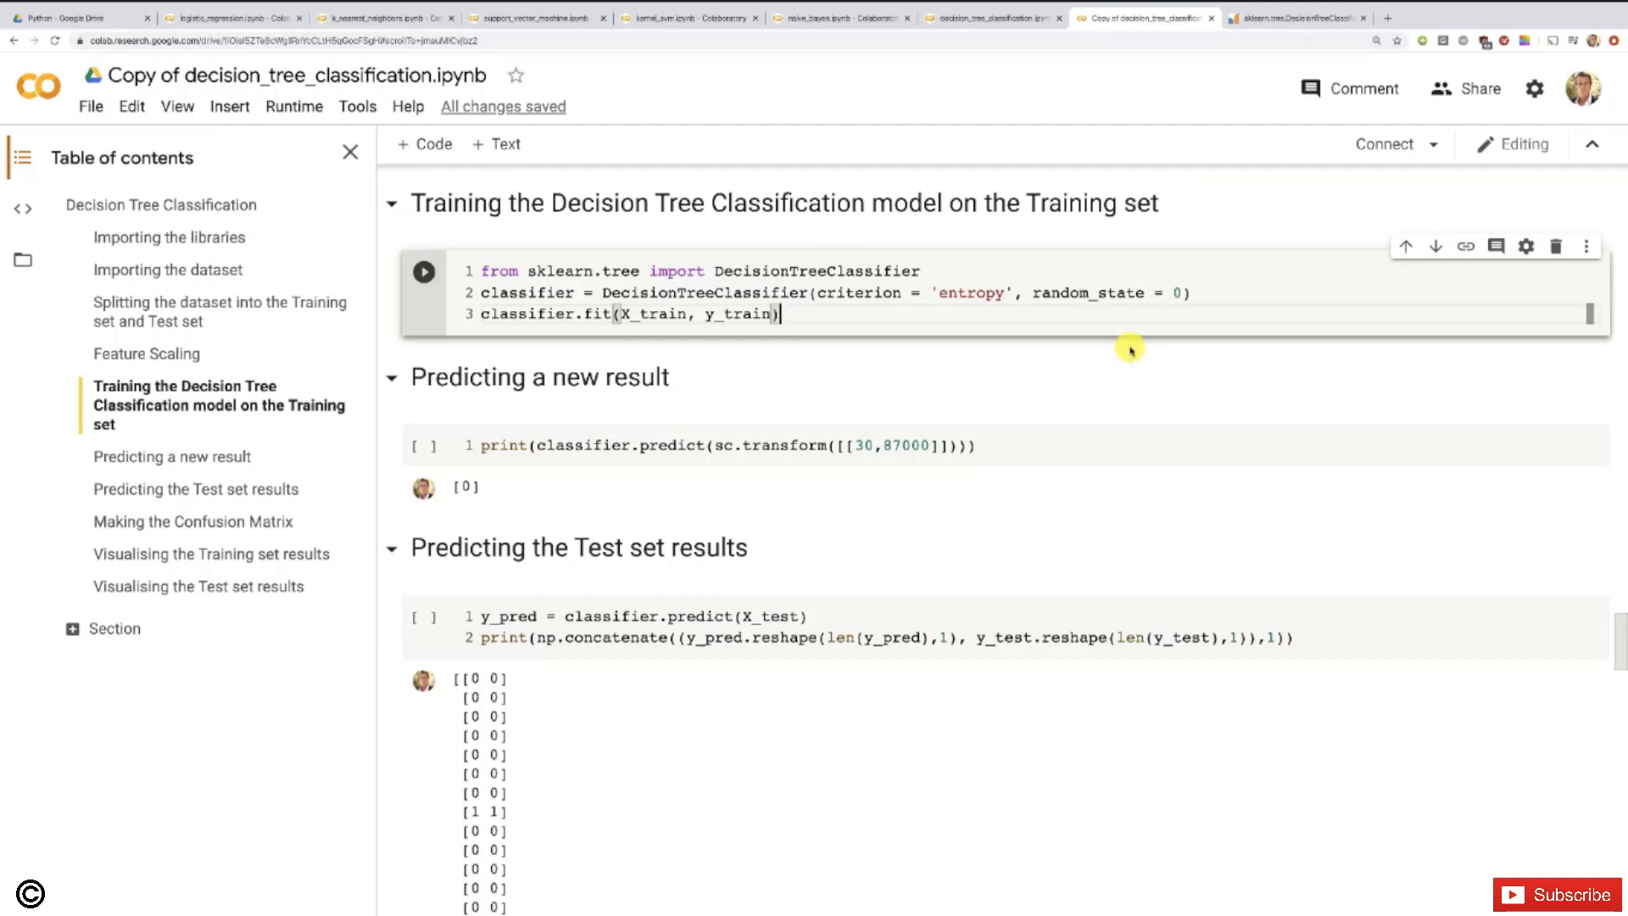
mouse_move(7, 274)
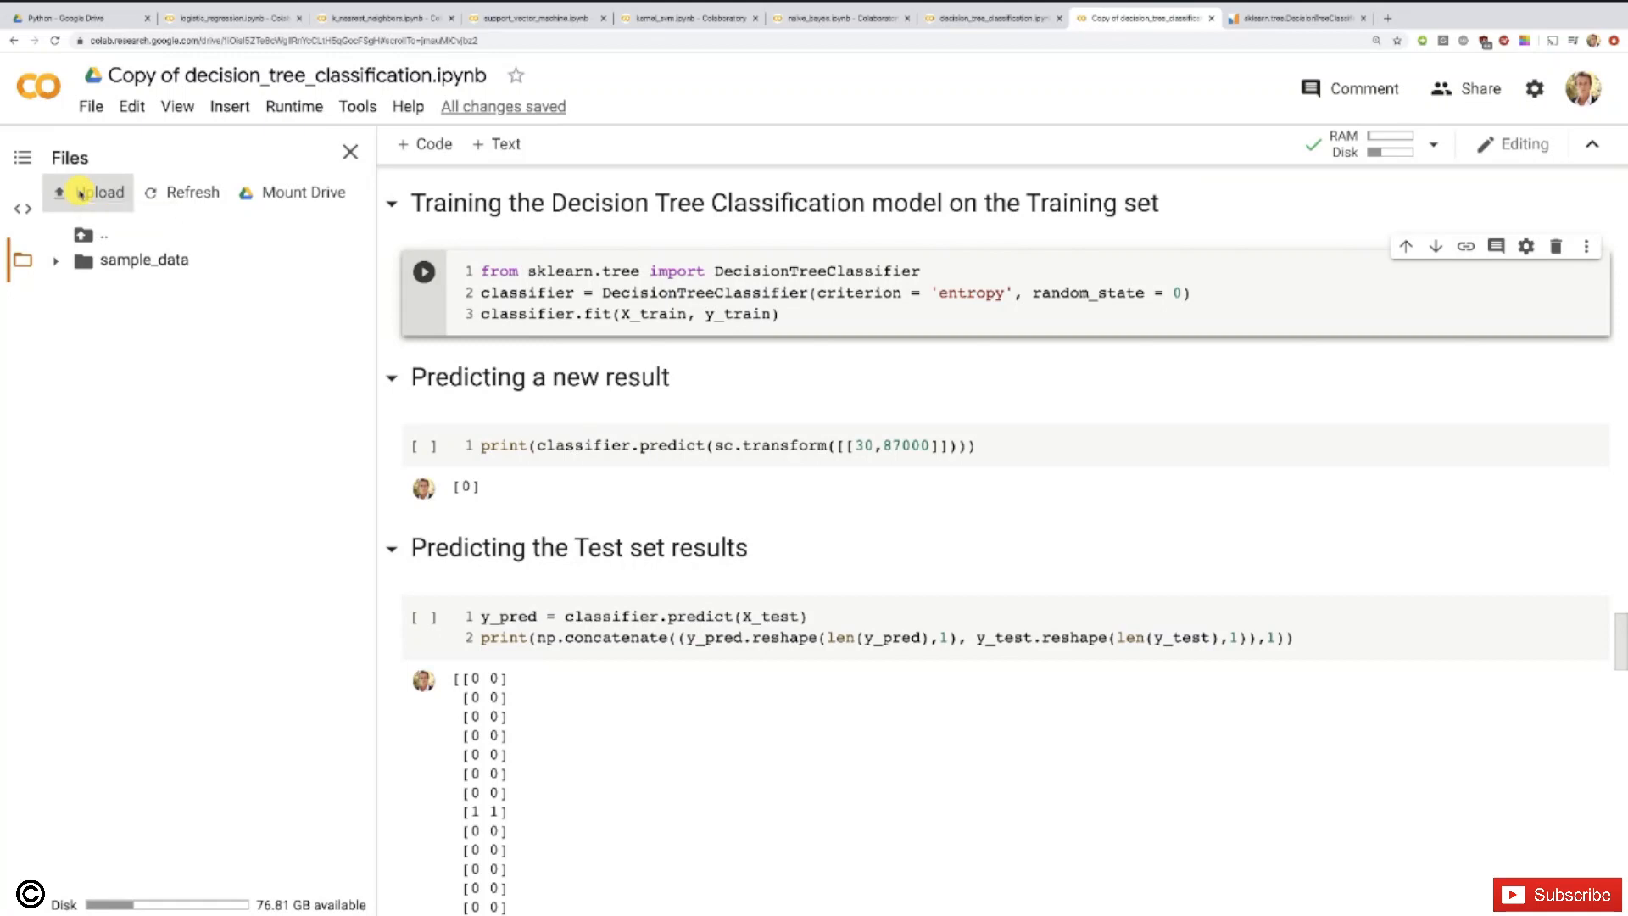
Step: Upload Social_Network_Ads.csv from Desktop > Machine Learning A-Z > Part 3 > Section 19 > Python
click(88, 192)
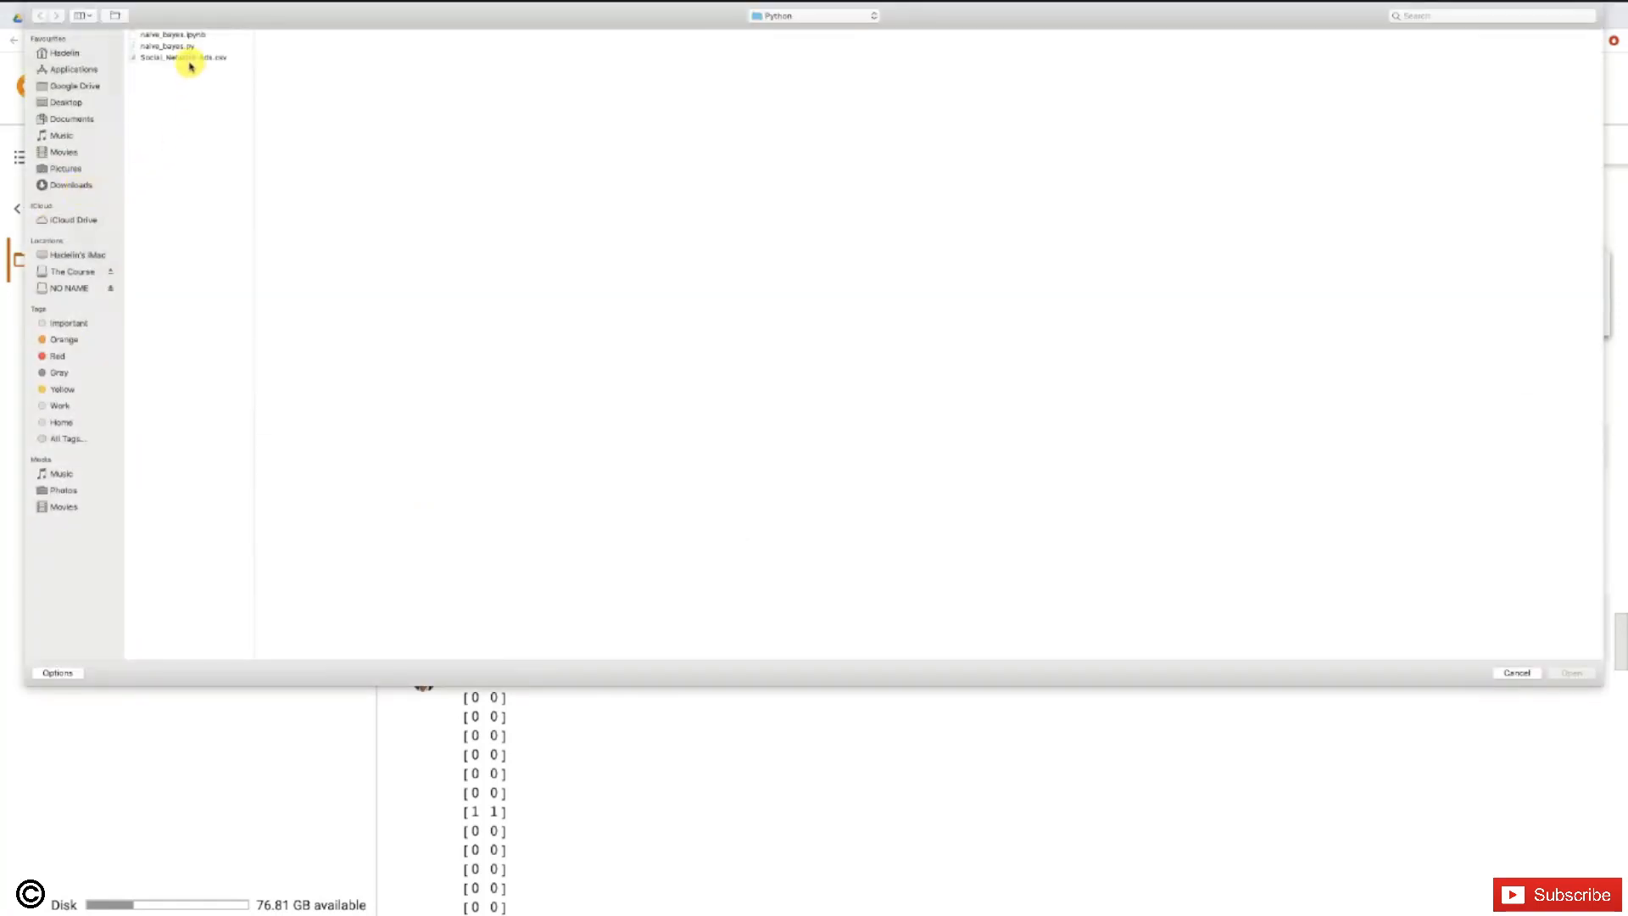
click(67, 102)
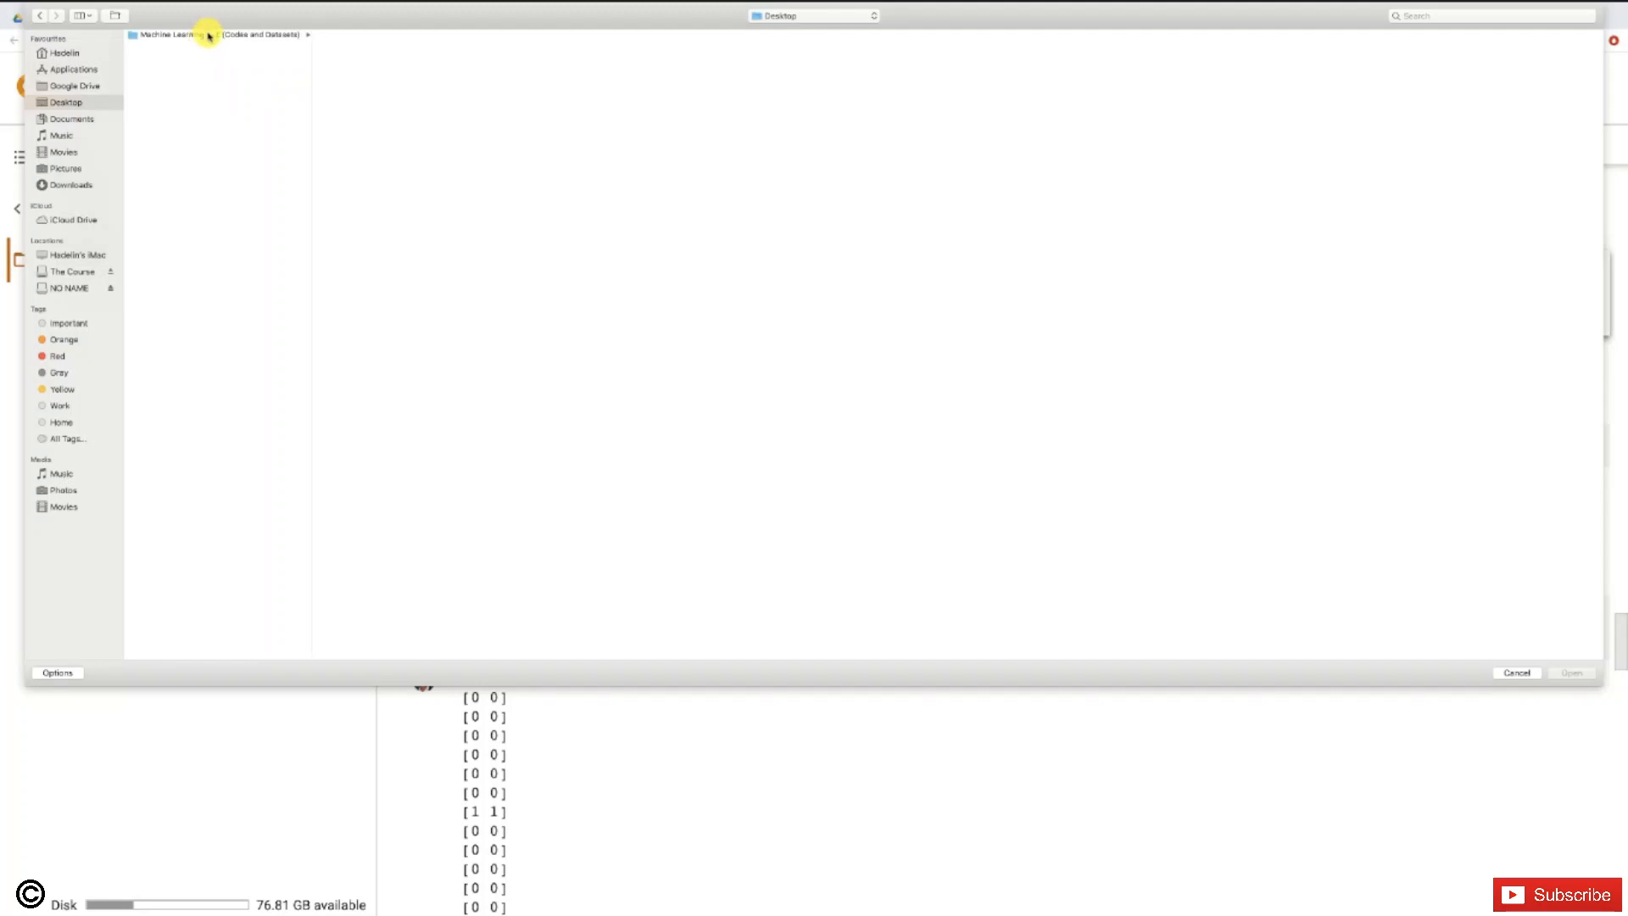
click(195, 34)
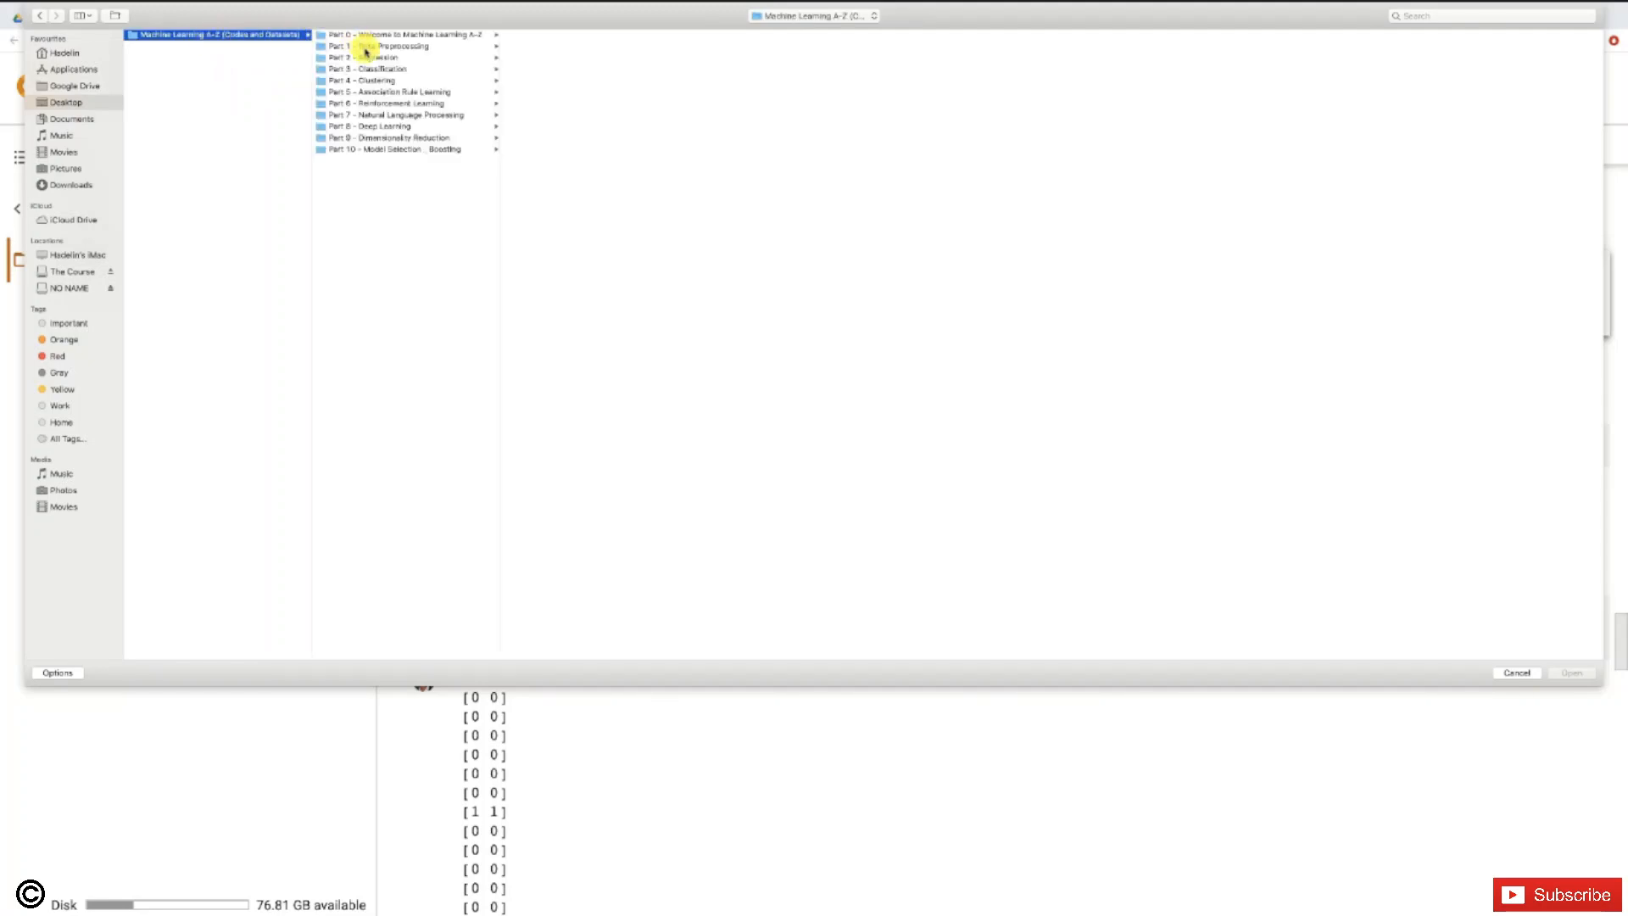
click(363, 67)
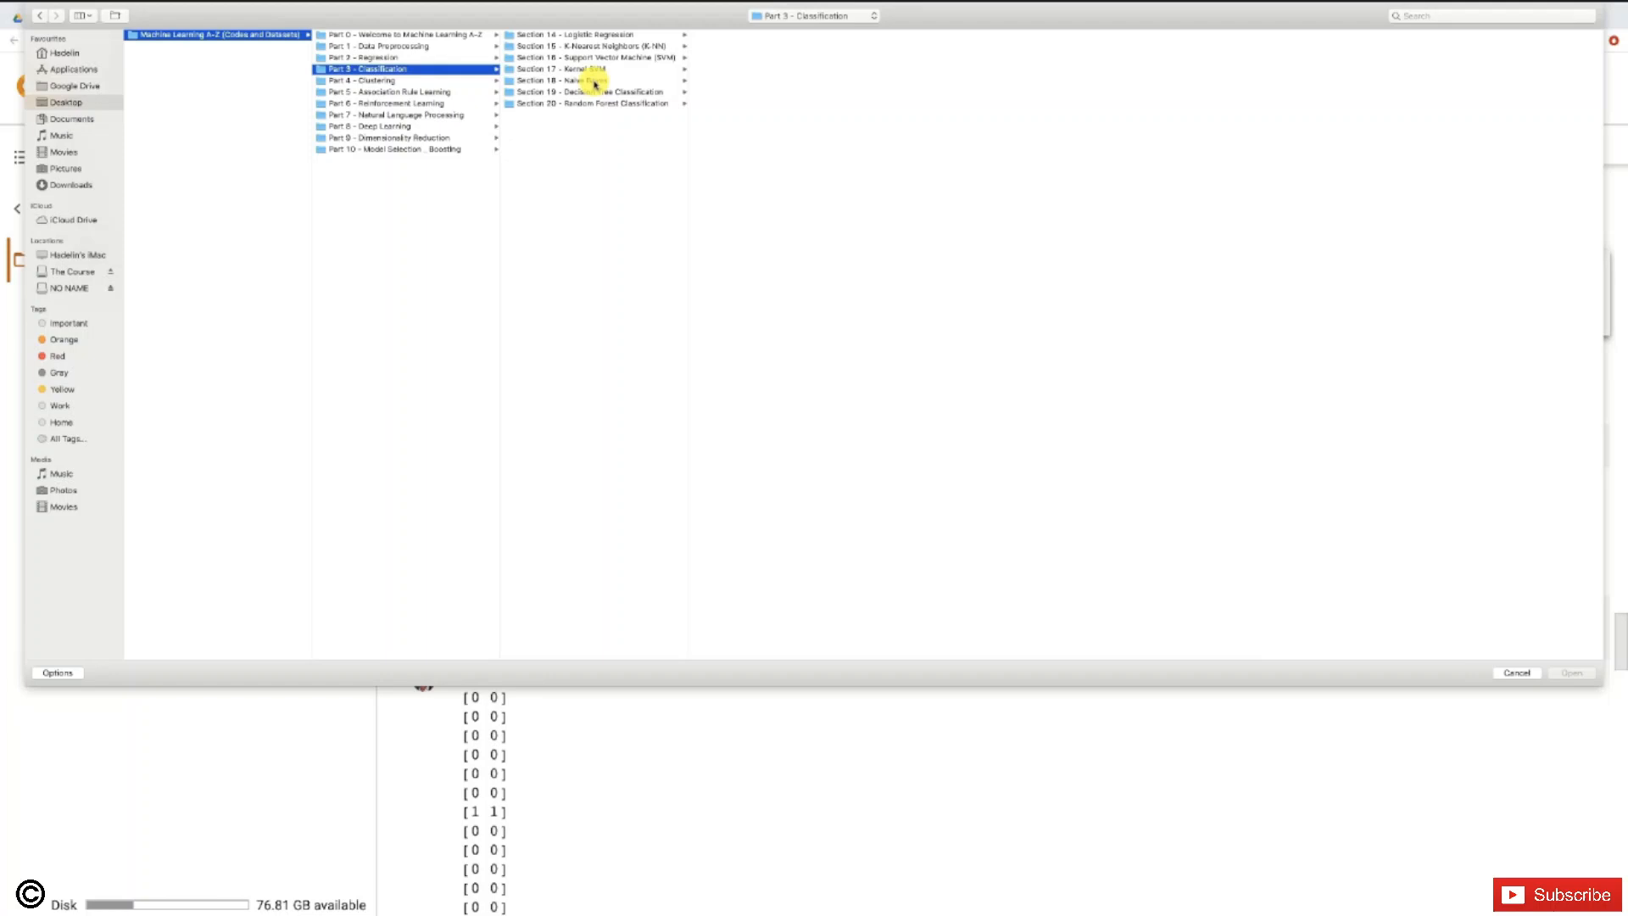
click(601, 91)
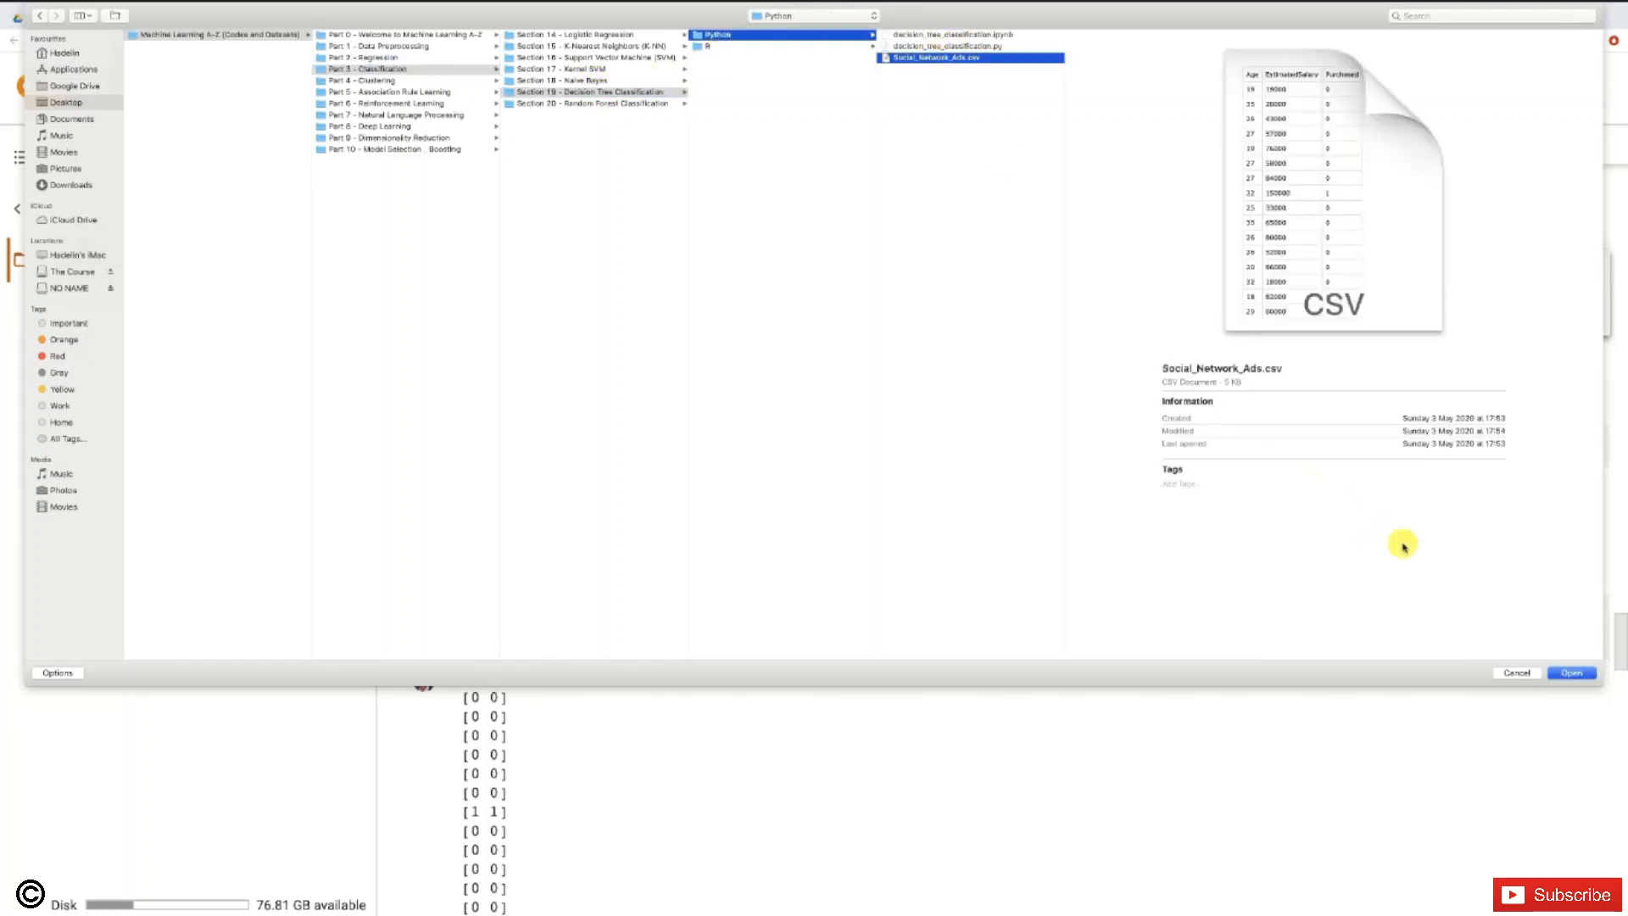
click(1572, 671)
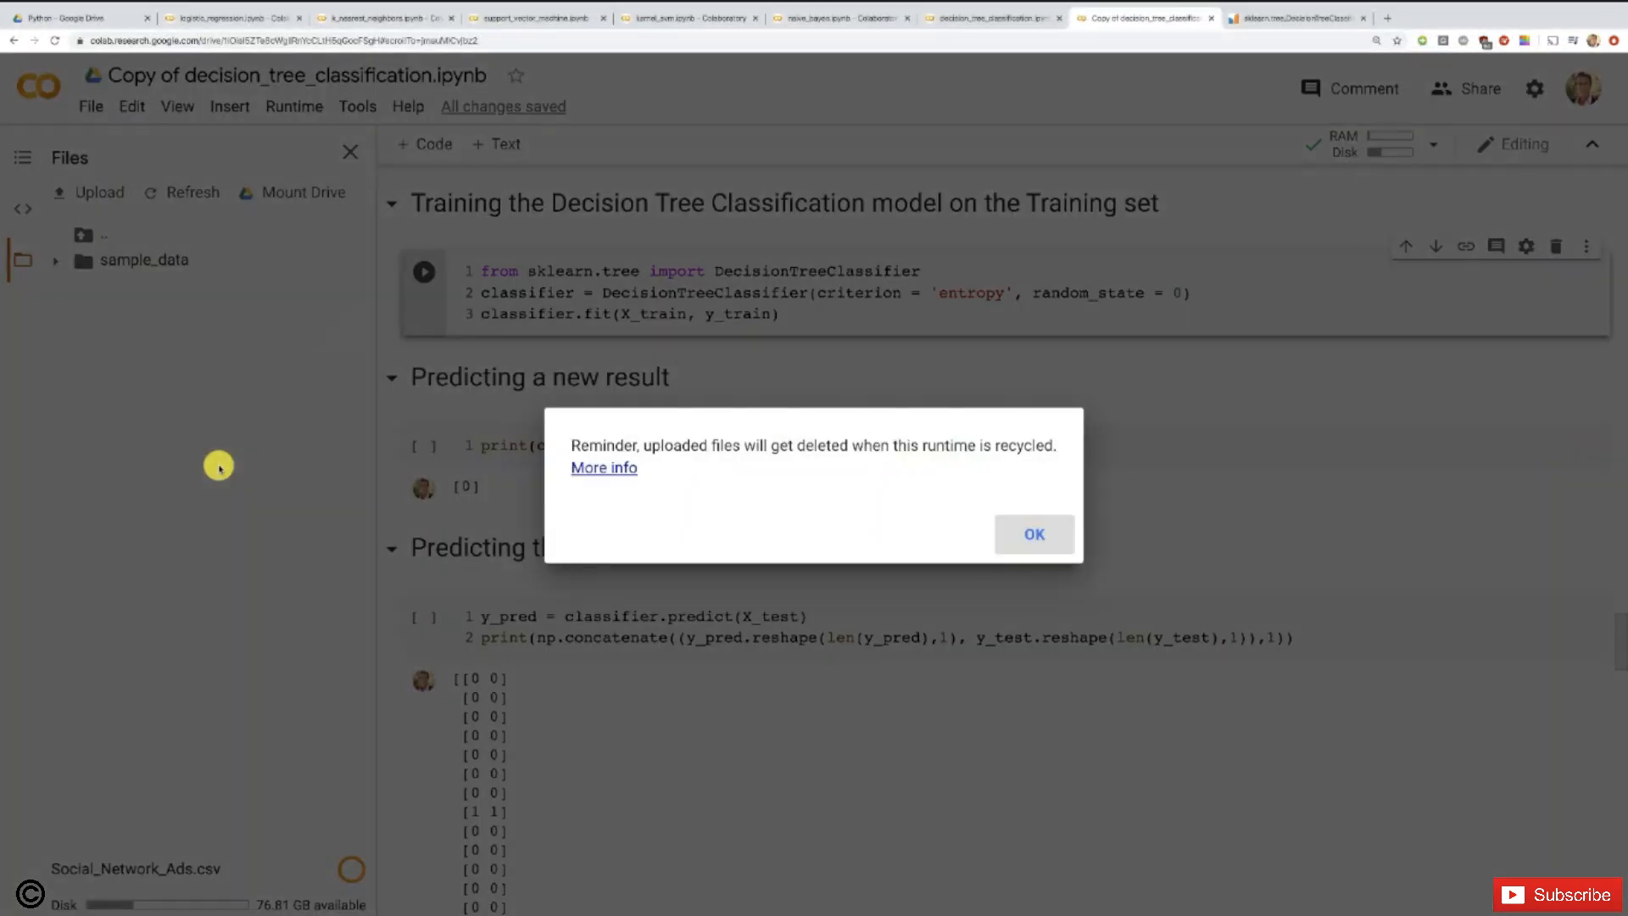
Step: Dismiss the temporary-files reminder and bring up the Runtime menu
click(1034, 534)
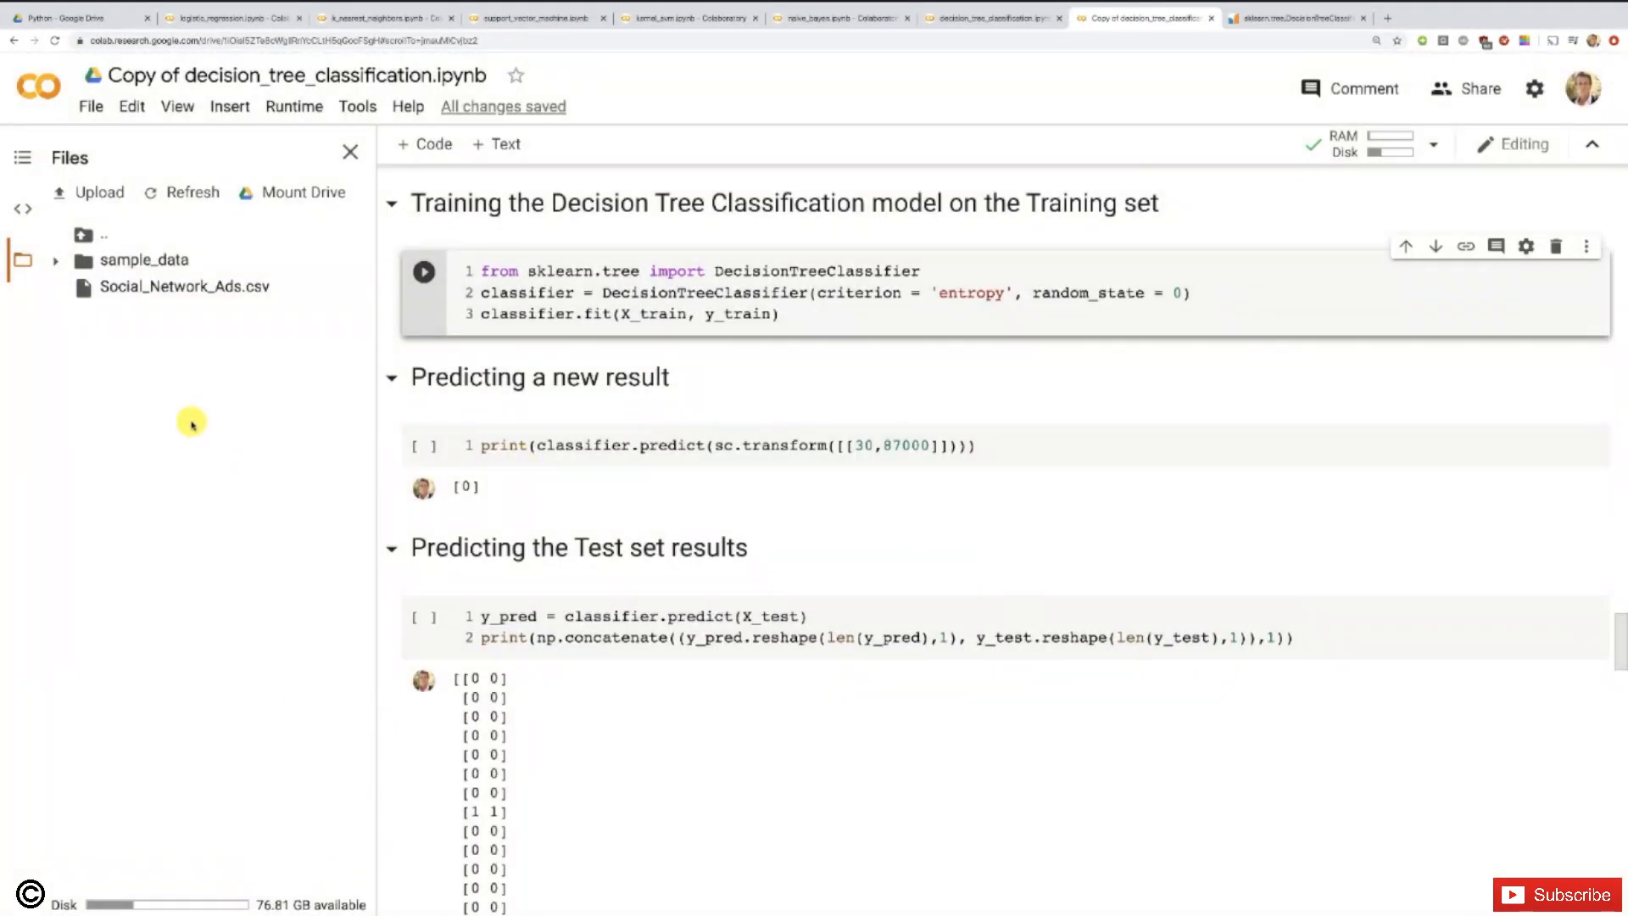
click(293, 105)
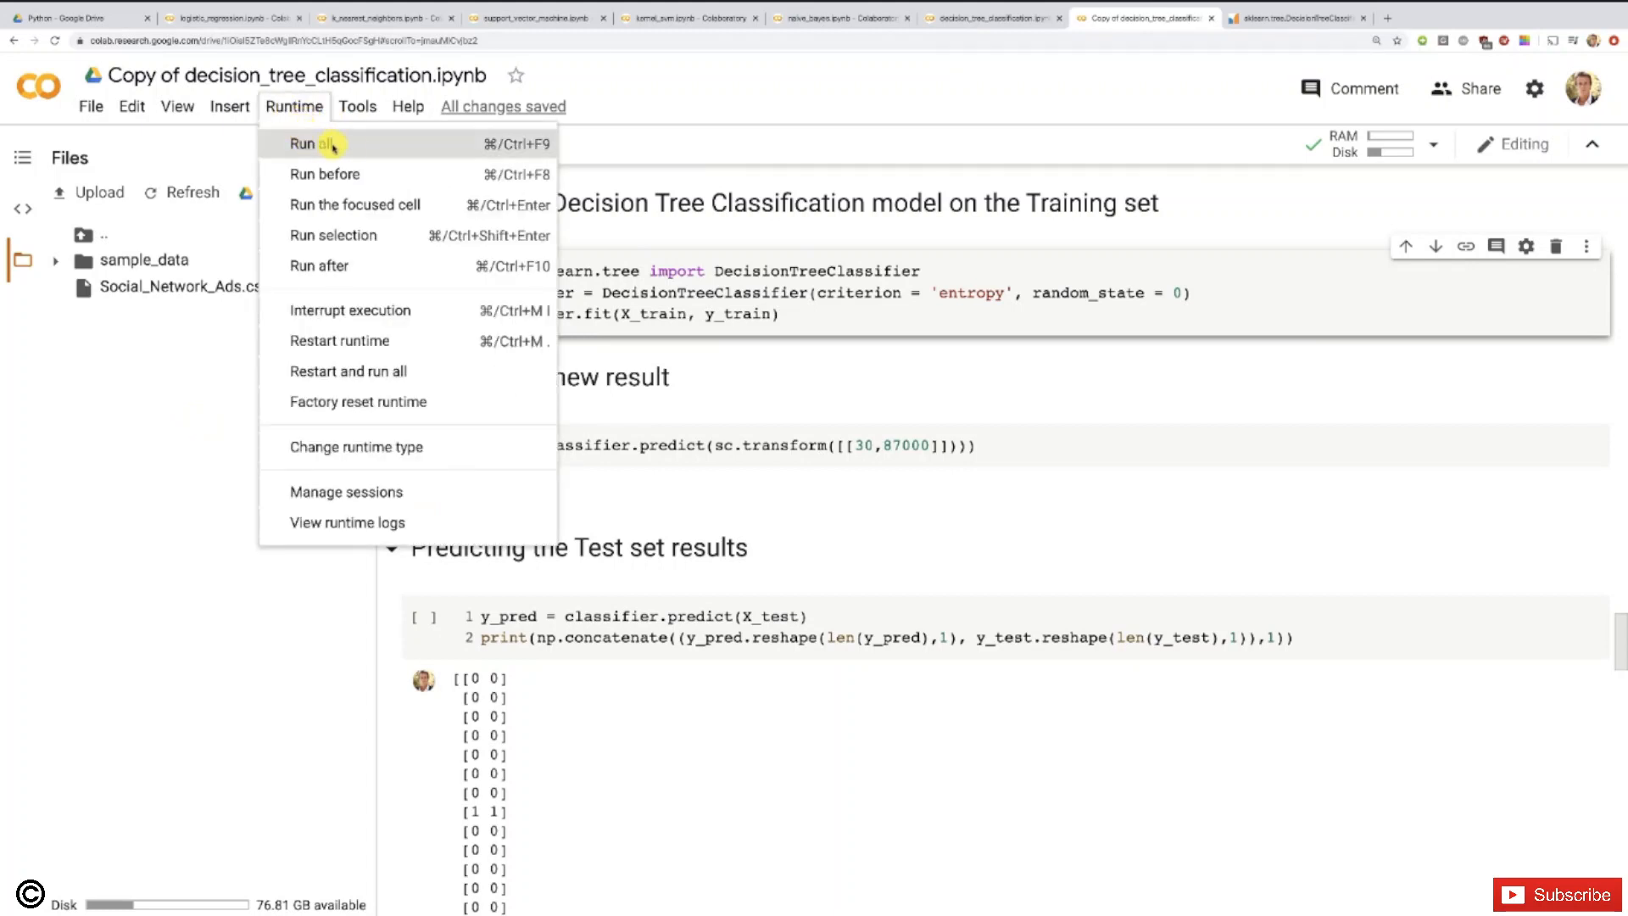
click(312, 142)
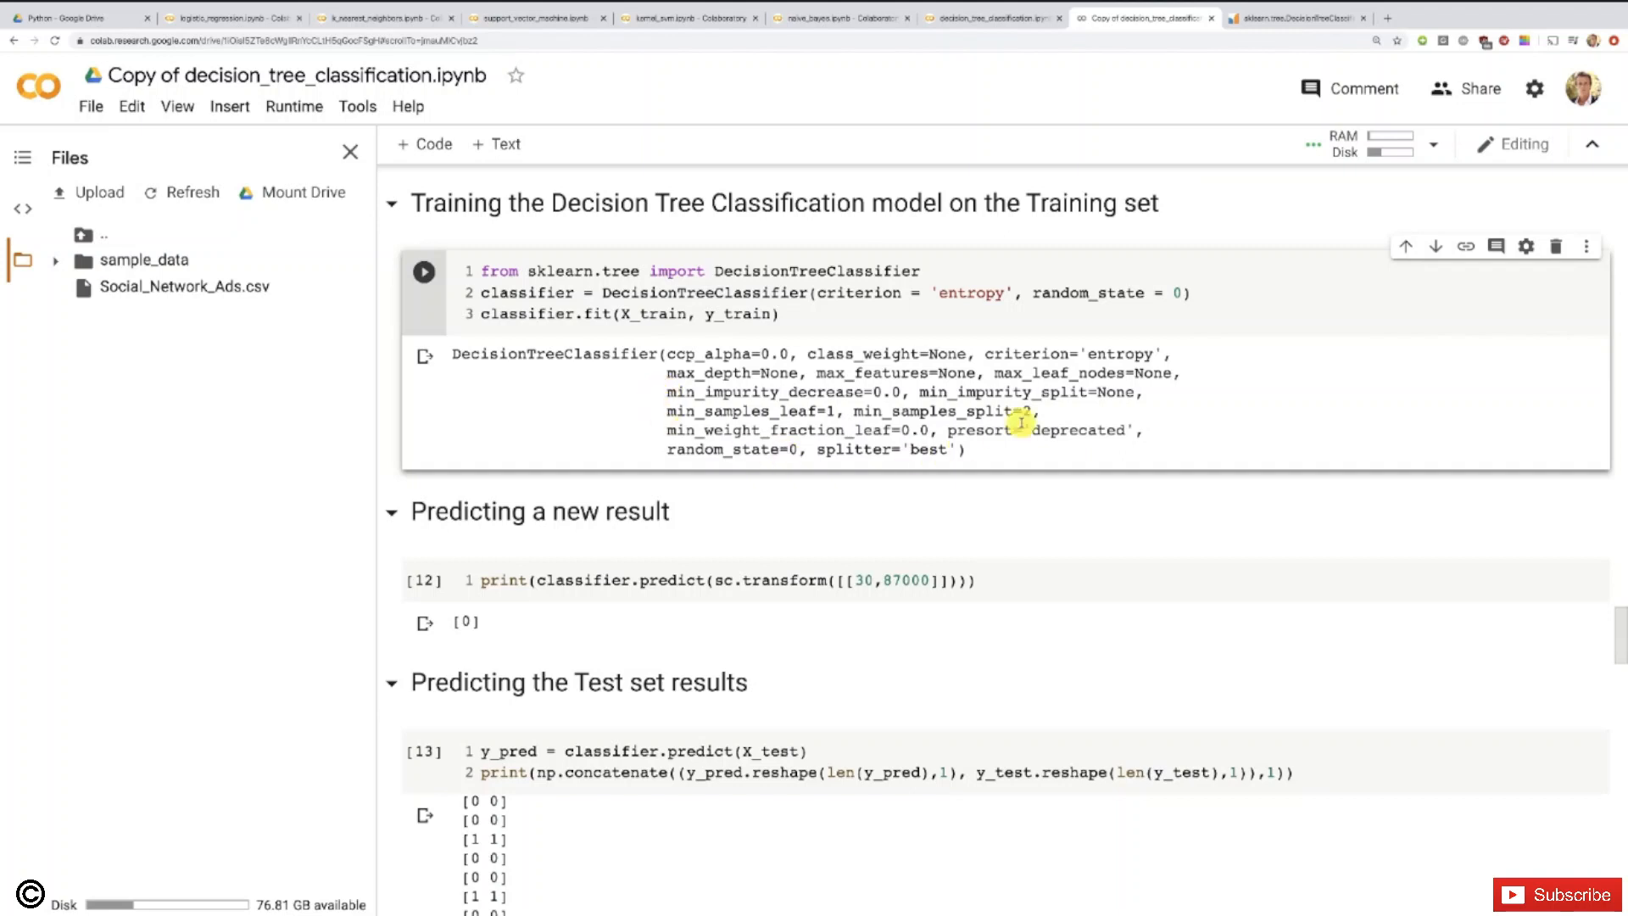
mouse_move(857, 391)
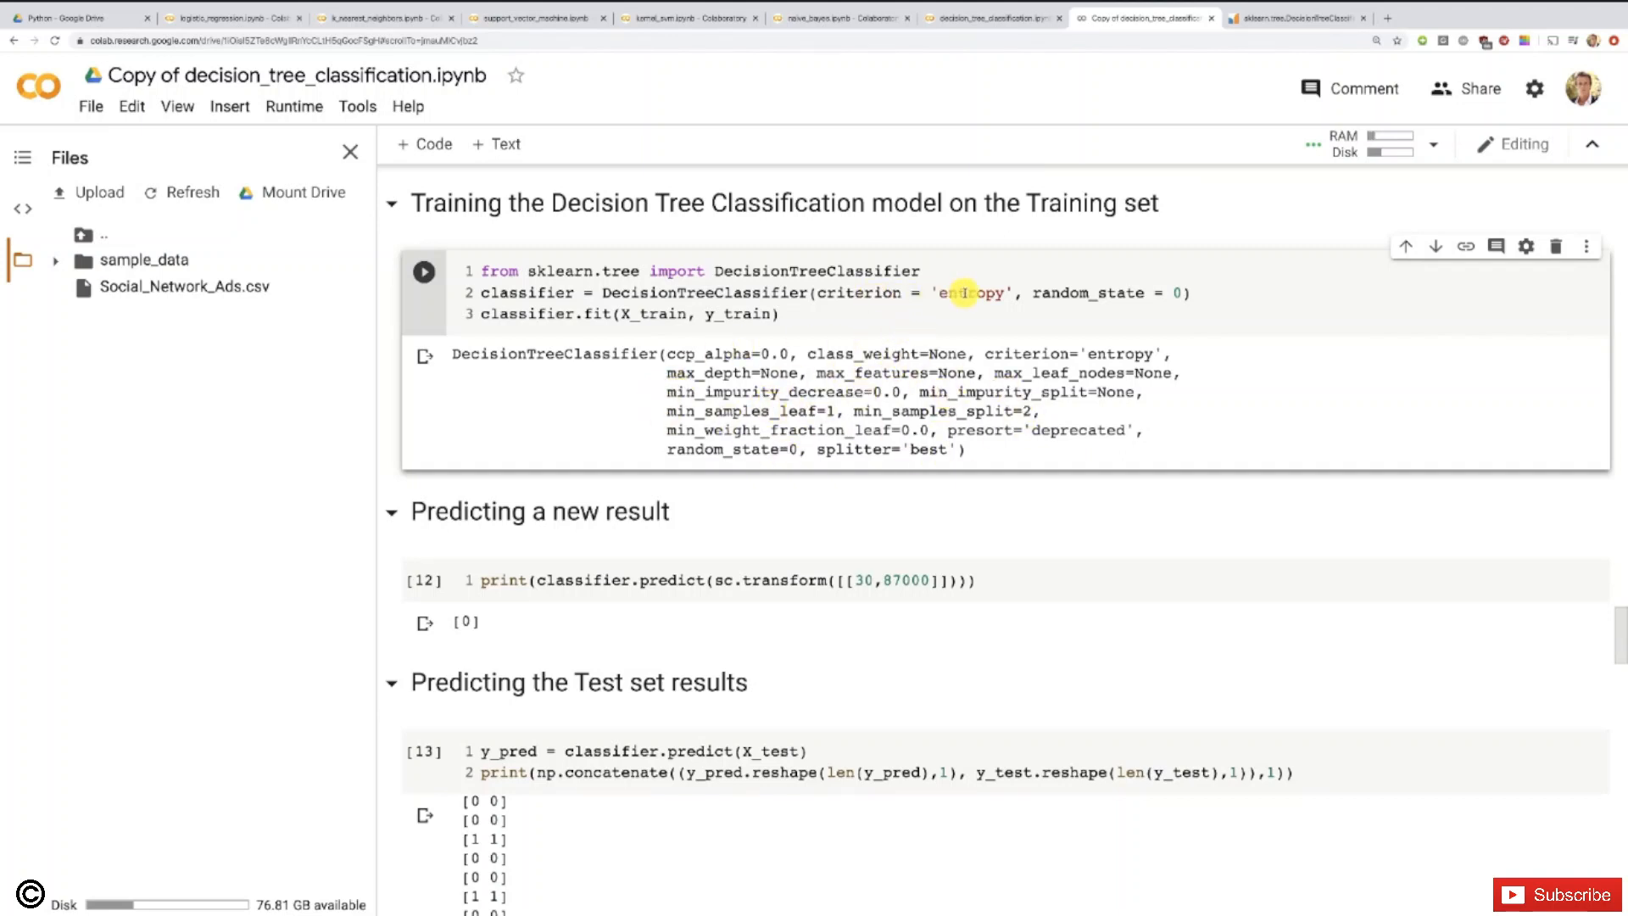
scroll(down, 3)
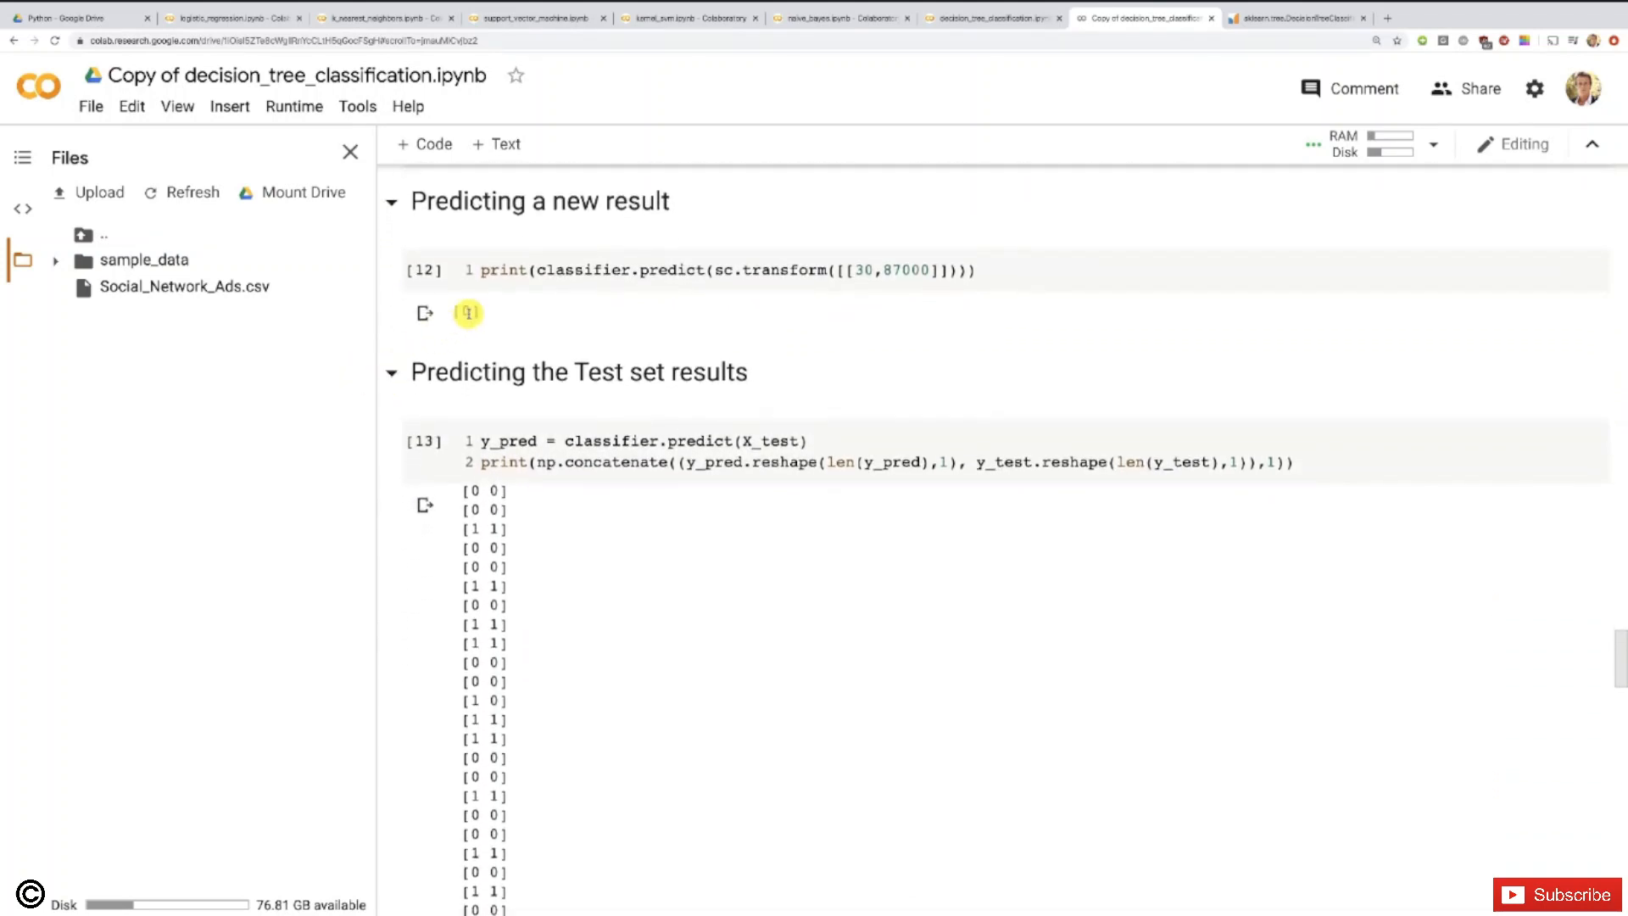
click(424, 314)
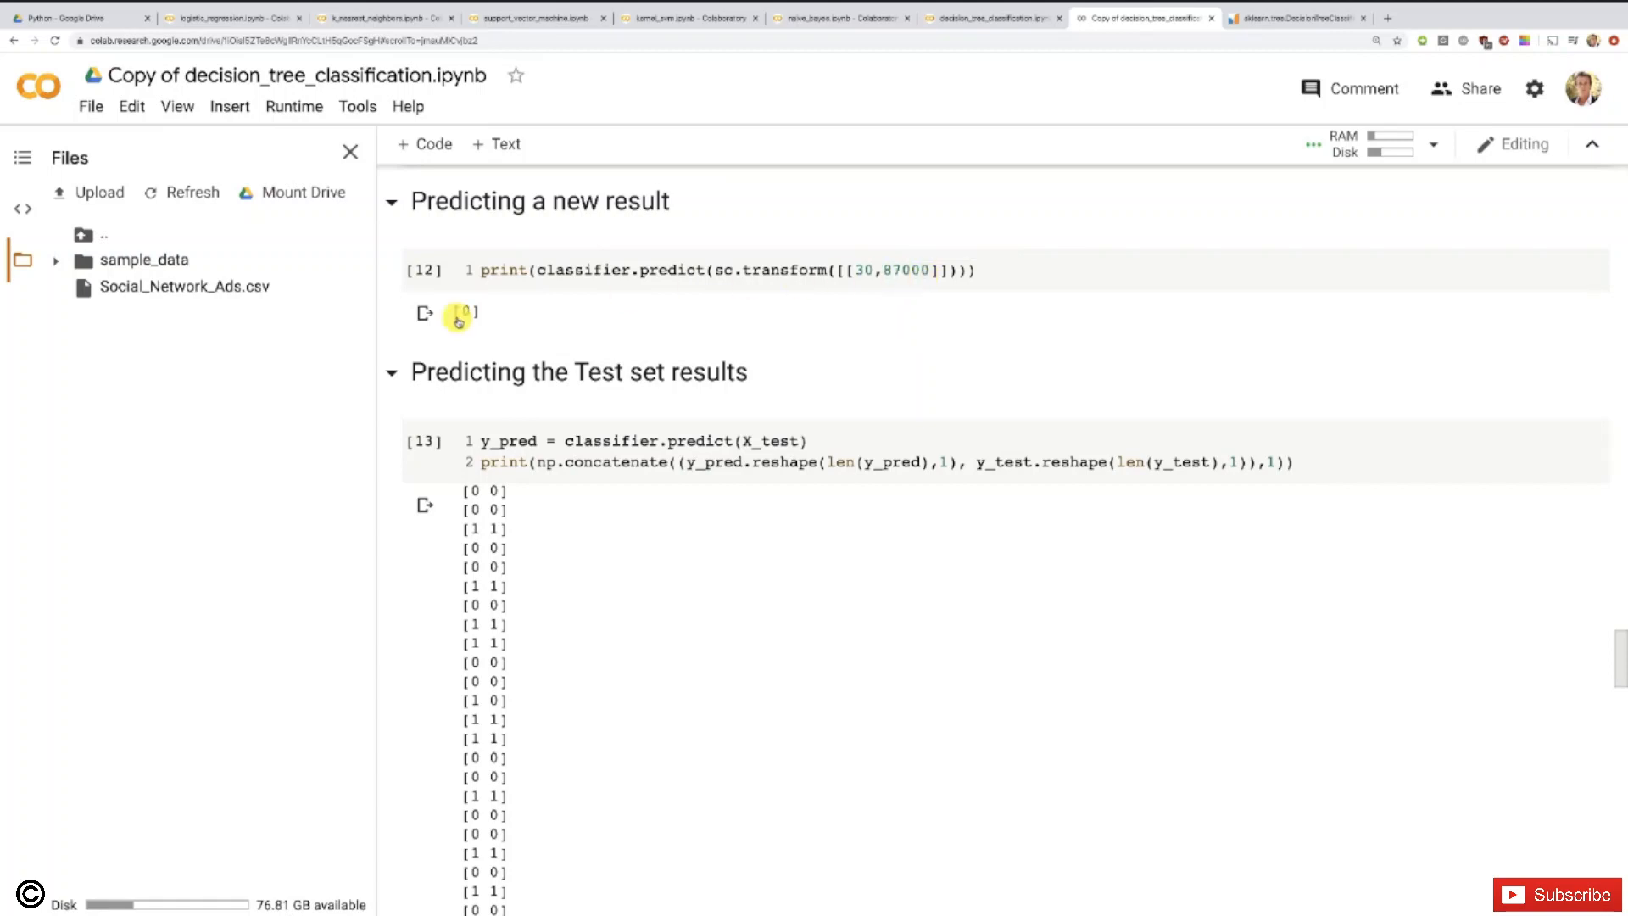
mouse_move(387, 333)
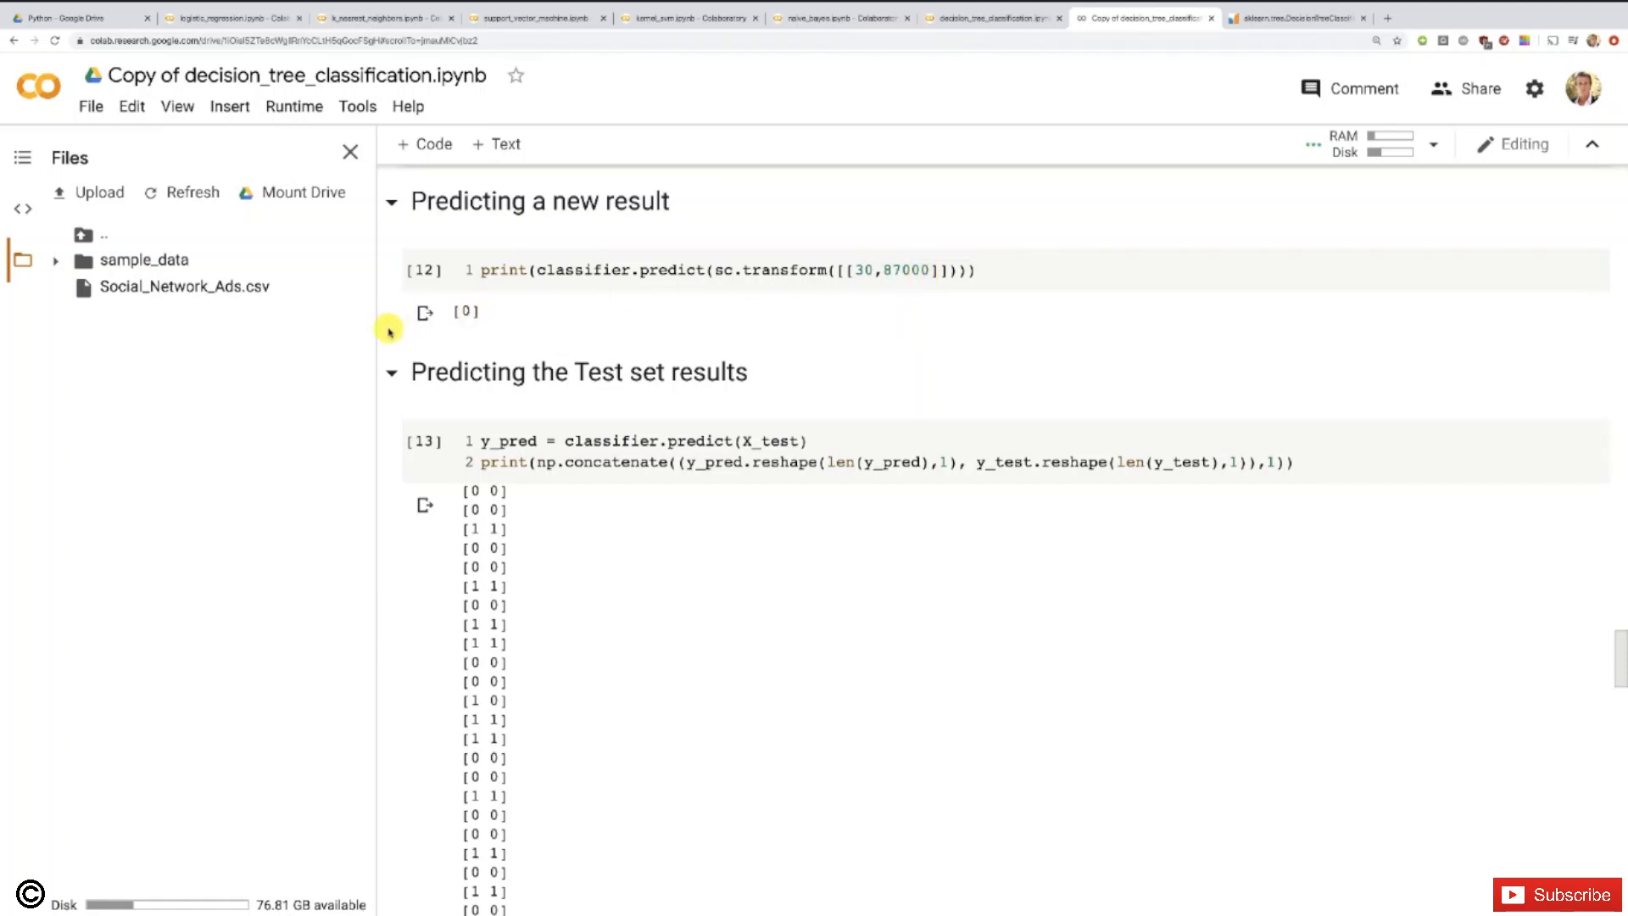
scroll(down, 3)
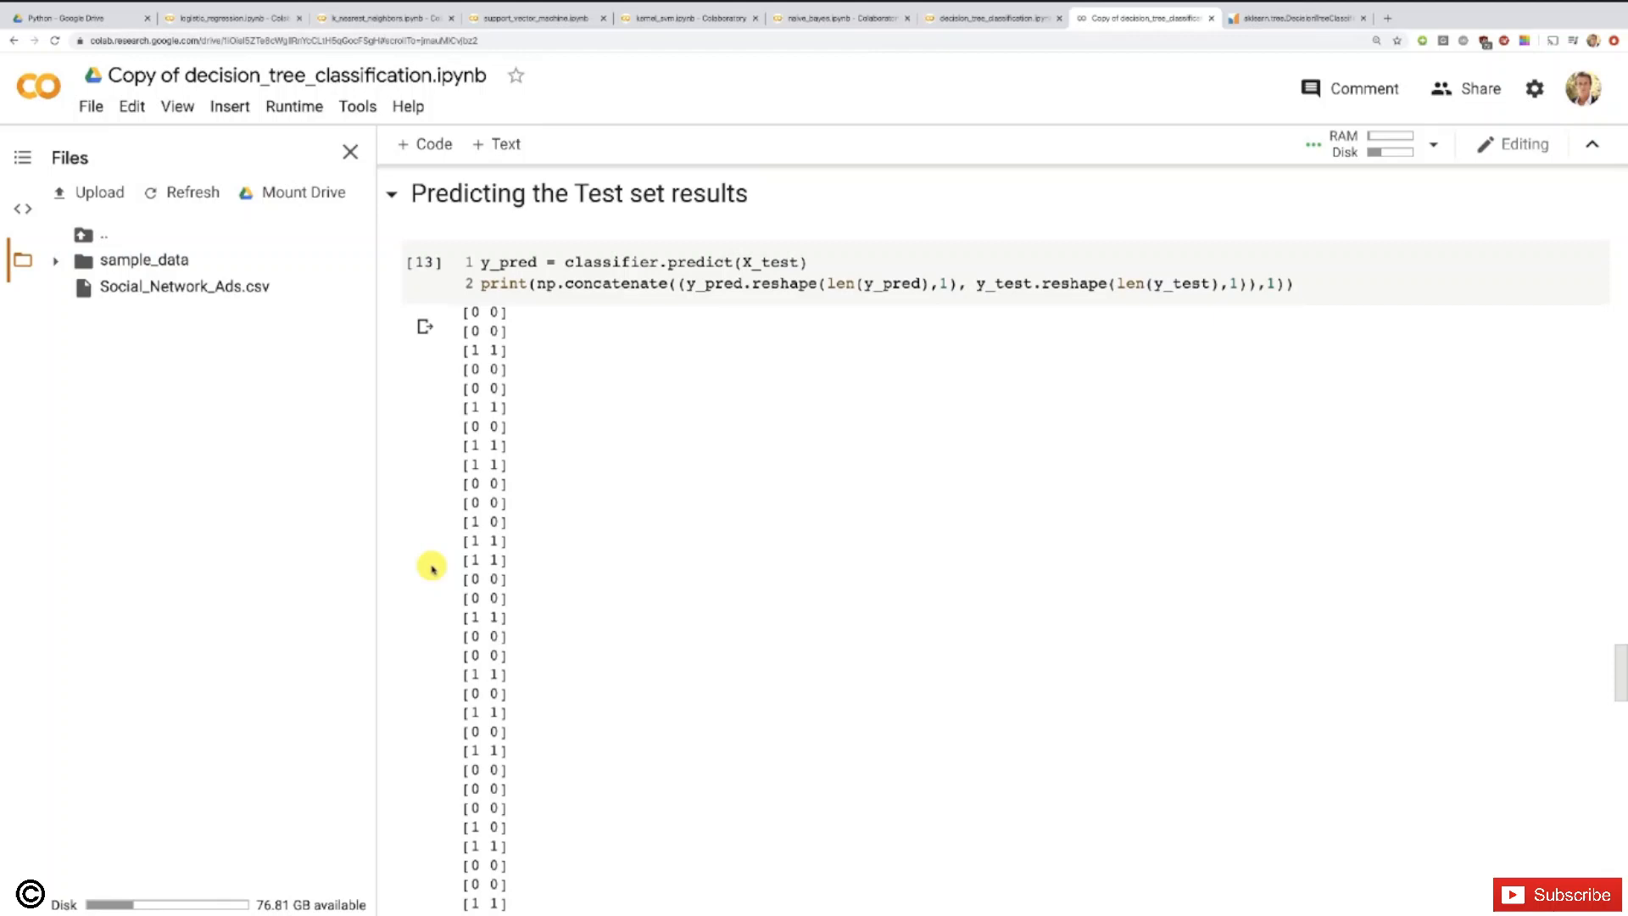
scroll(down, 3)
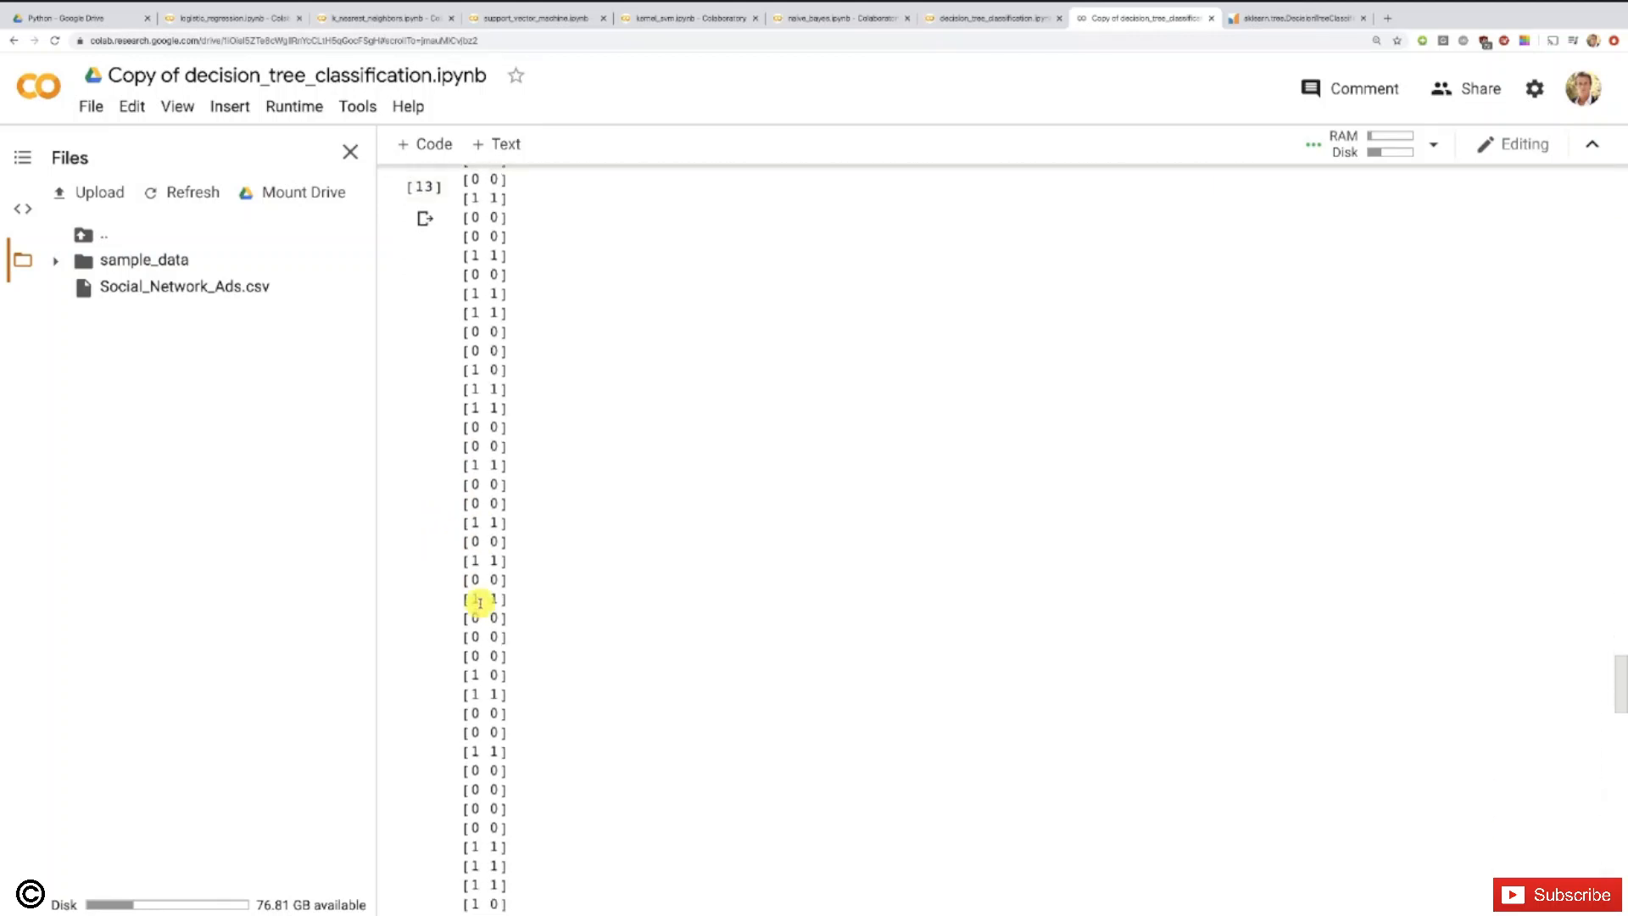
scroll(down, 3)
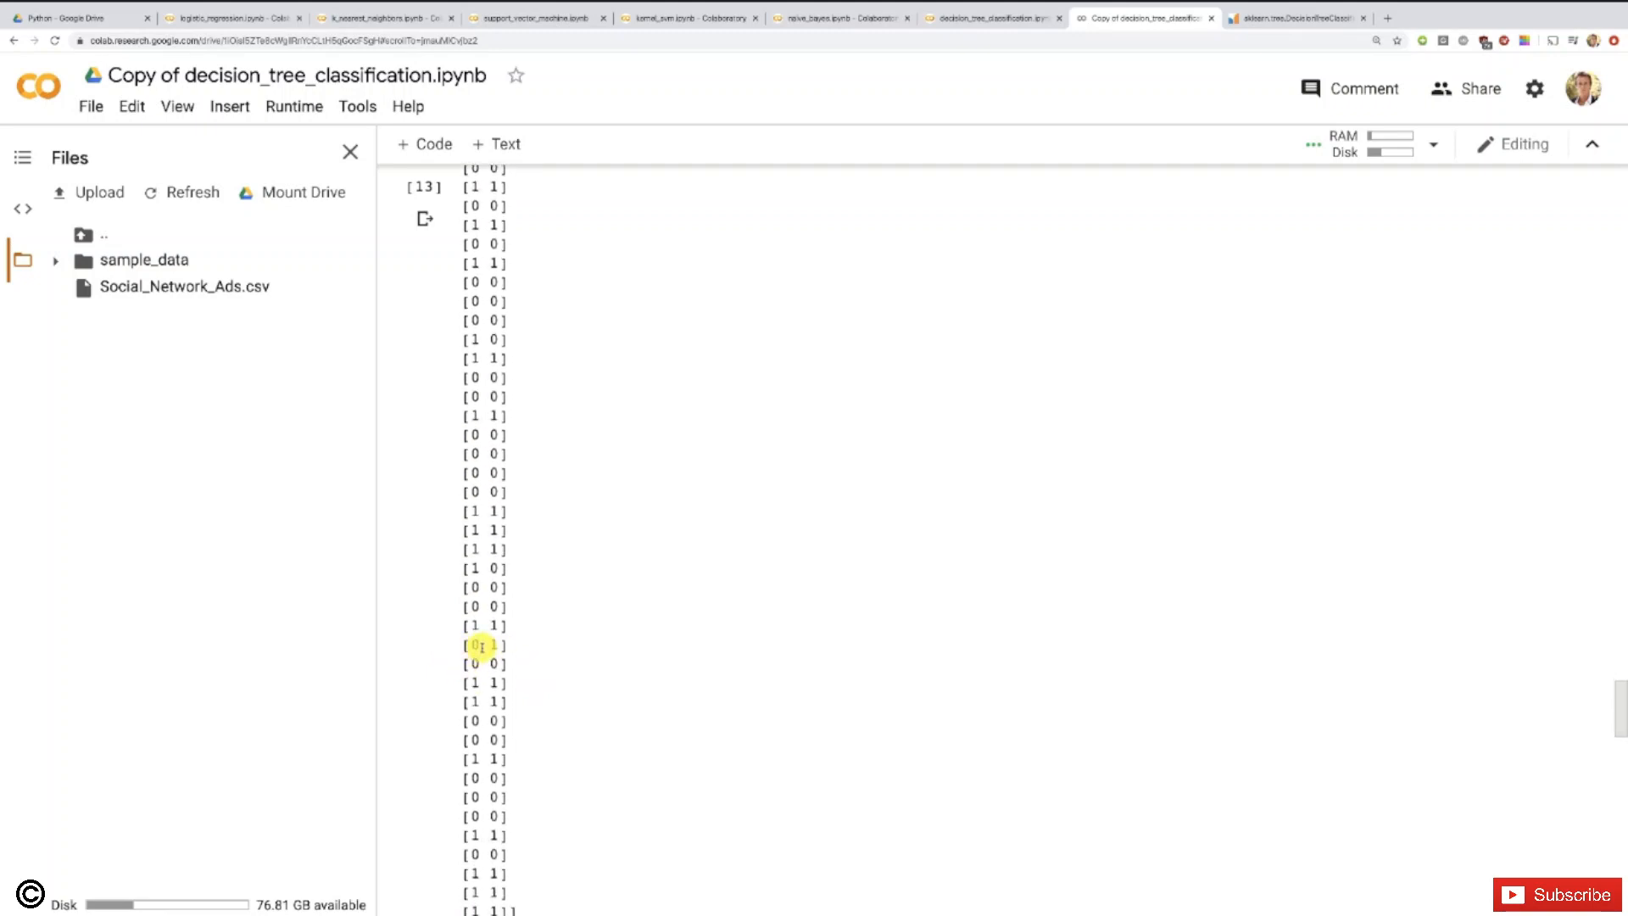
scroll(down, 3)
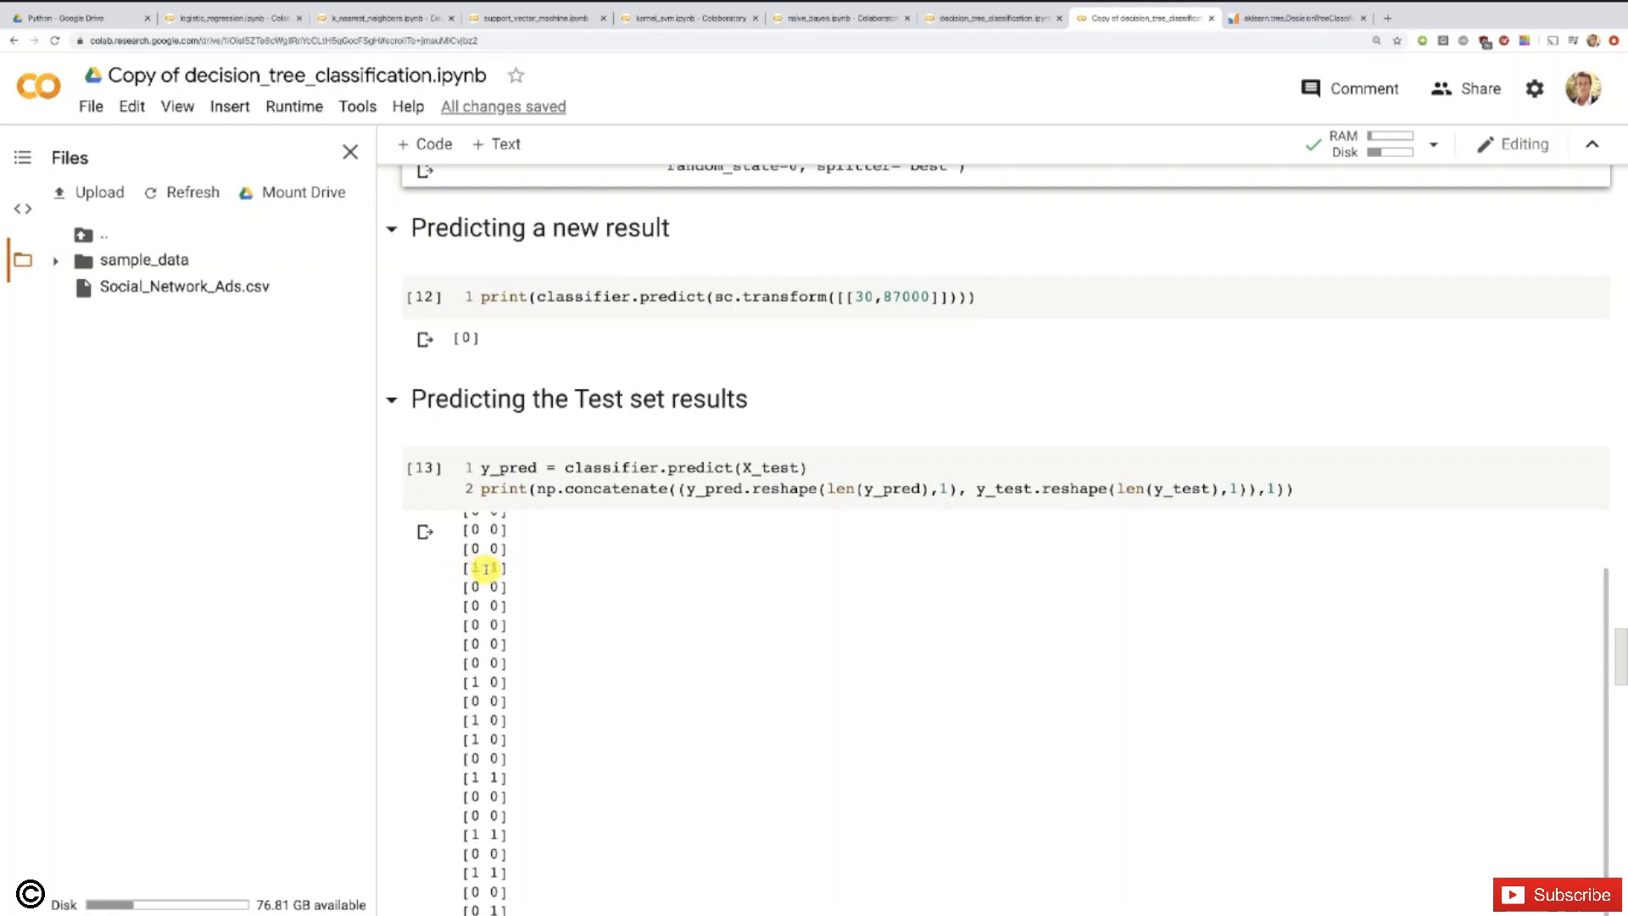
scroll(down, 3)
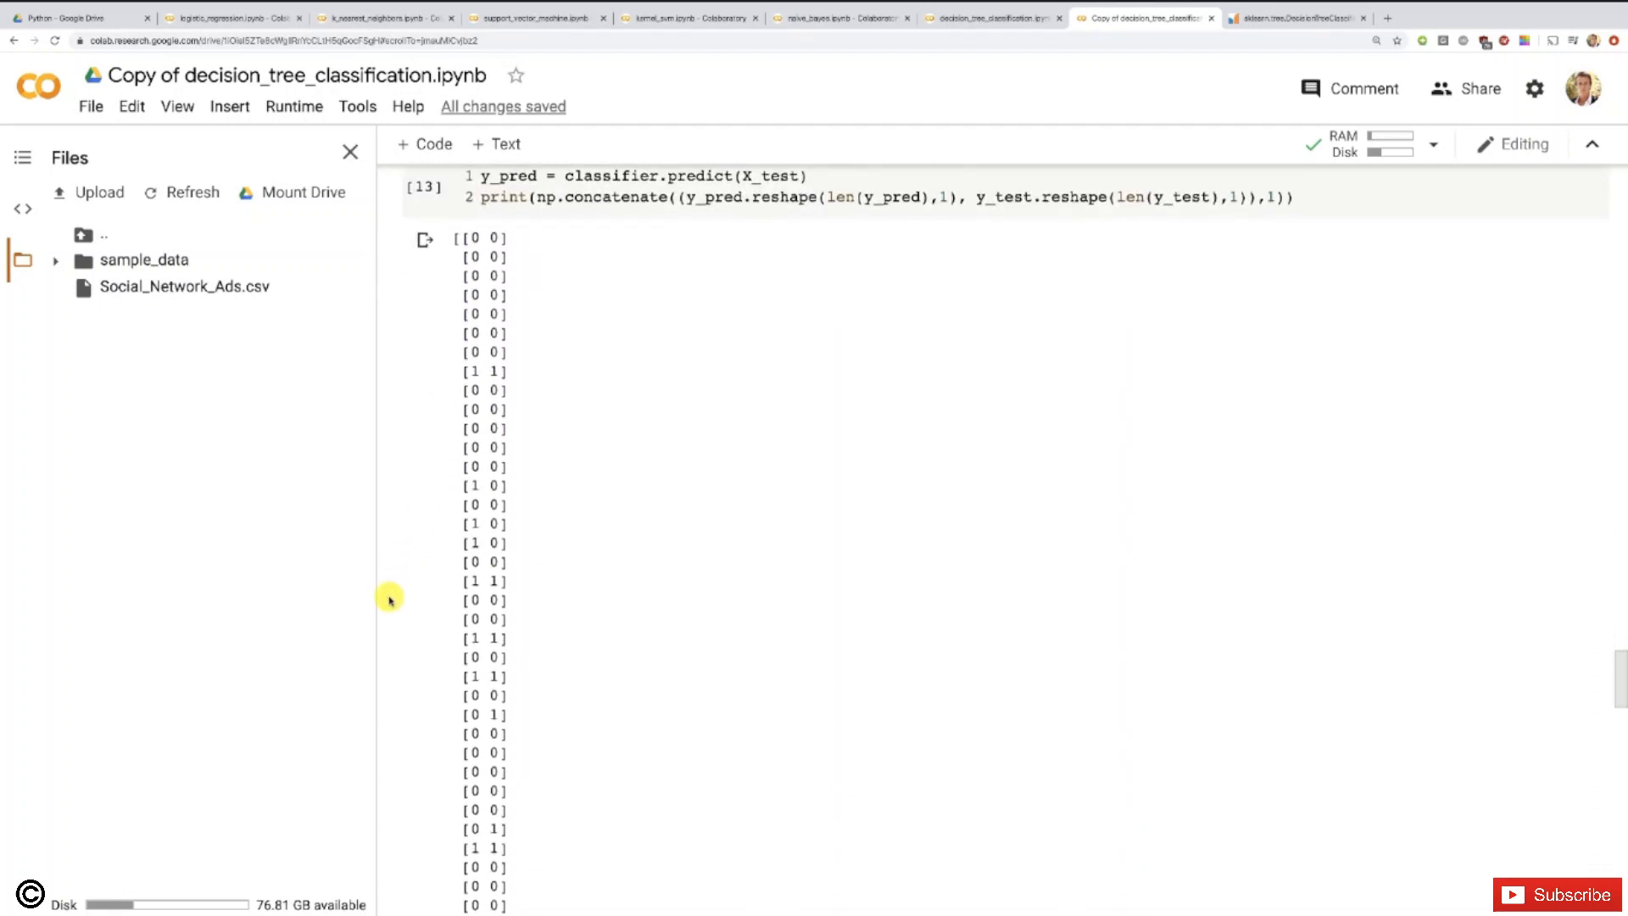
scroll(down, 3)
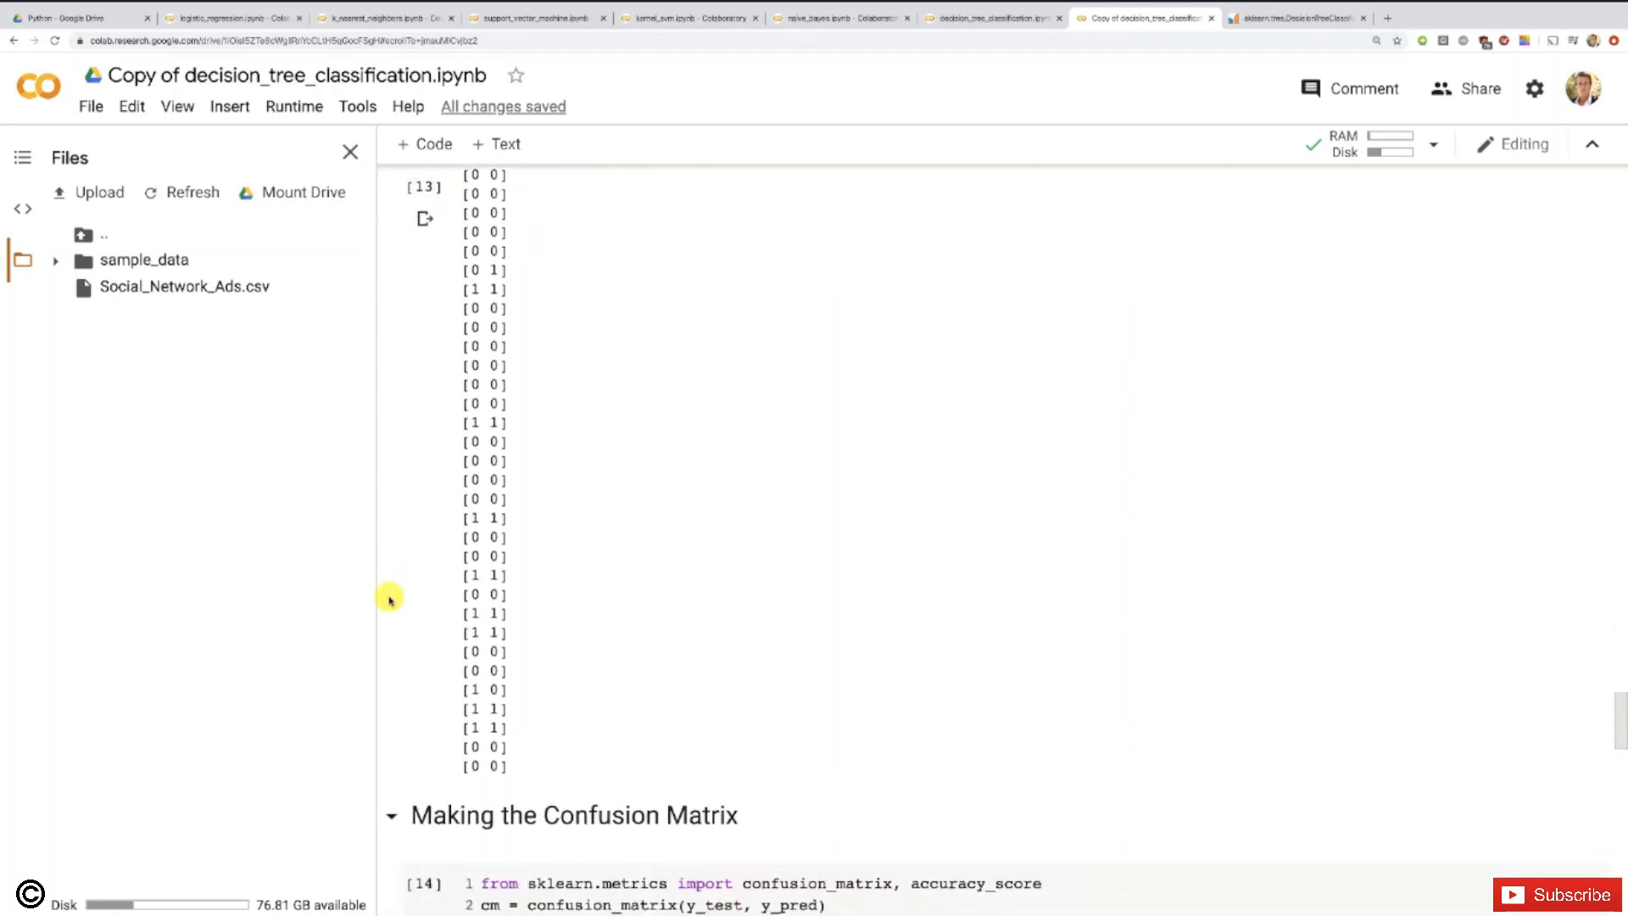
scroll(down, 3)
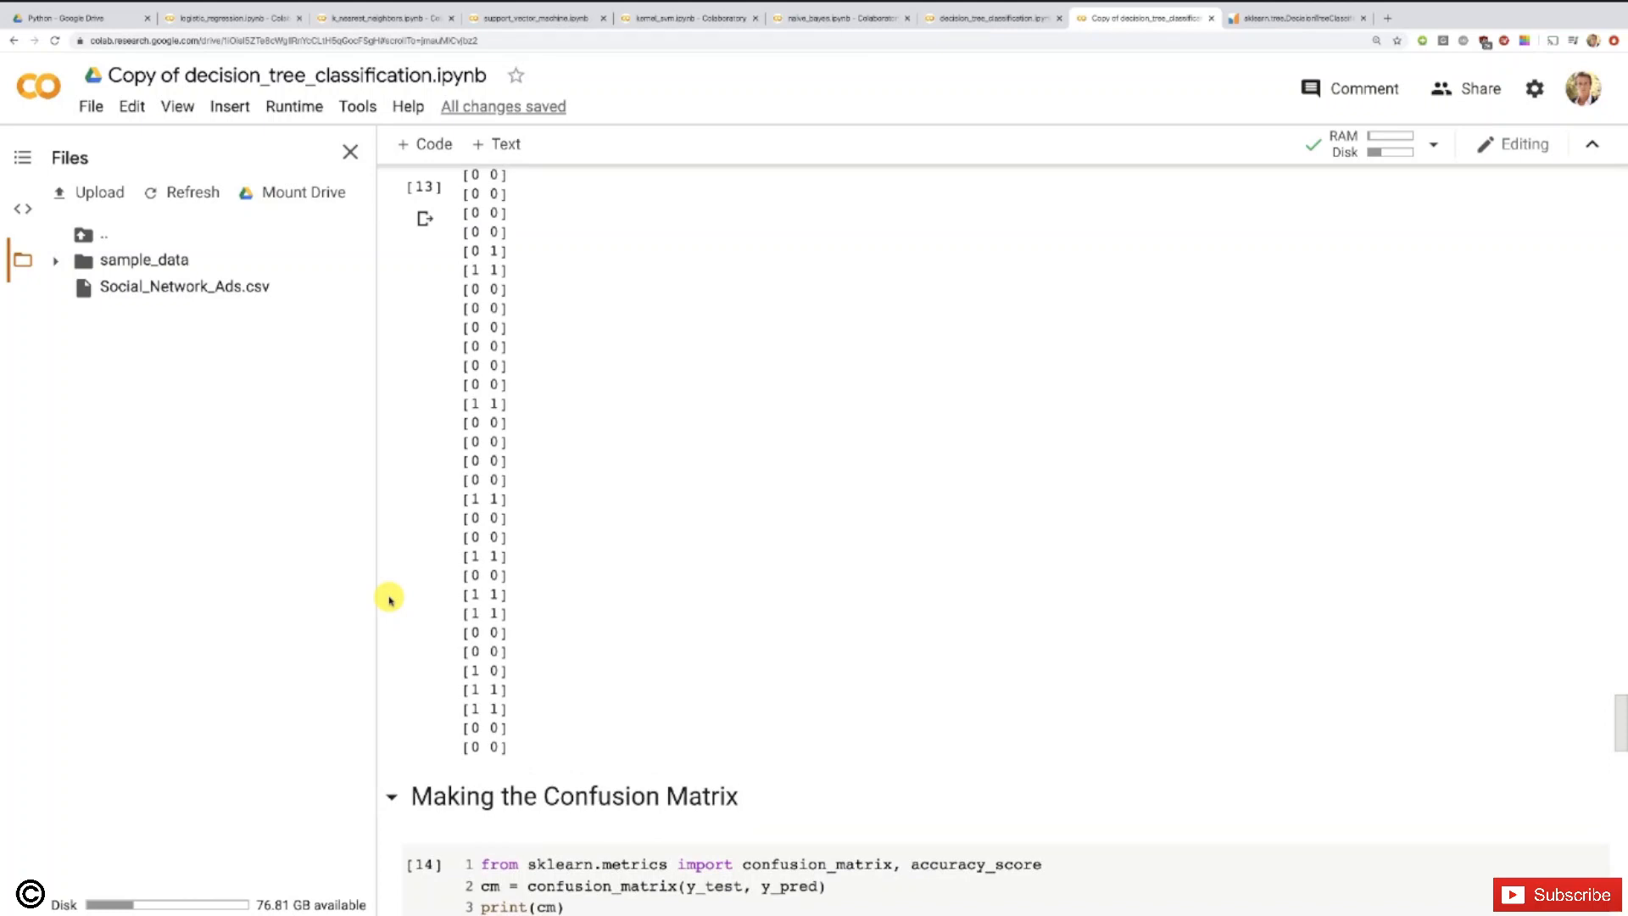
scroll(down, 3)
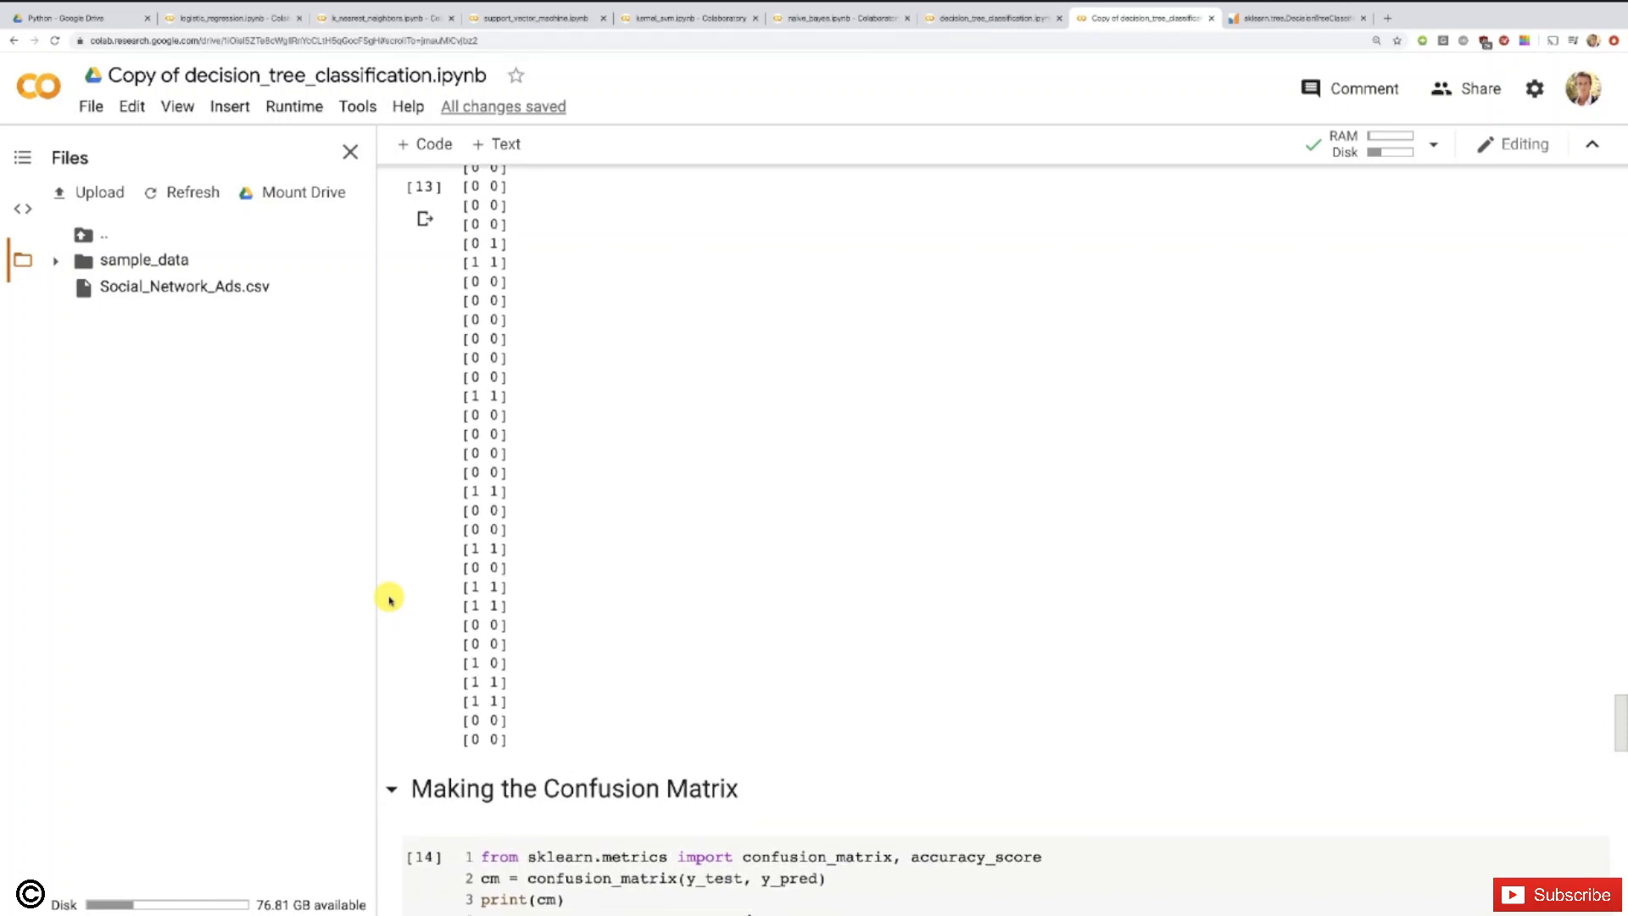
scroll(down, 3)
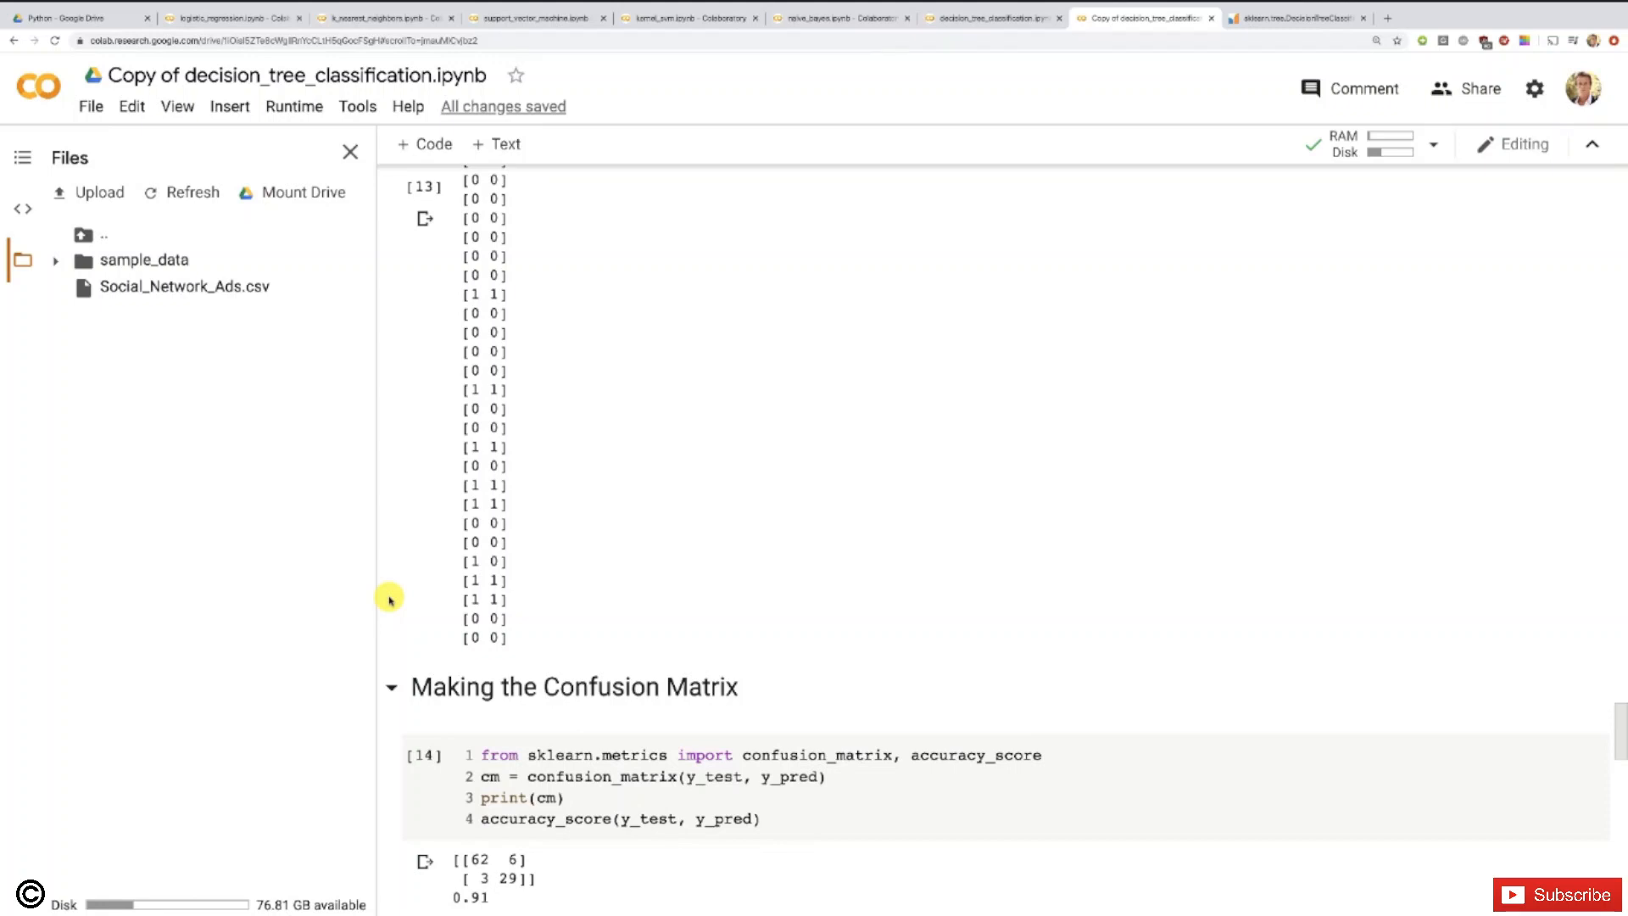
scroll(down, 3)
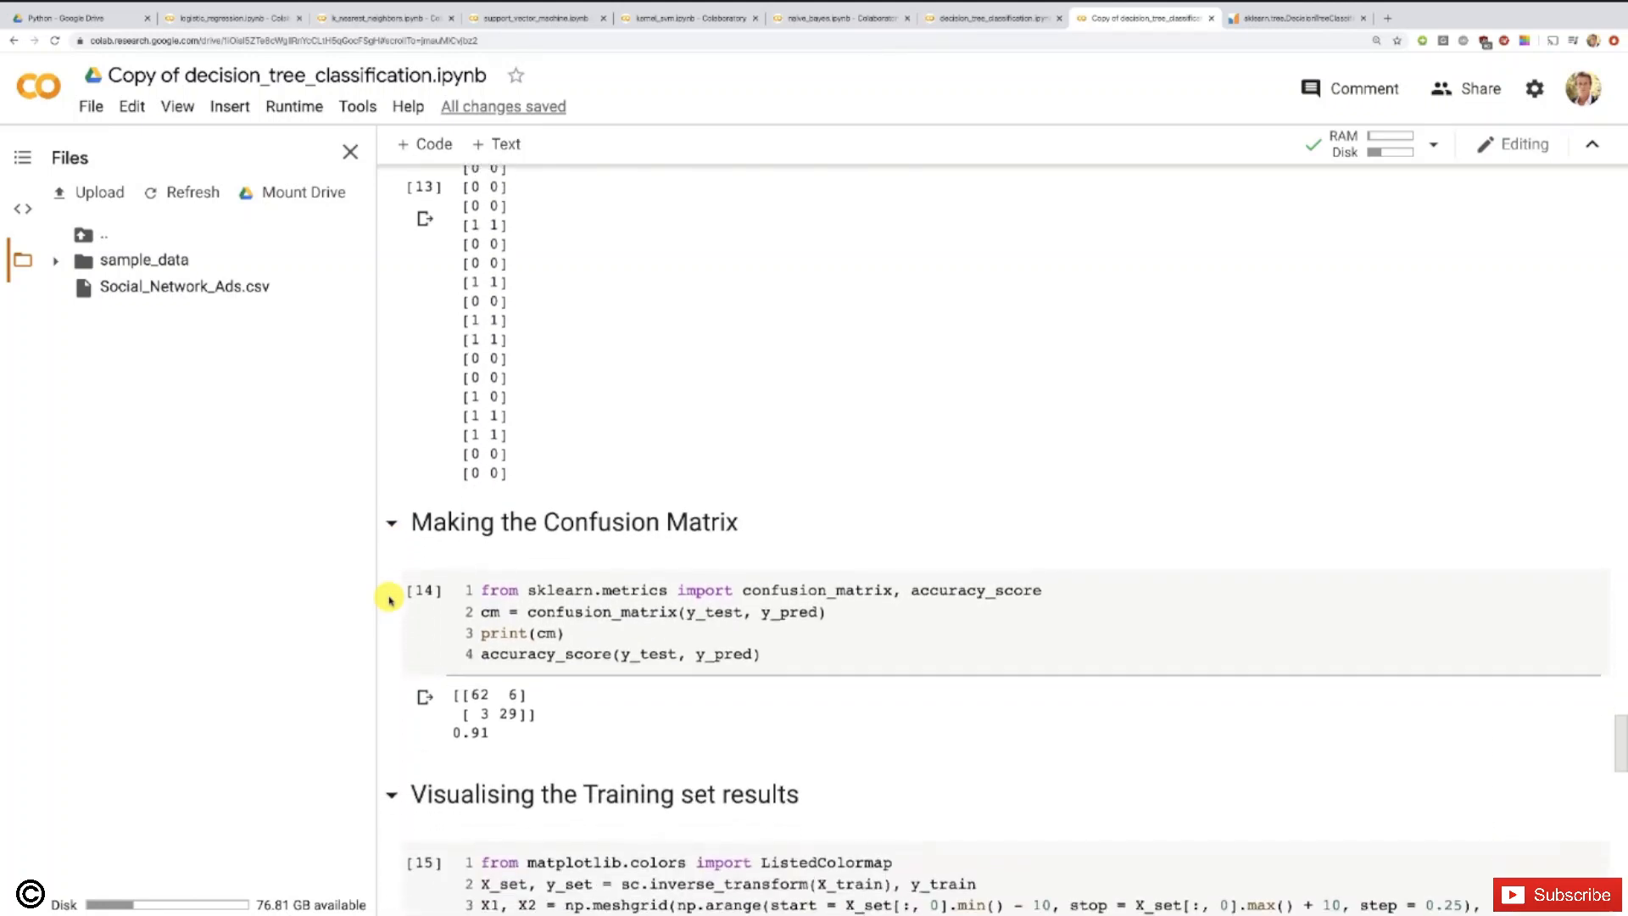
scroll(down, 3)
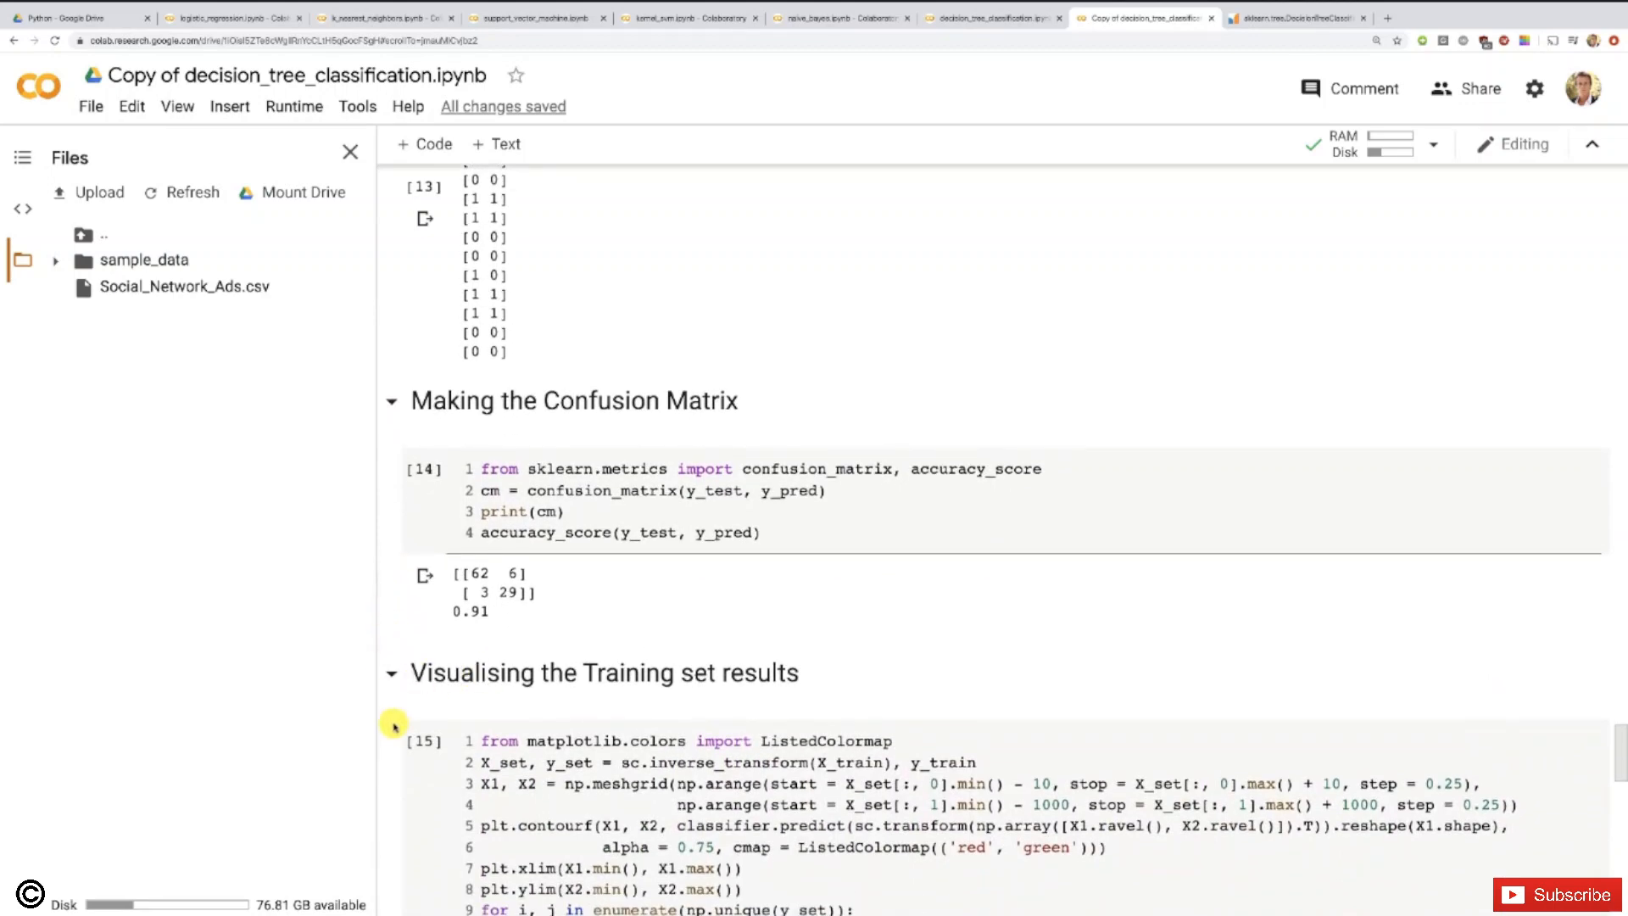
scroll(down, 3)
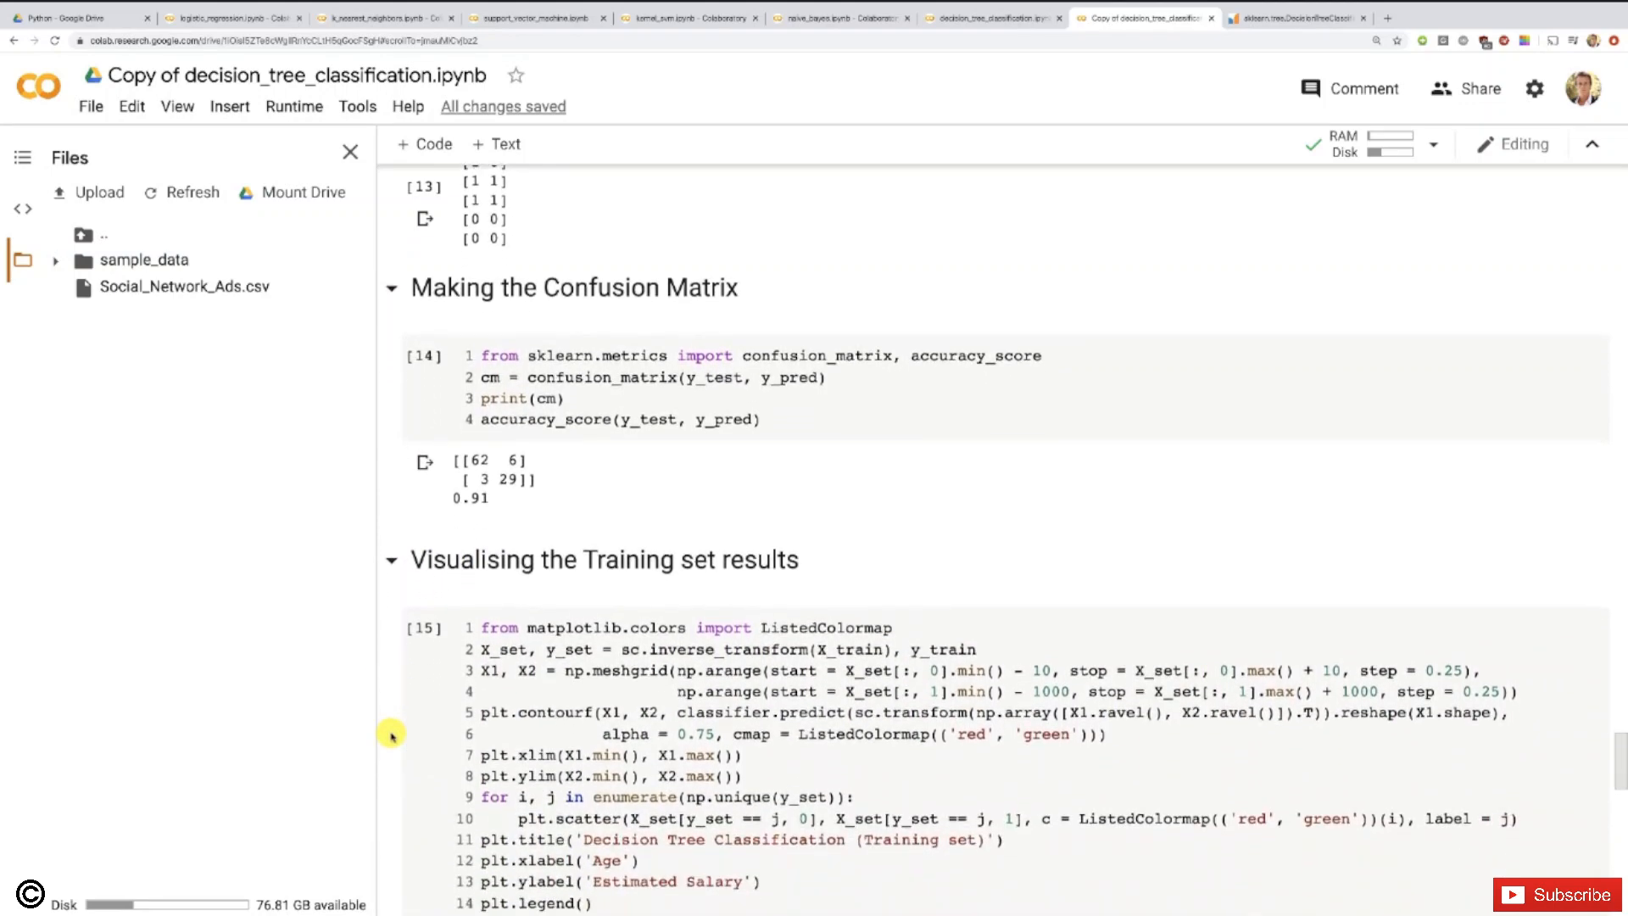
scroll(down, 3)
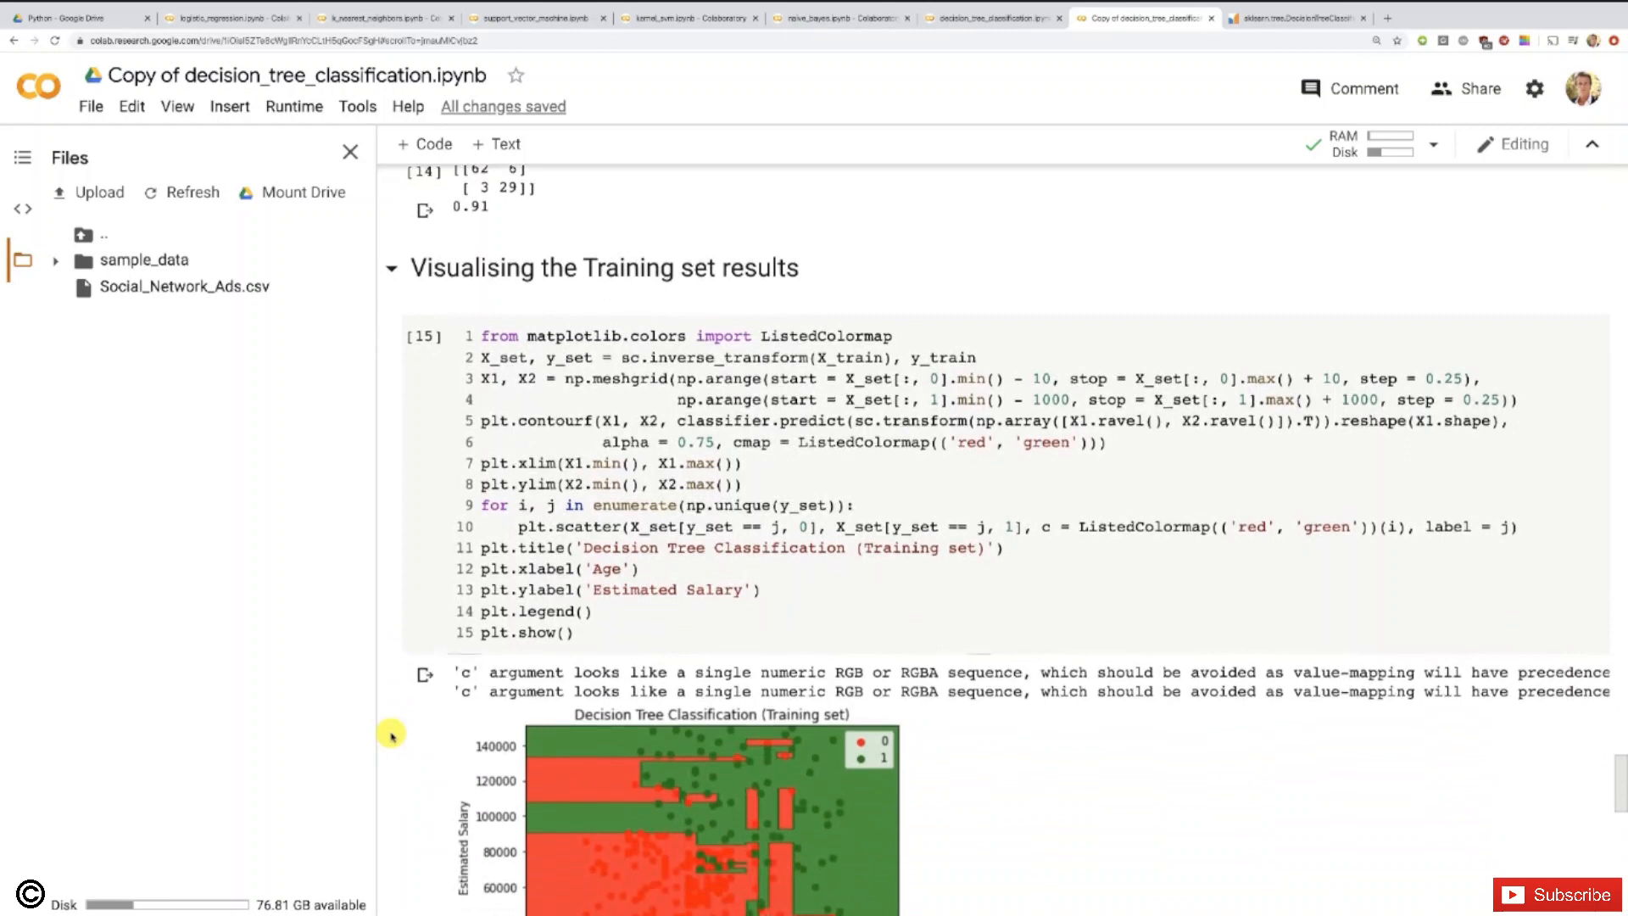
Step: Scroll to review the training-set decision-region plot of Age against Estimated Salary
scroll(down, 3)
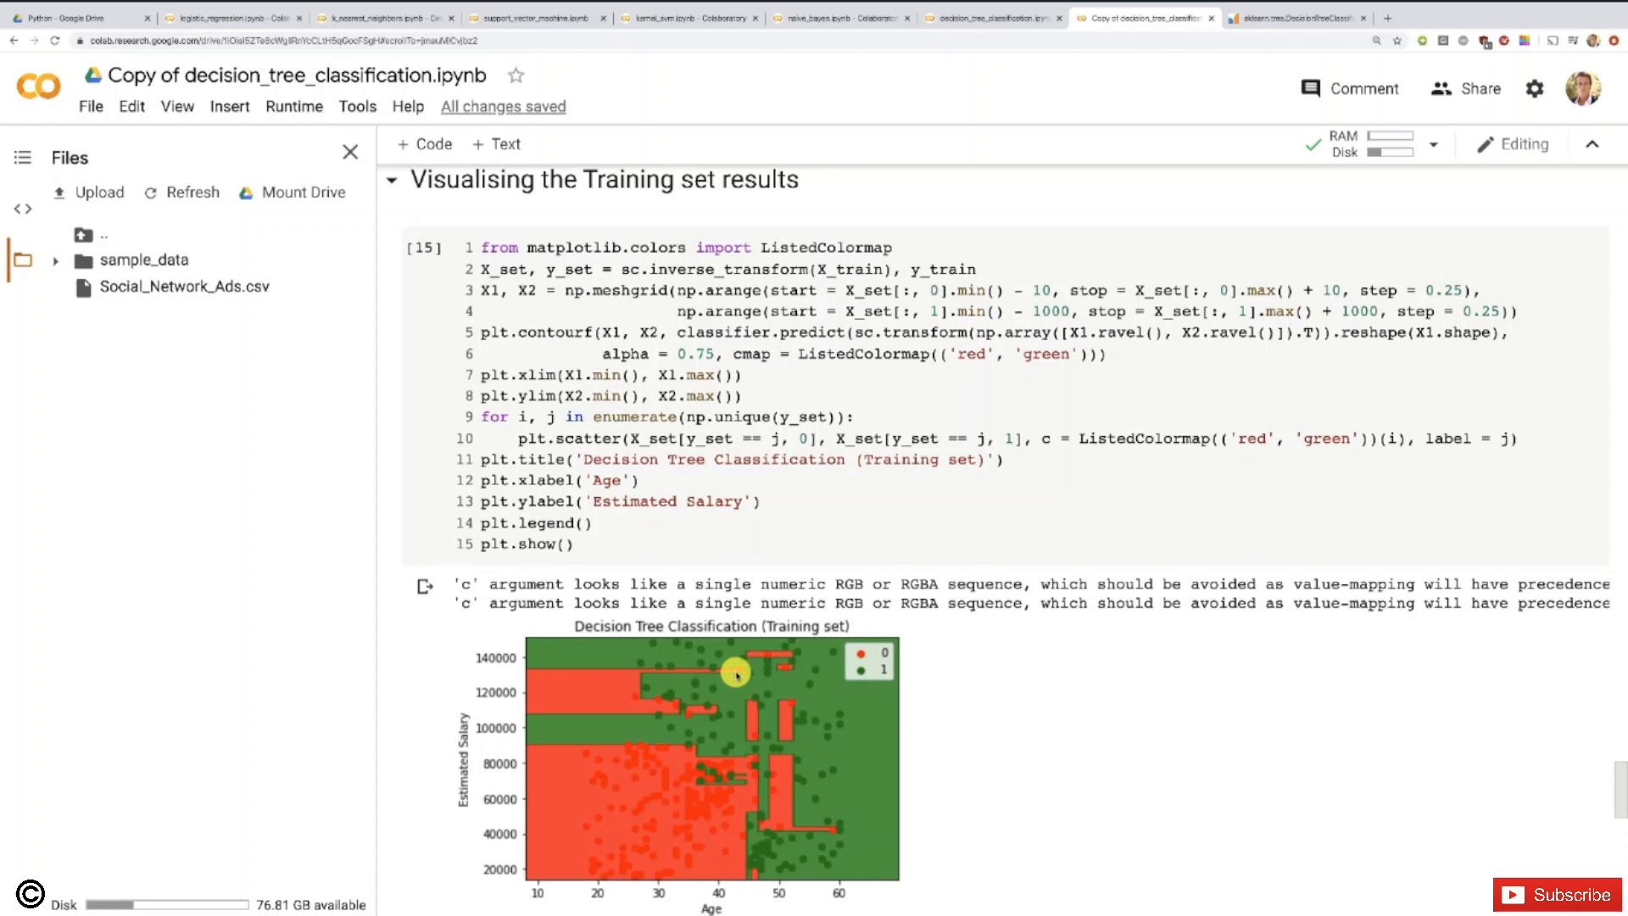
mouse_move(850, 886)
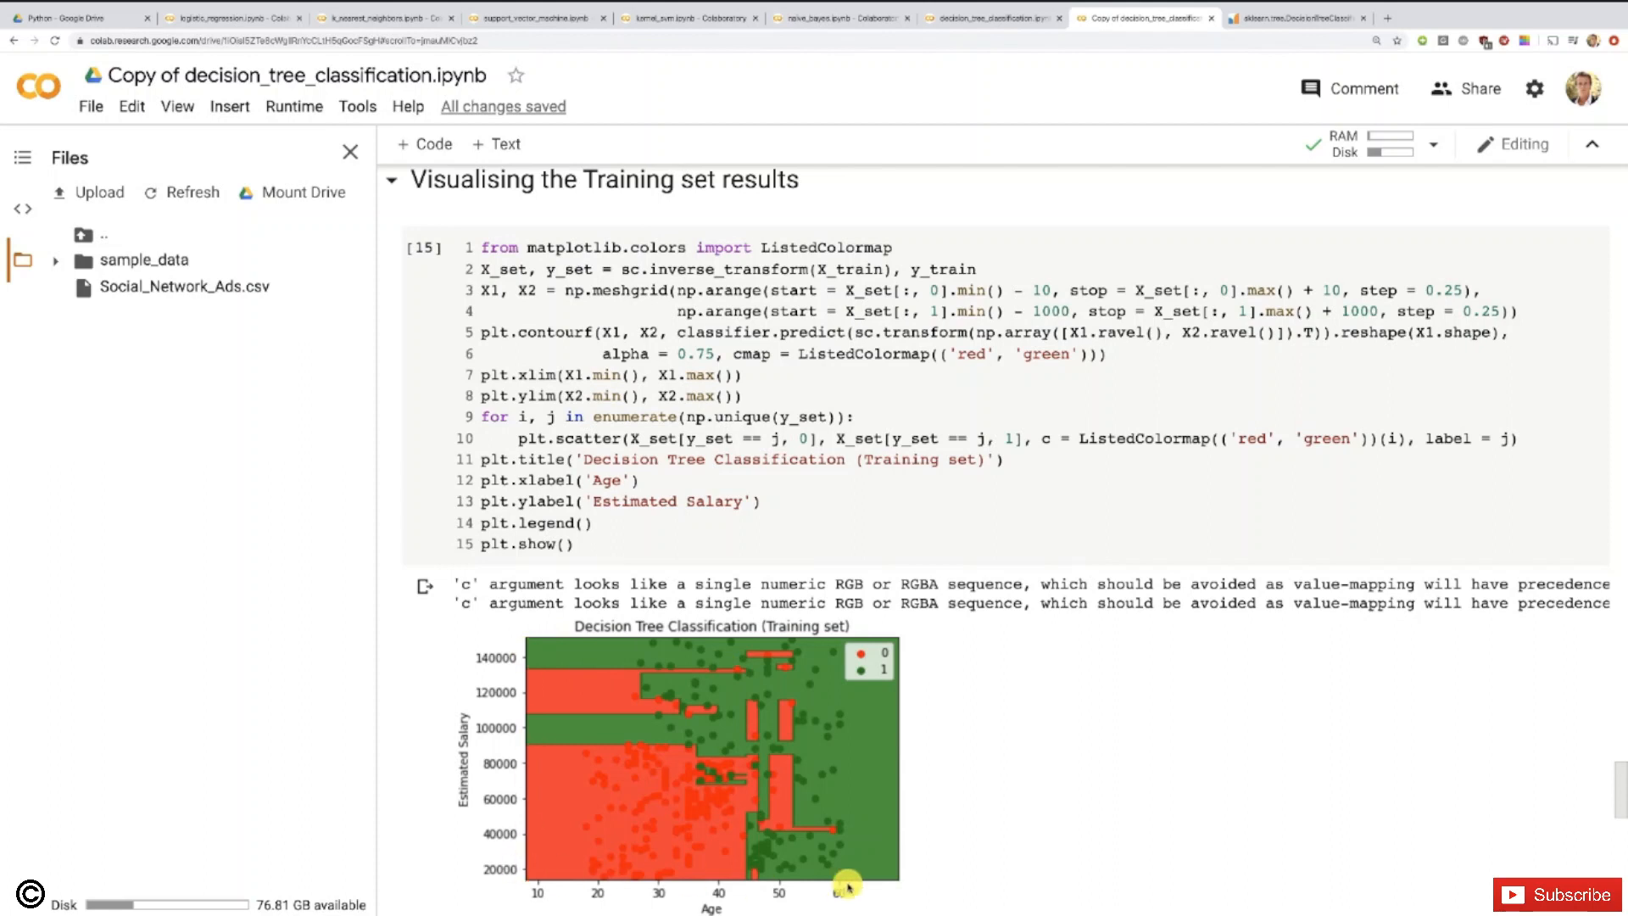
mouse_move(594, 757)
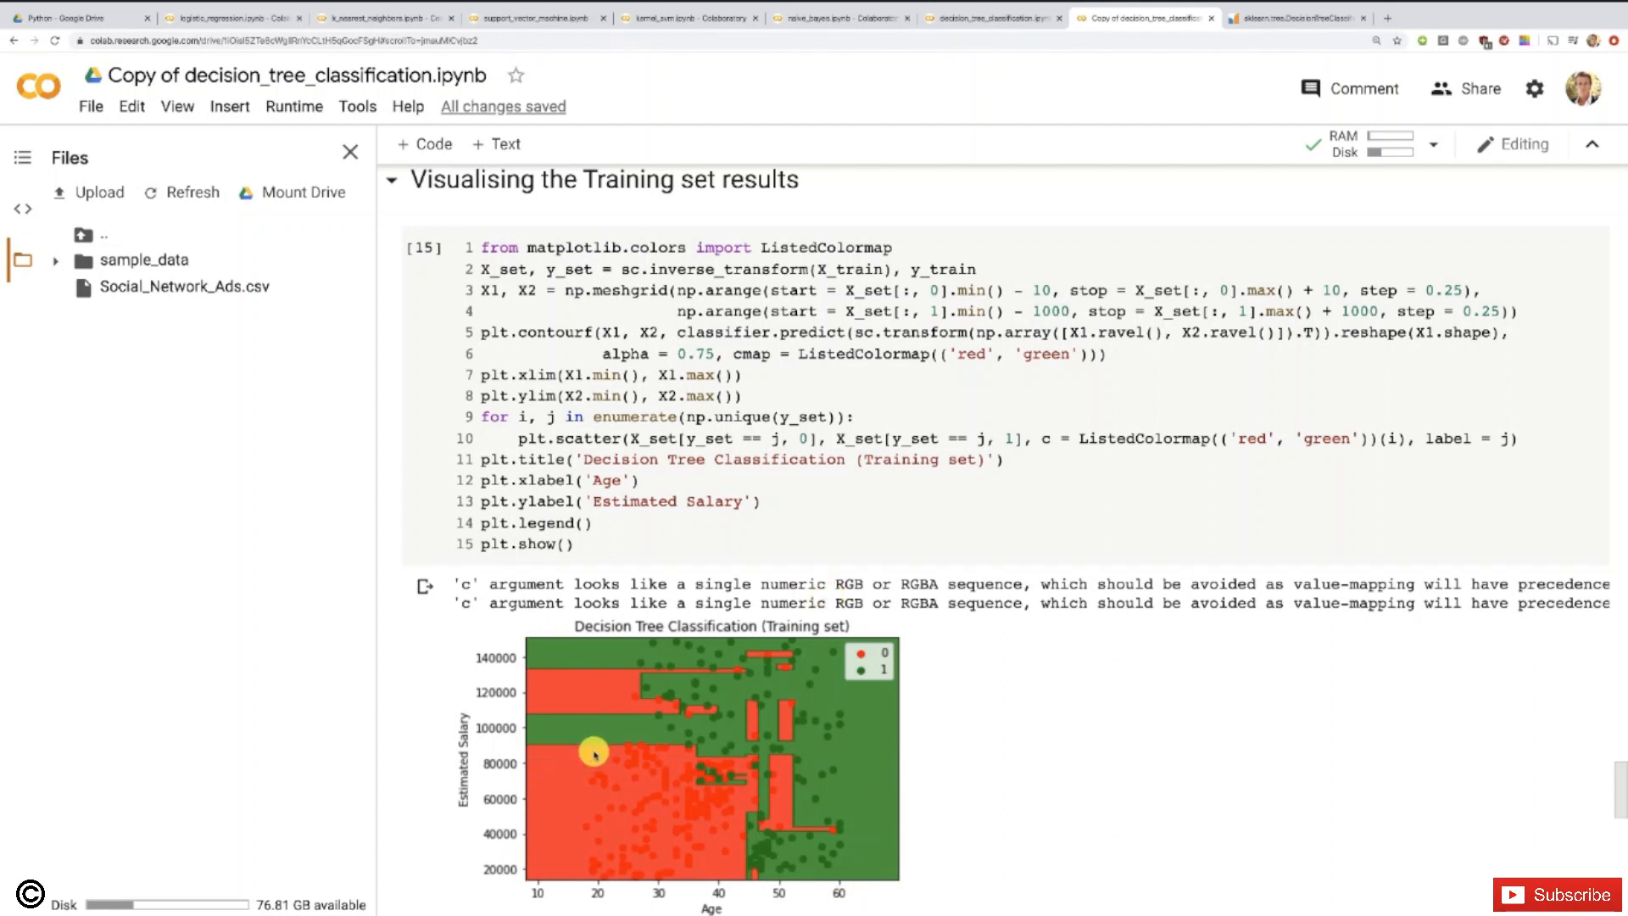
mouse_move(728, 760)
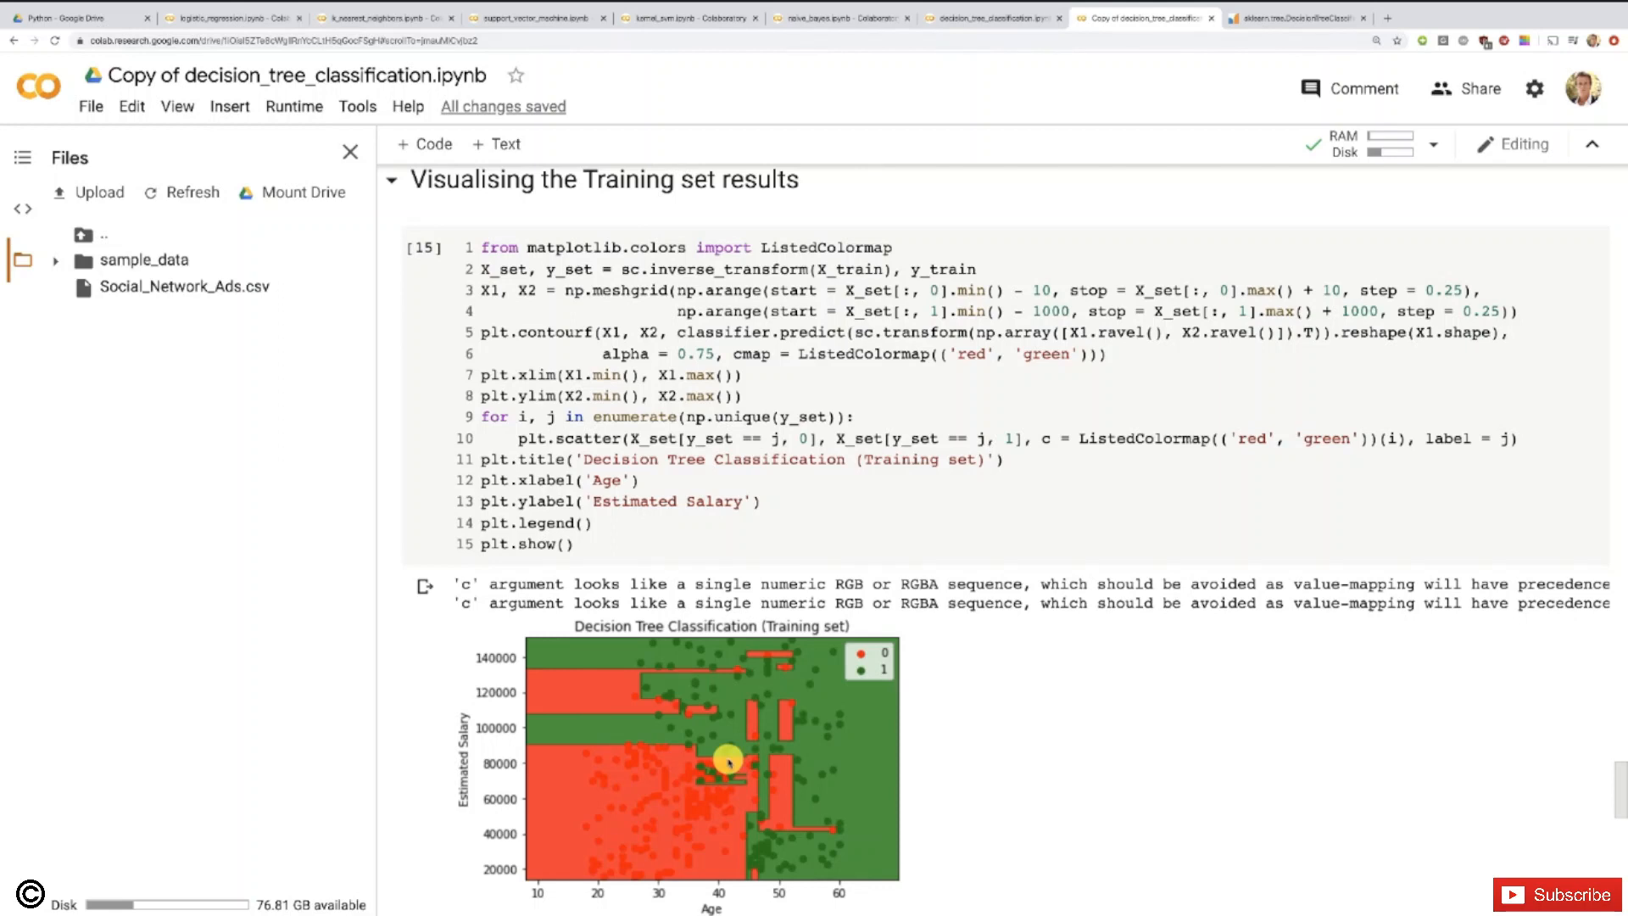
mouse_move(597, 827)
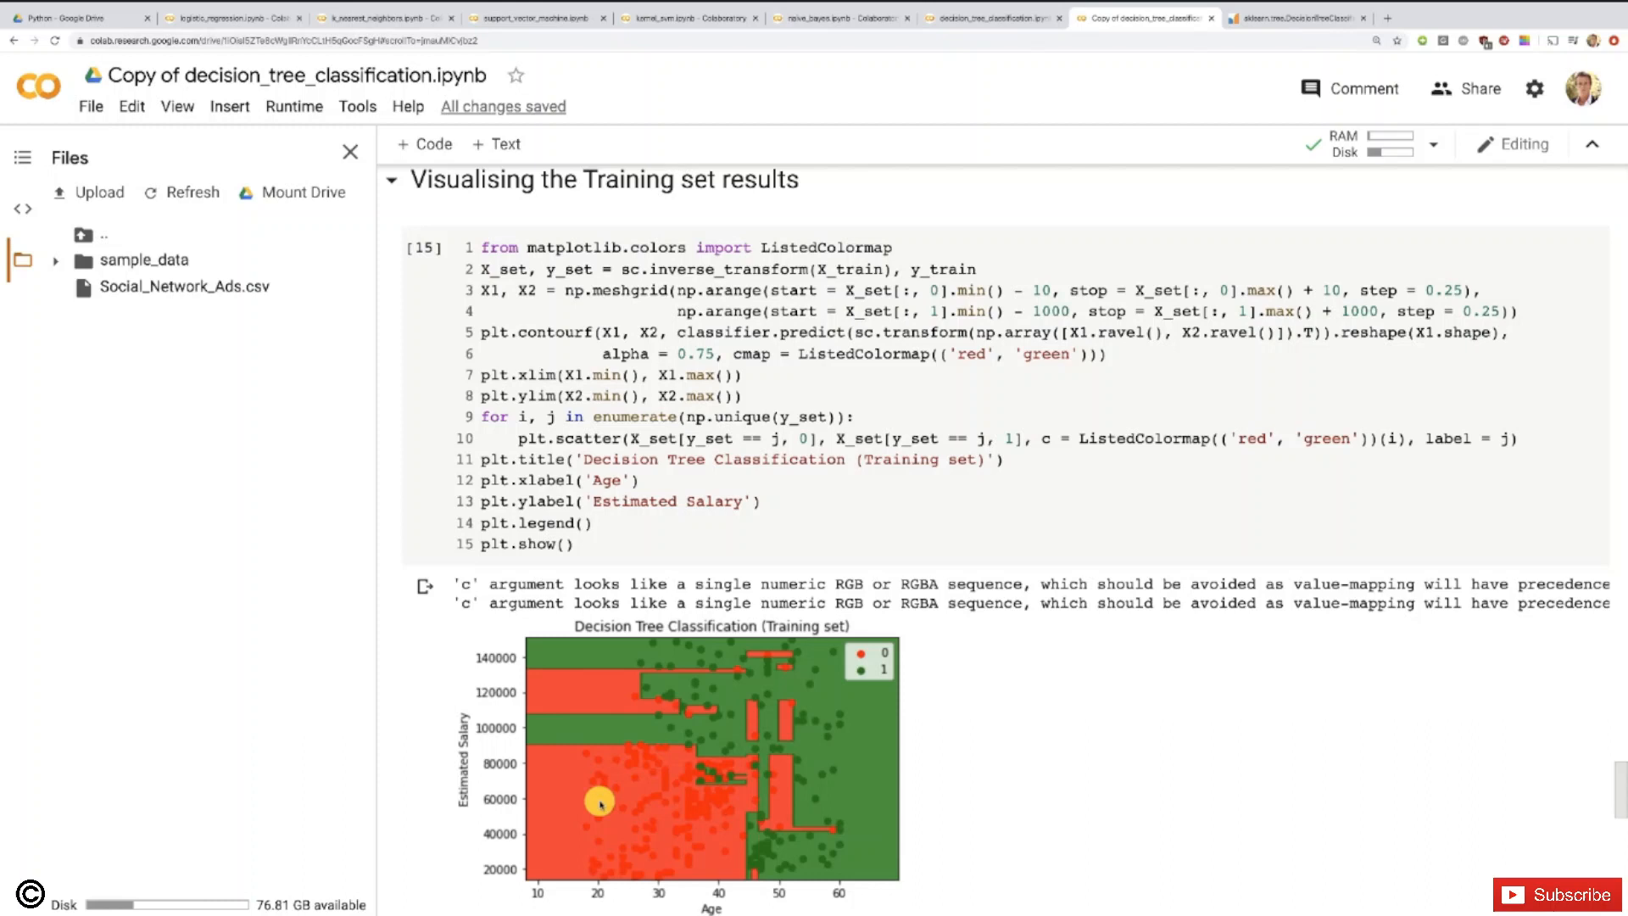
mouse_move(587, 819)
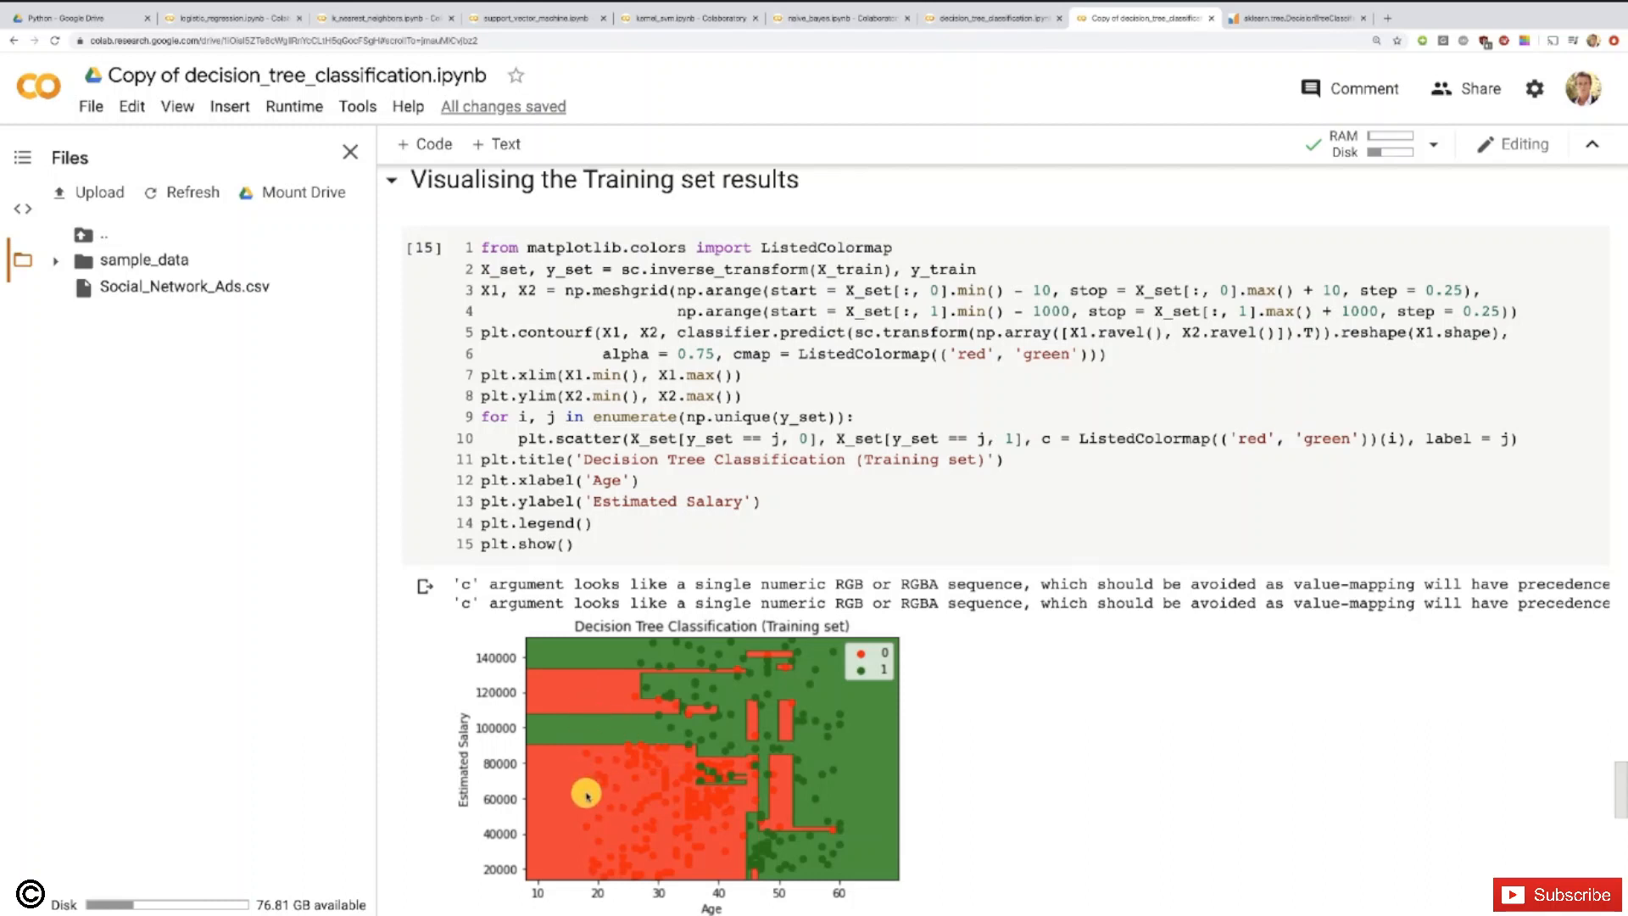
mouse_move(746, 742)
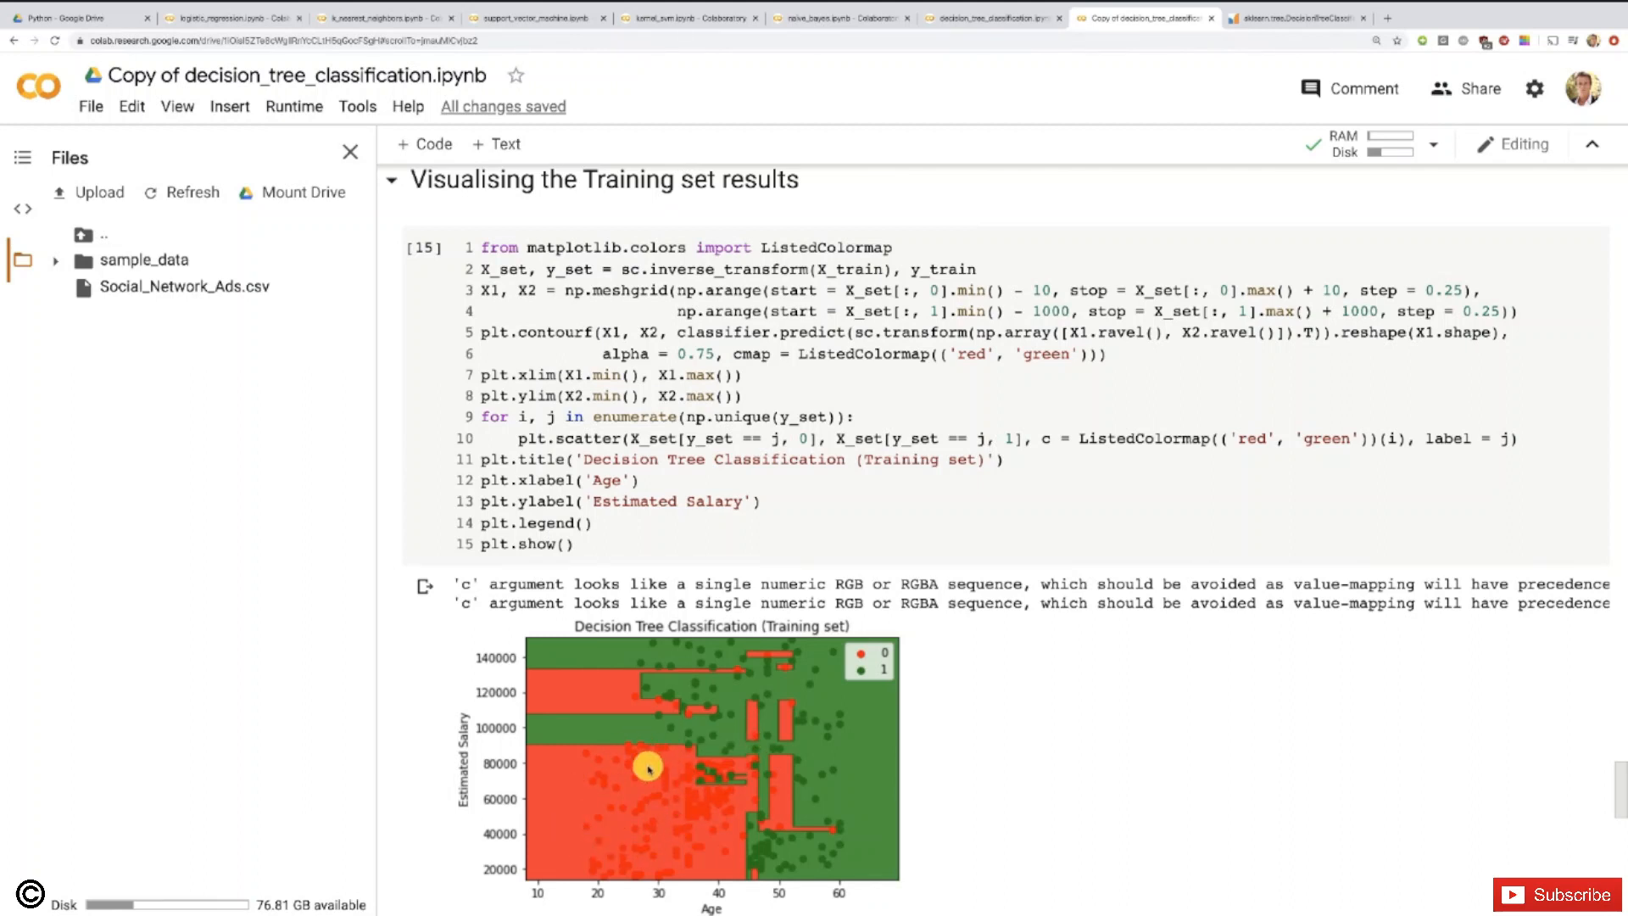
mouse_move(645, 797)
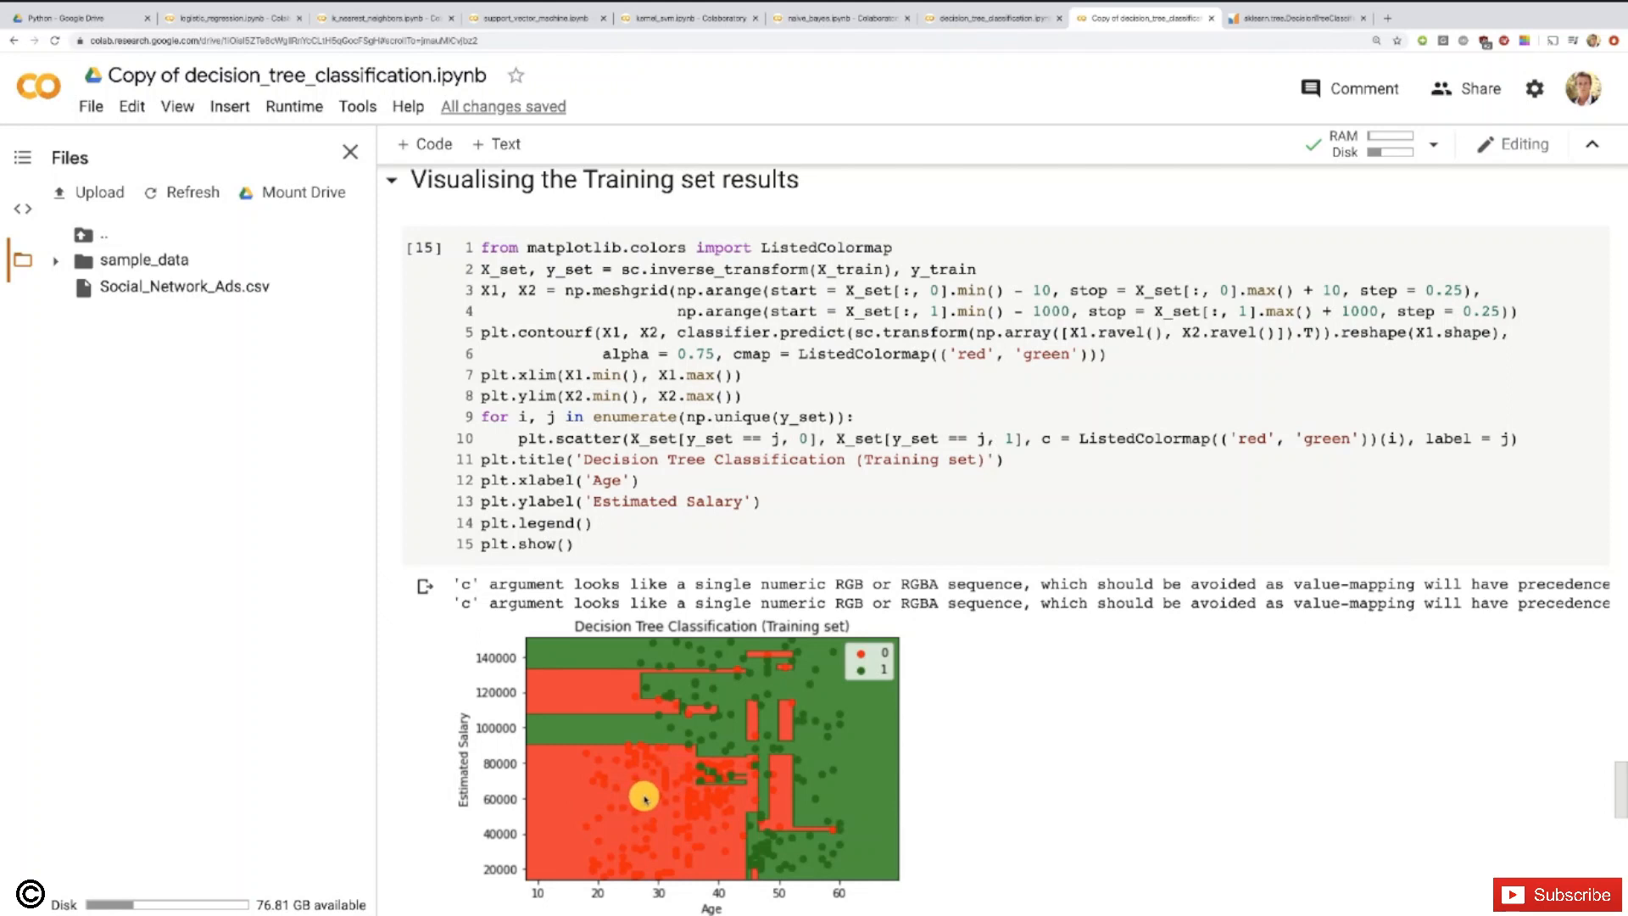
mouse_move(827, 851)
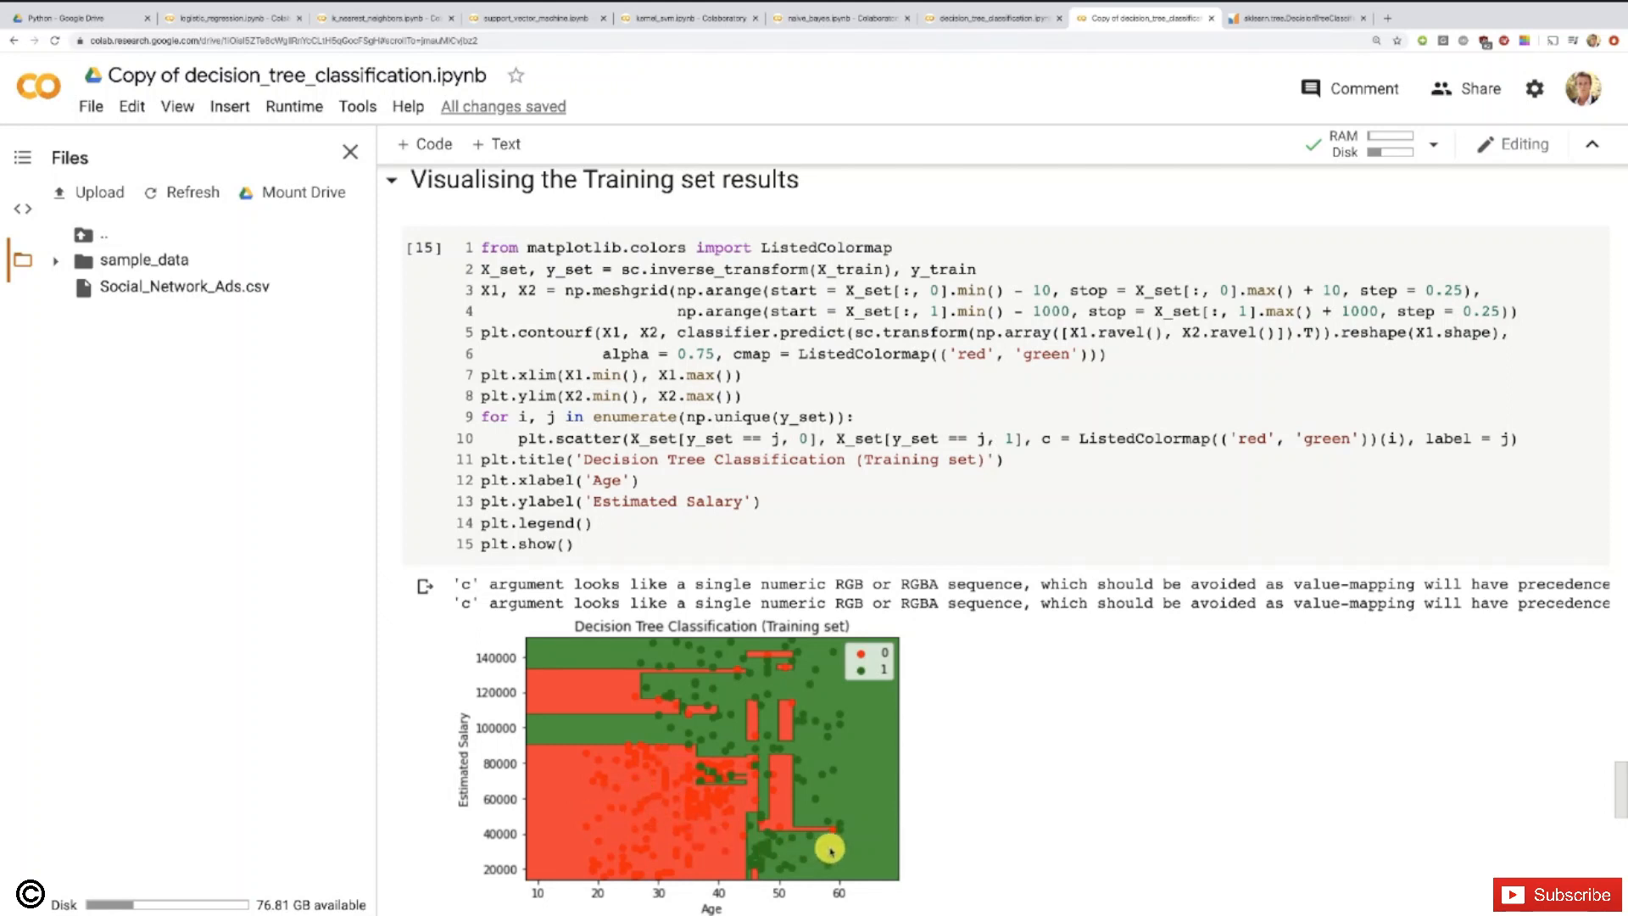
mouse_move(679, 706)
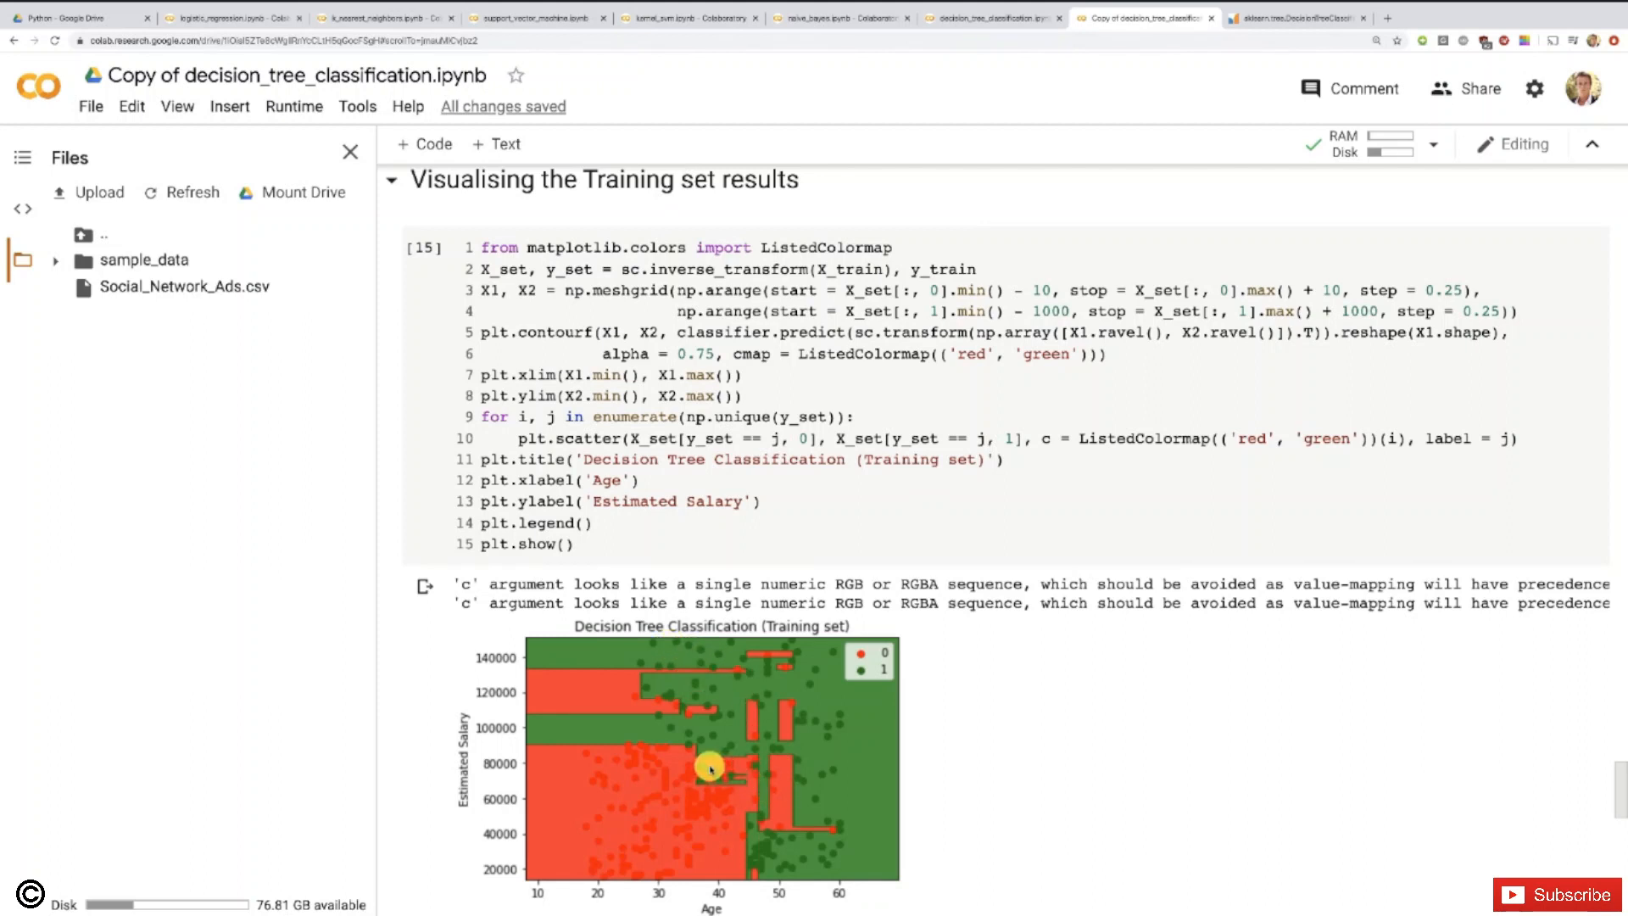
mouse_move(706, 800)
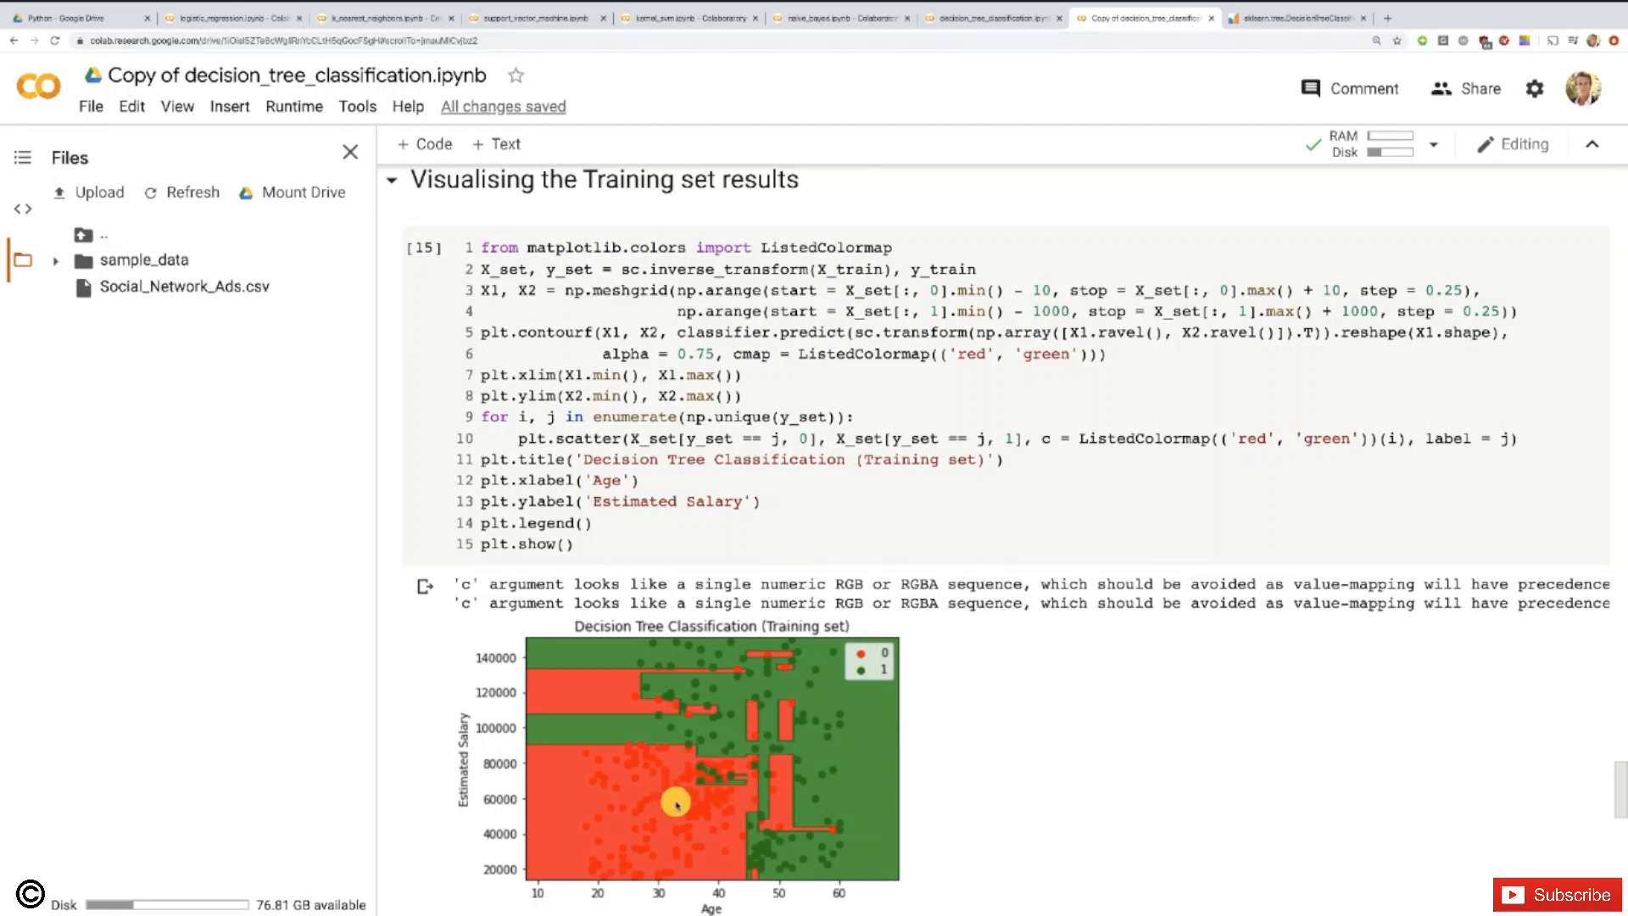
mouse_move(682, 824)
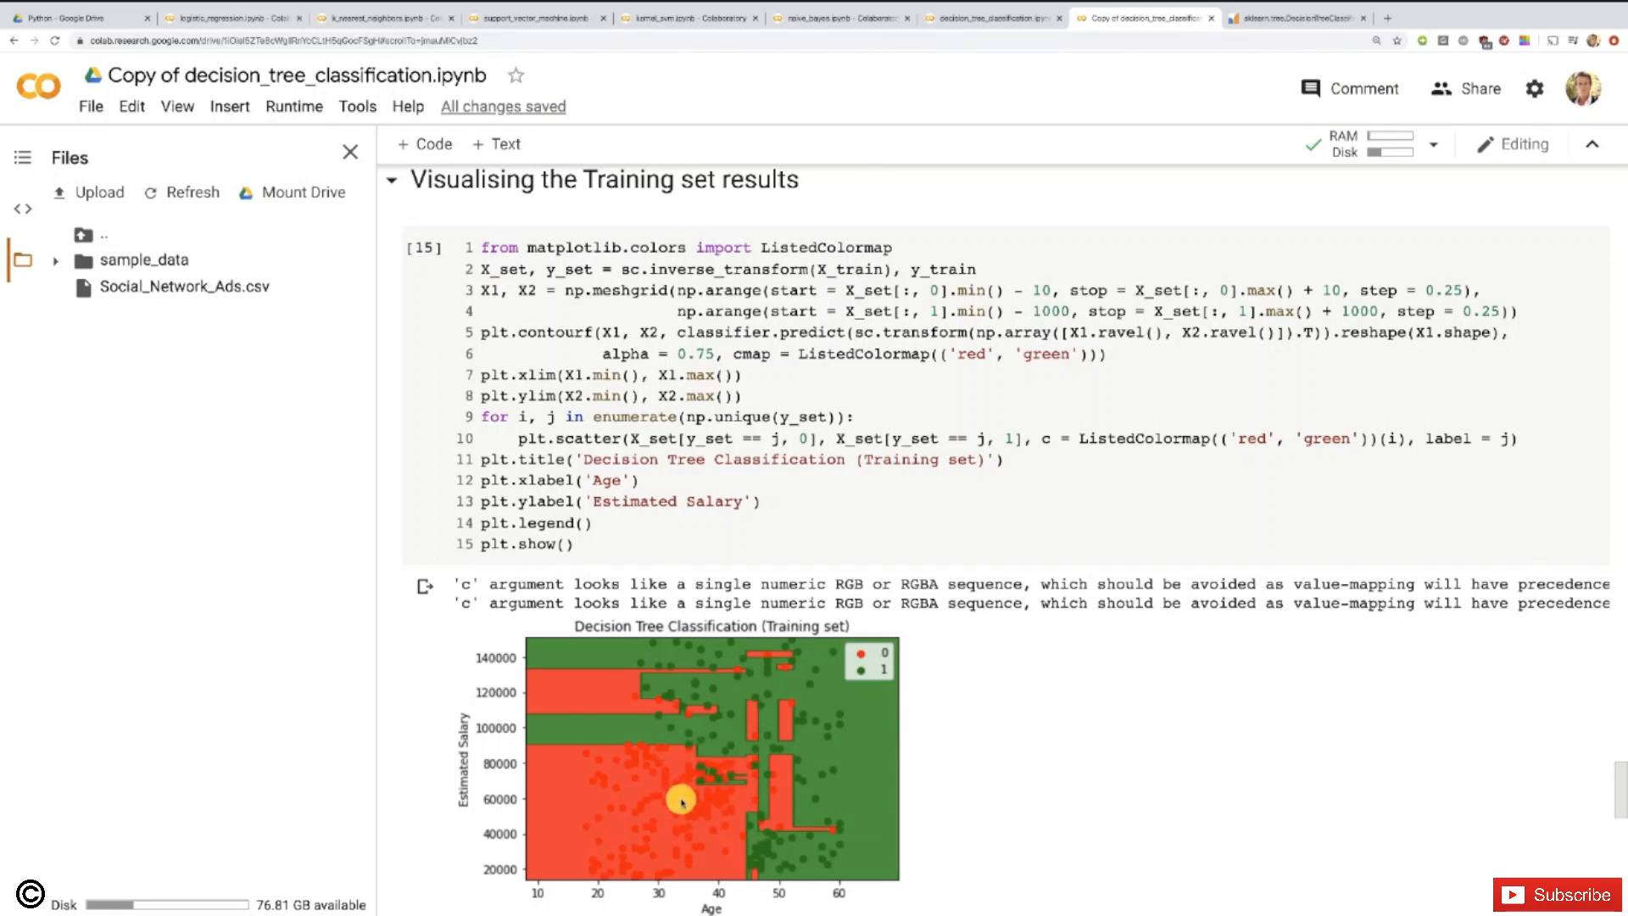
mouse_move(728, 745)
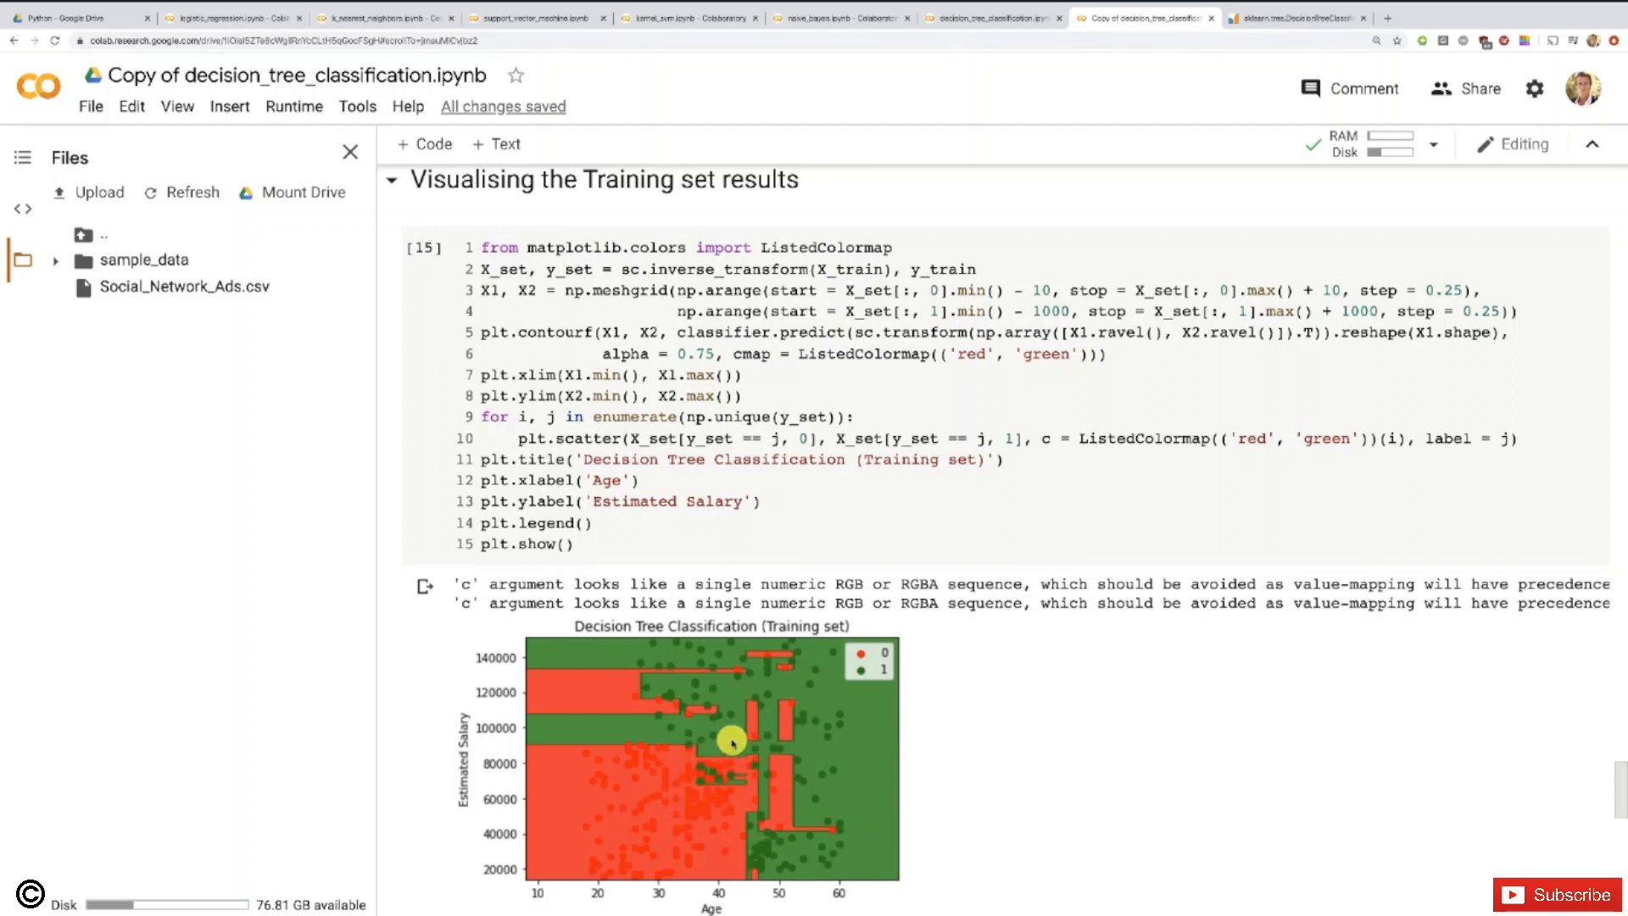
mouse_move(798, 636)
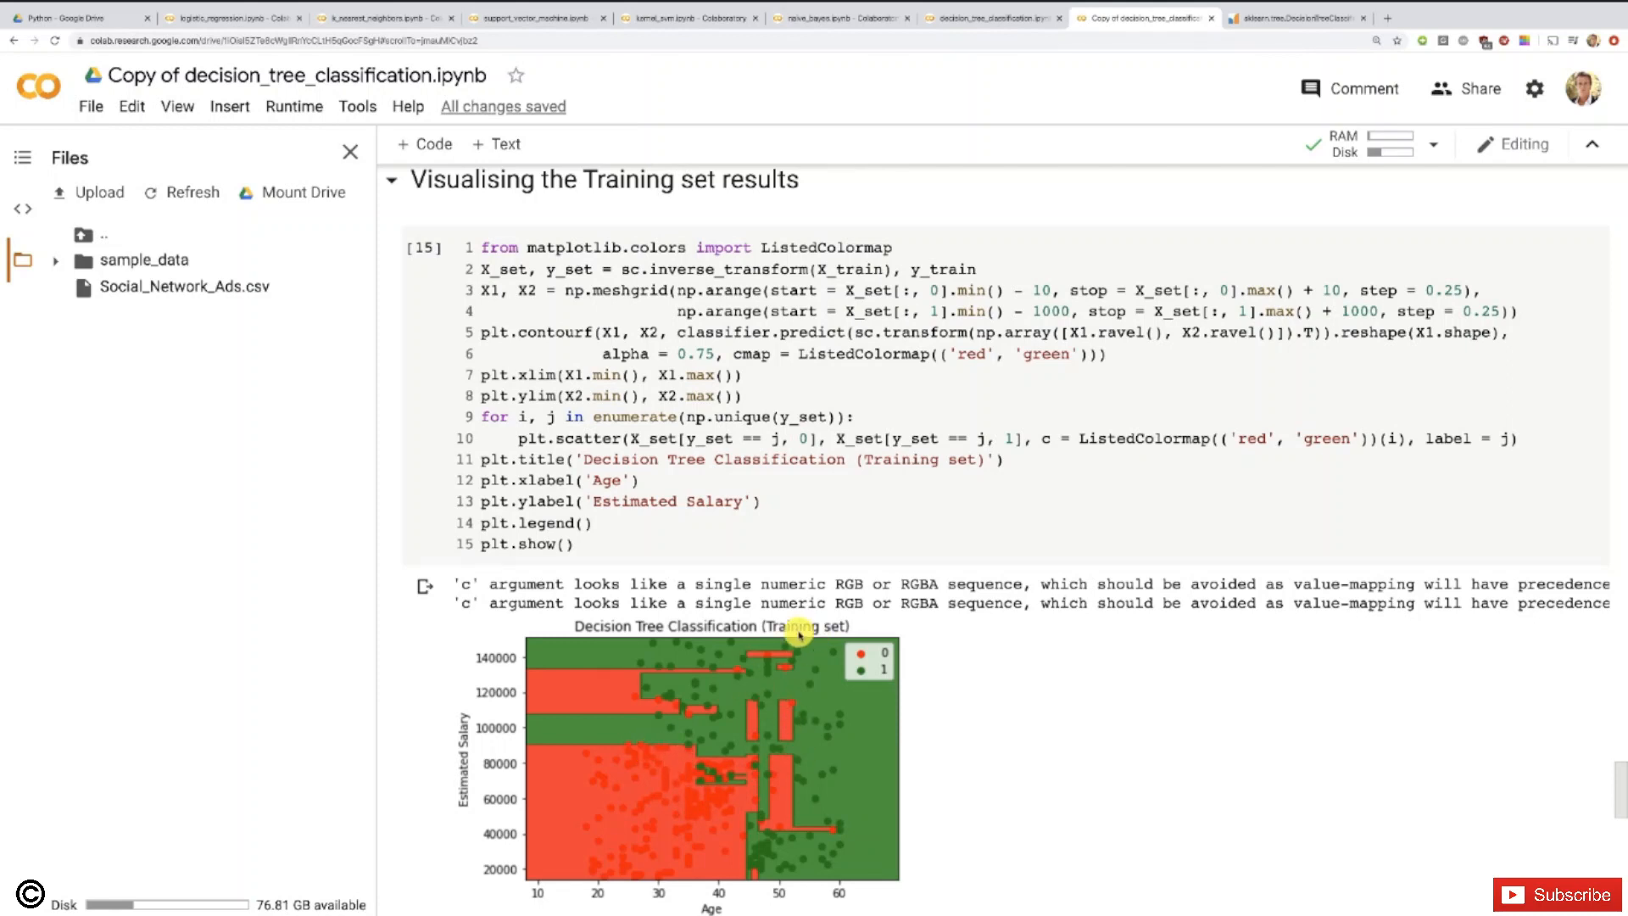
mouse_move(712, 722)
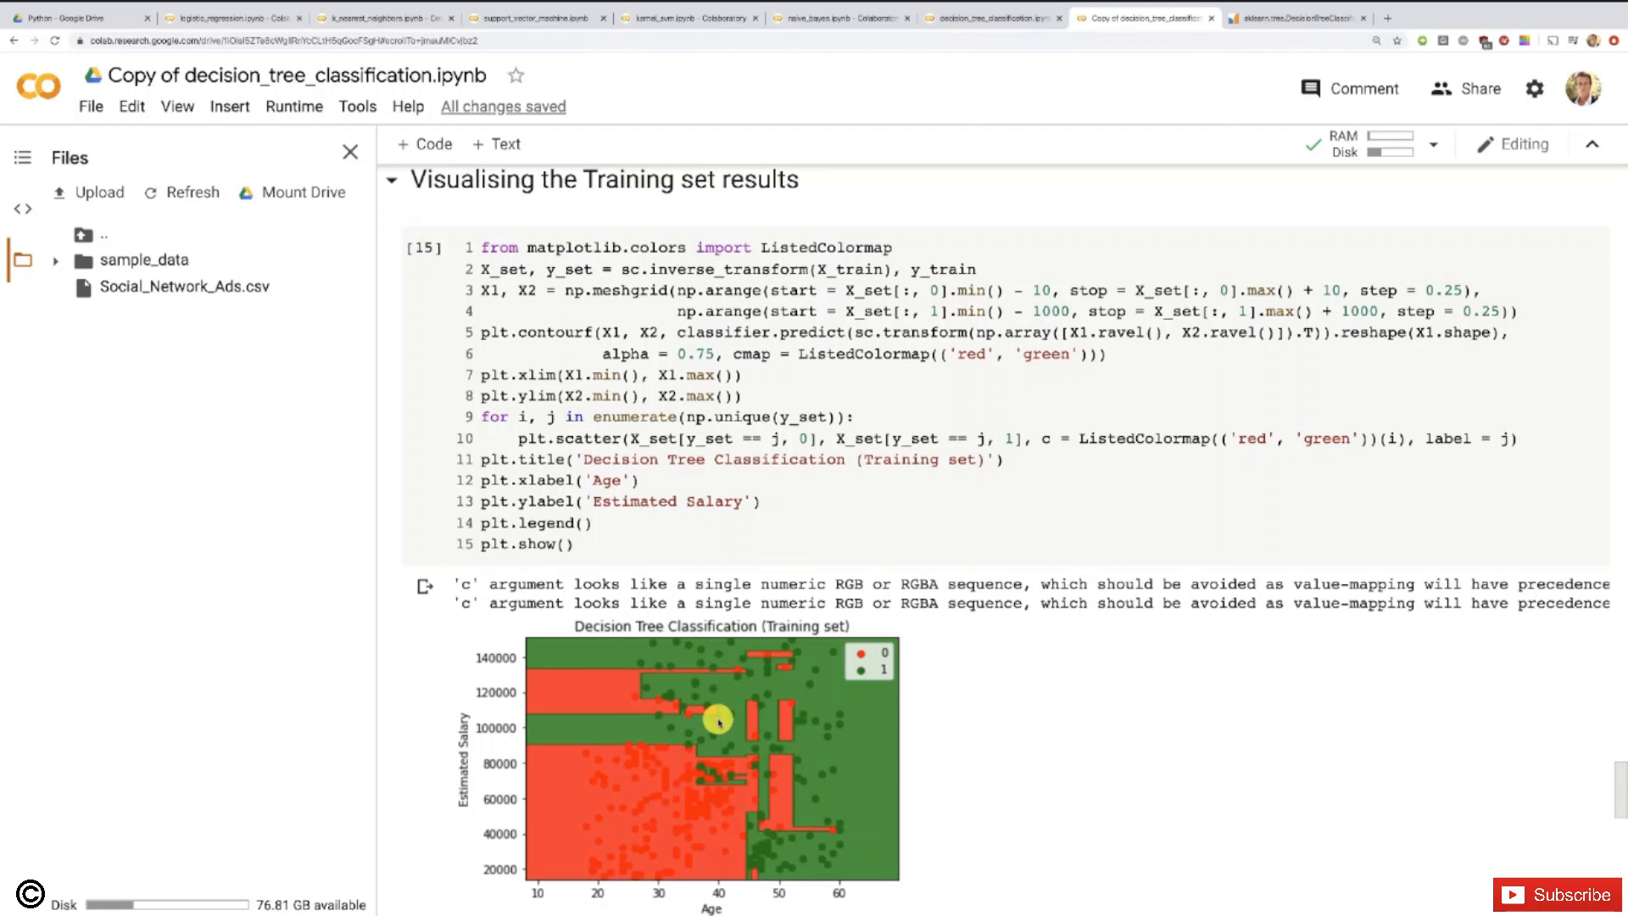
mouse_move(411, 702)
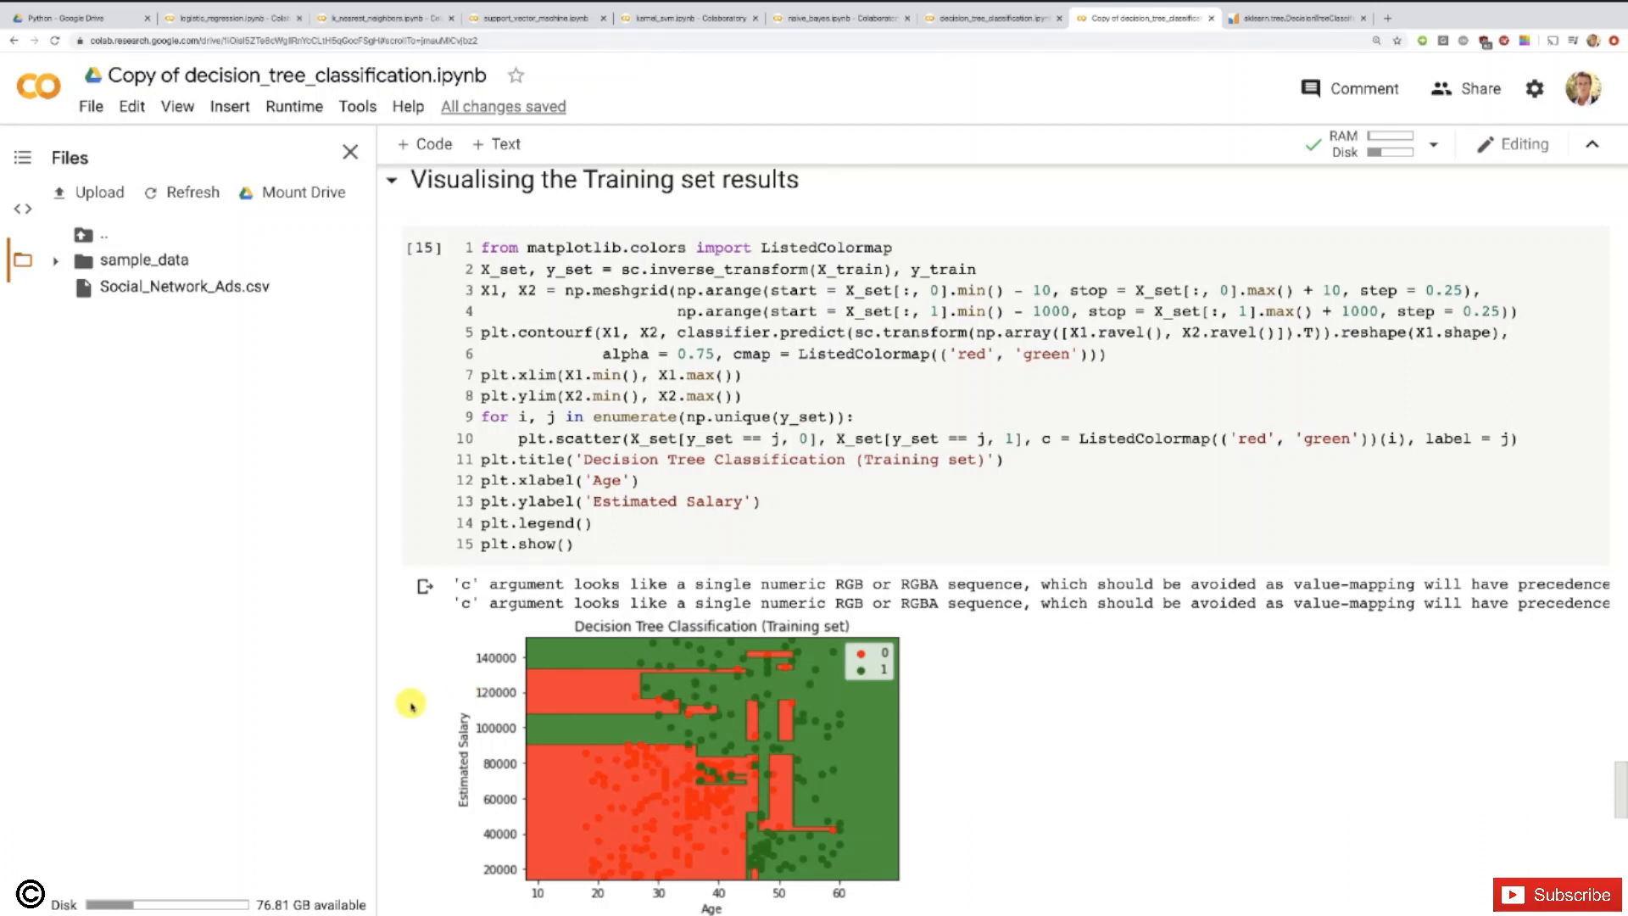
mouse_move(392, 711)
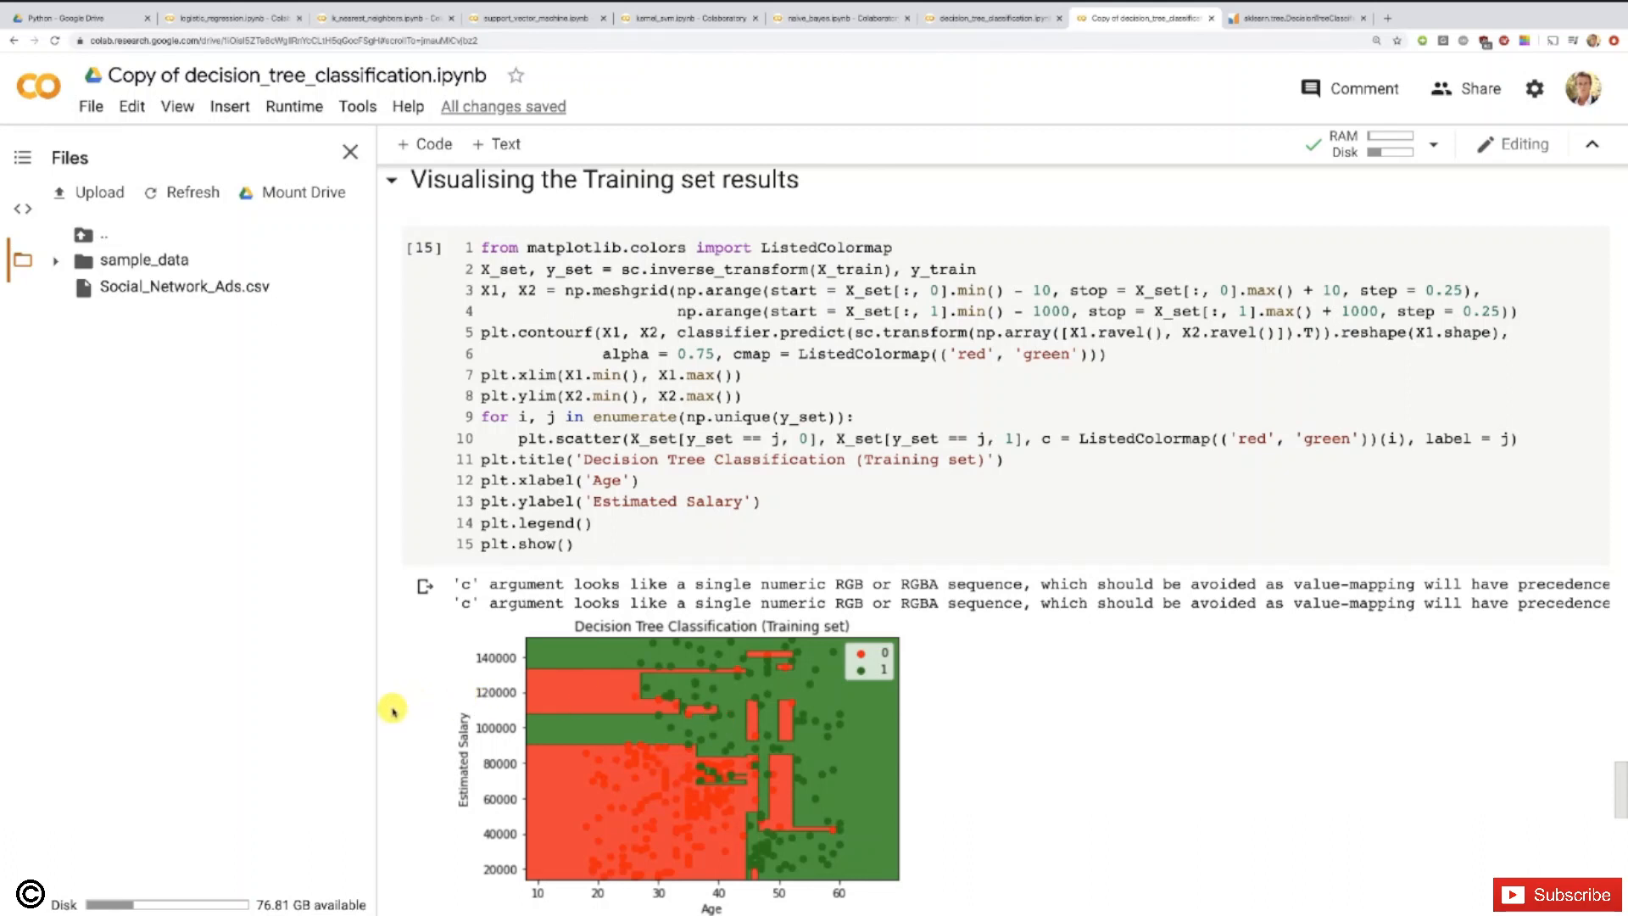
scroll(down, 3)
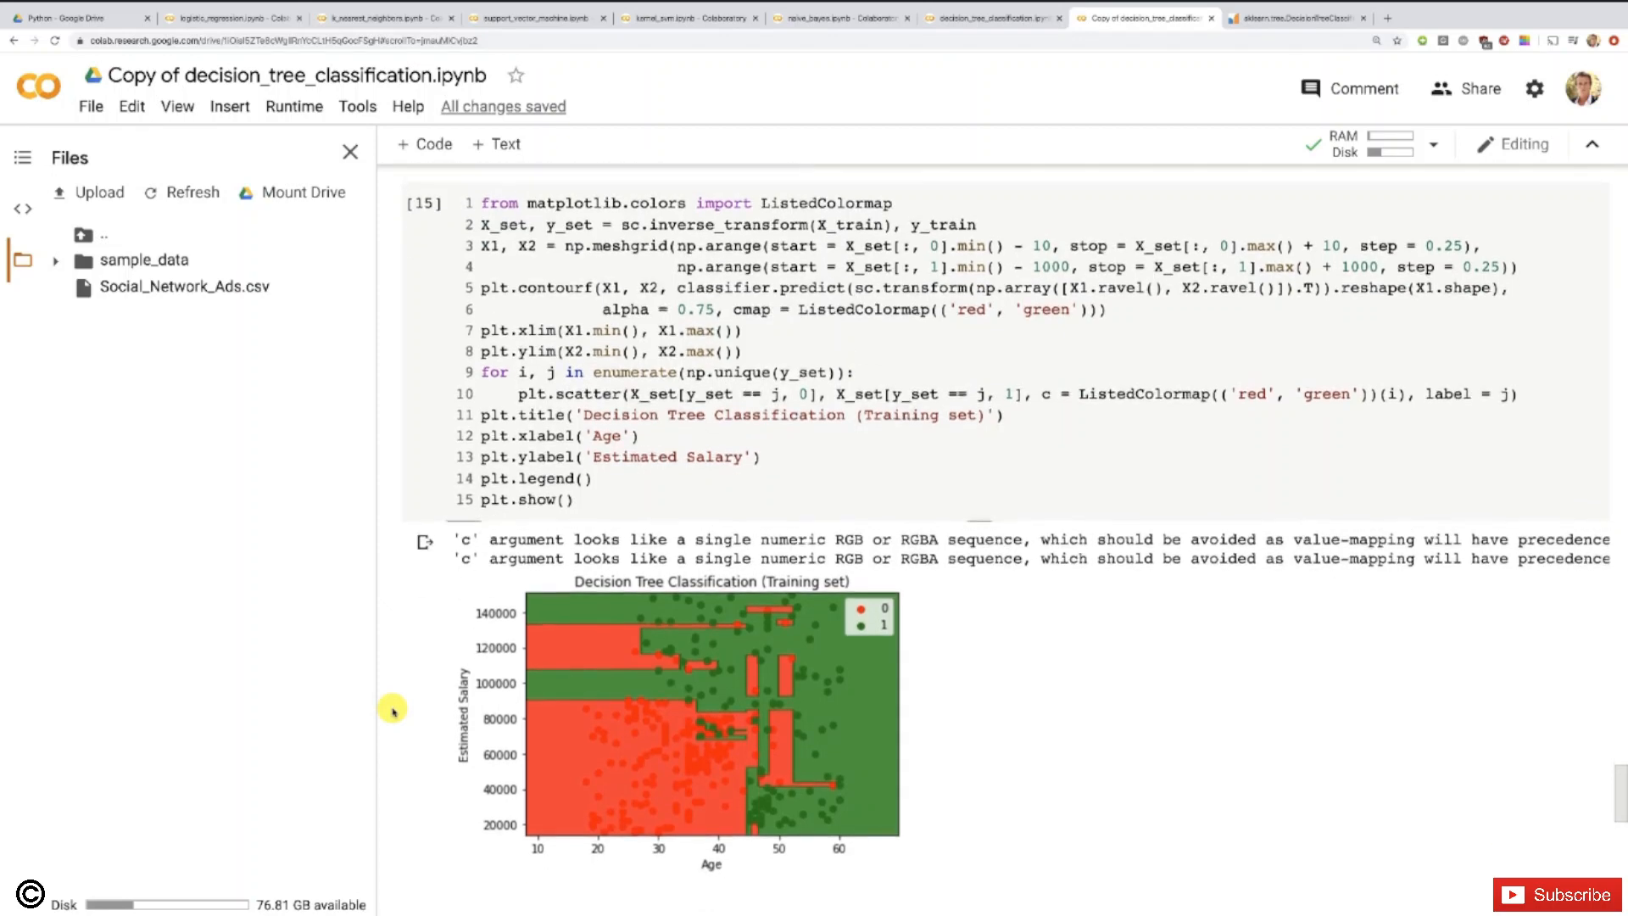
Step: Scroll down to the test-set decision-region plot and its visualisation code
scroll(down, 3)
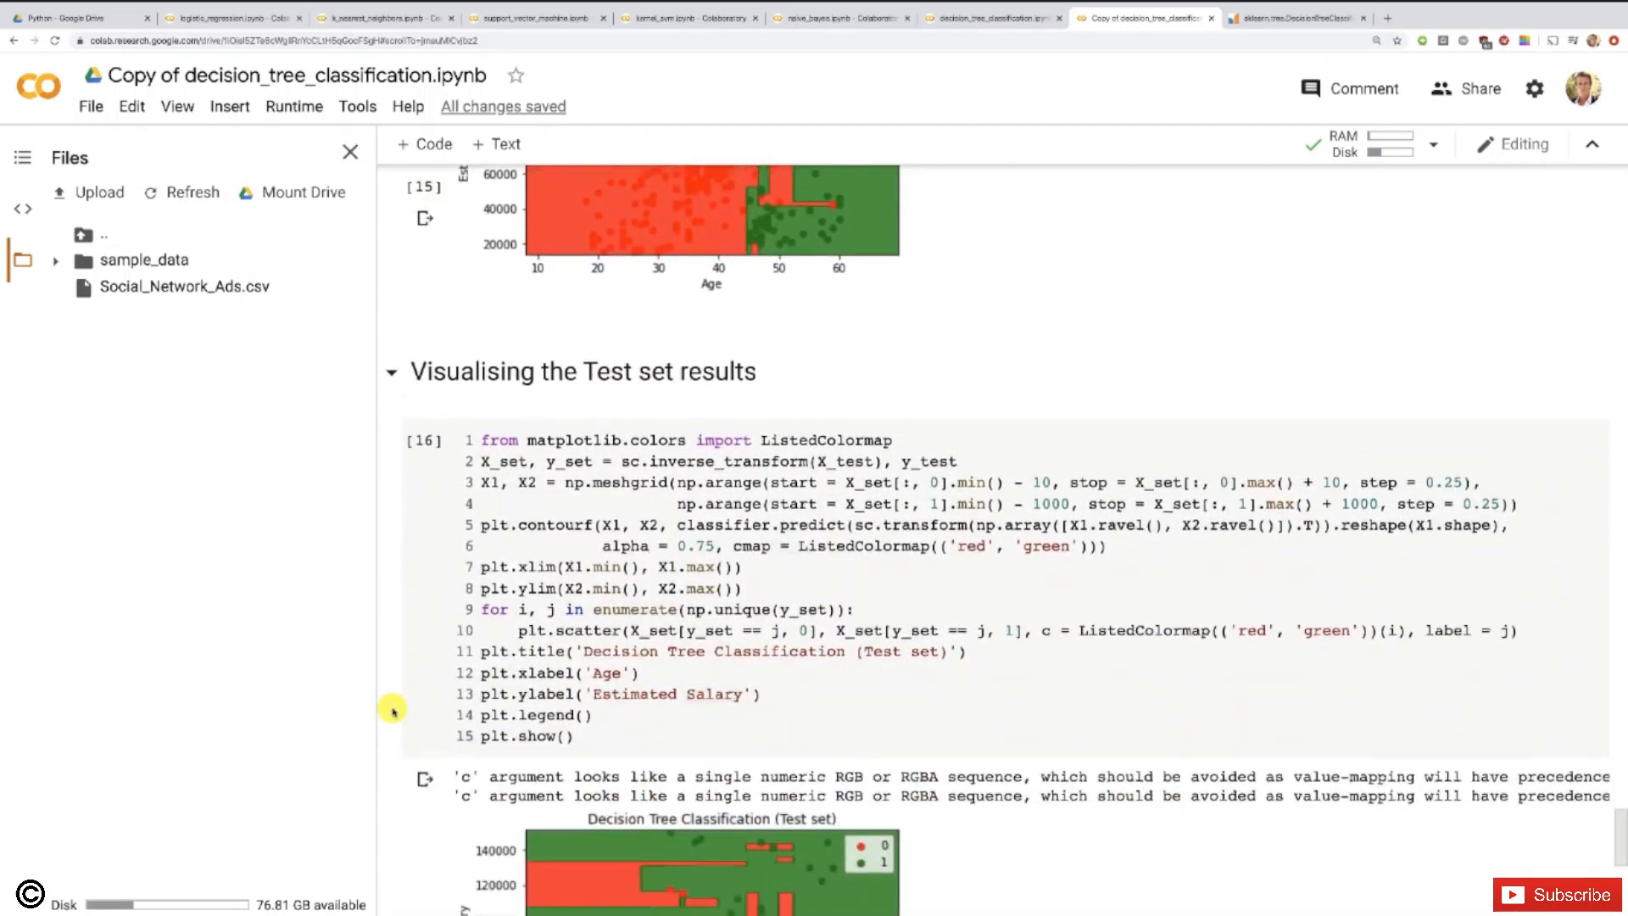
scroll(down, 3)
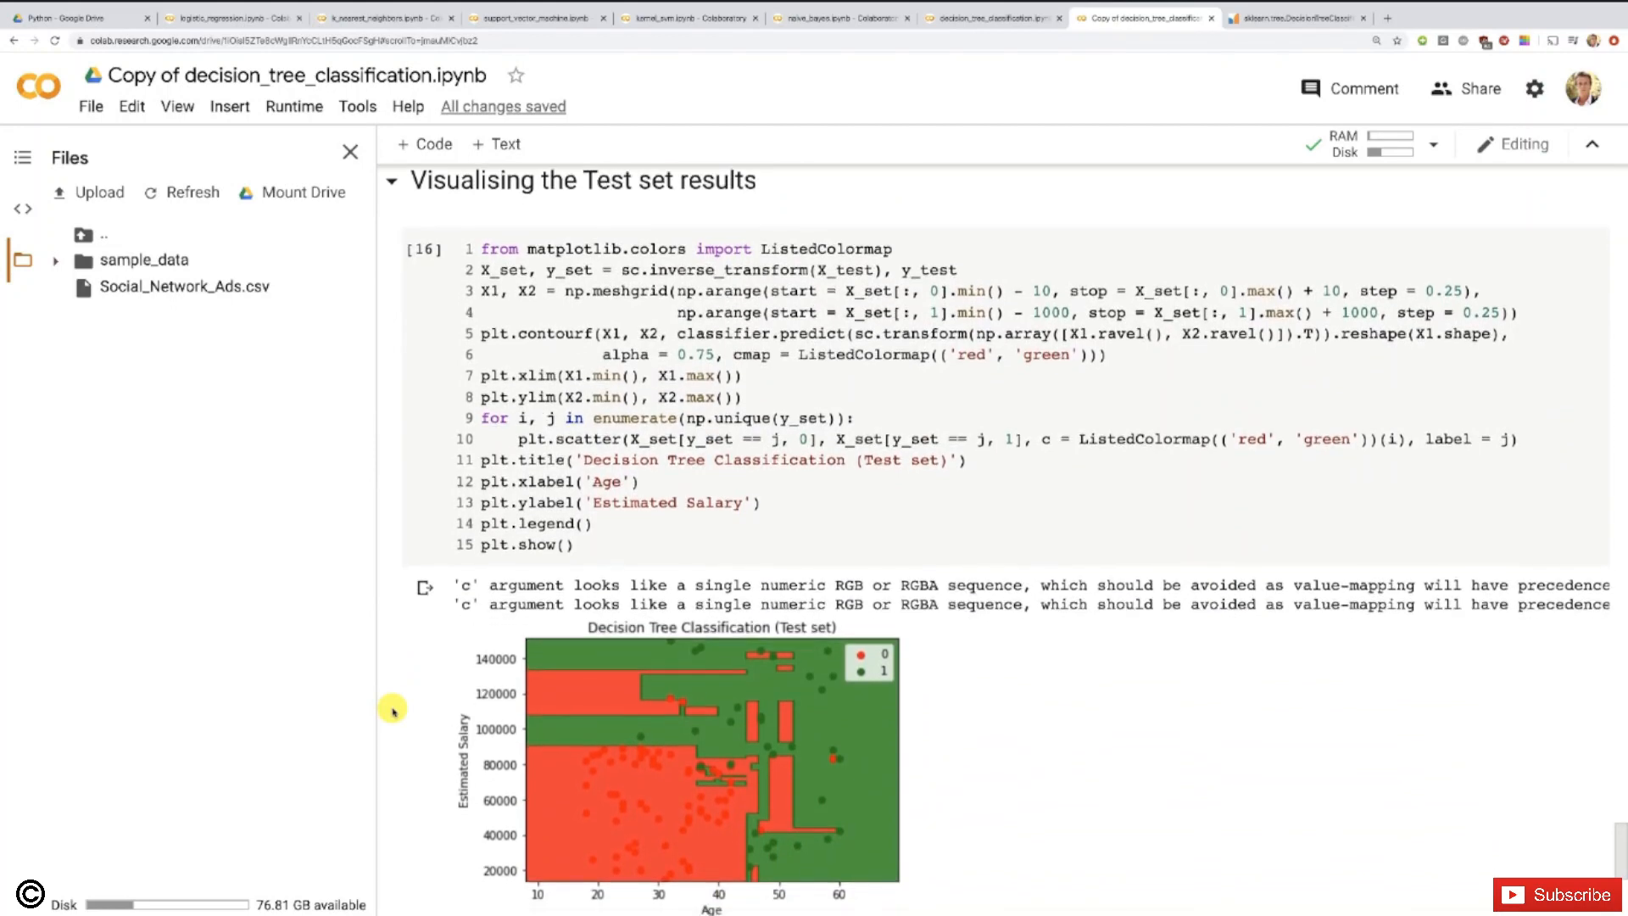
mouse_move(726, 827)
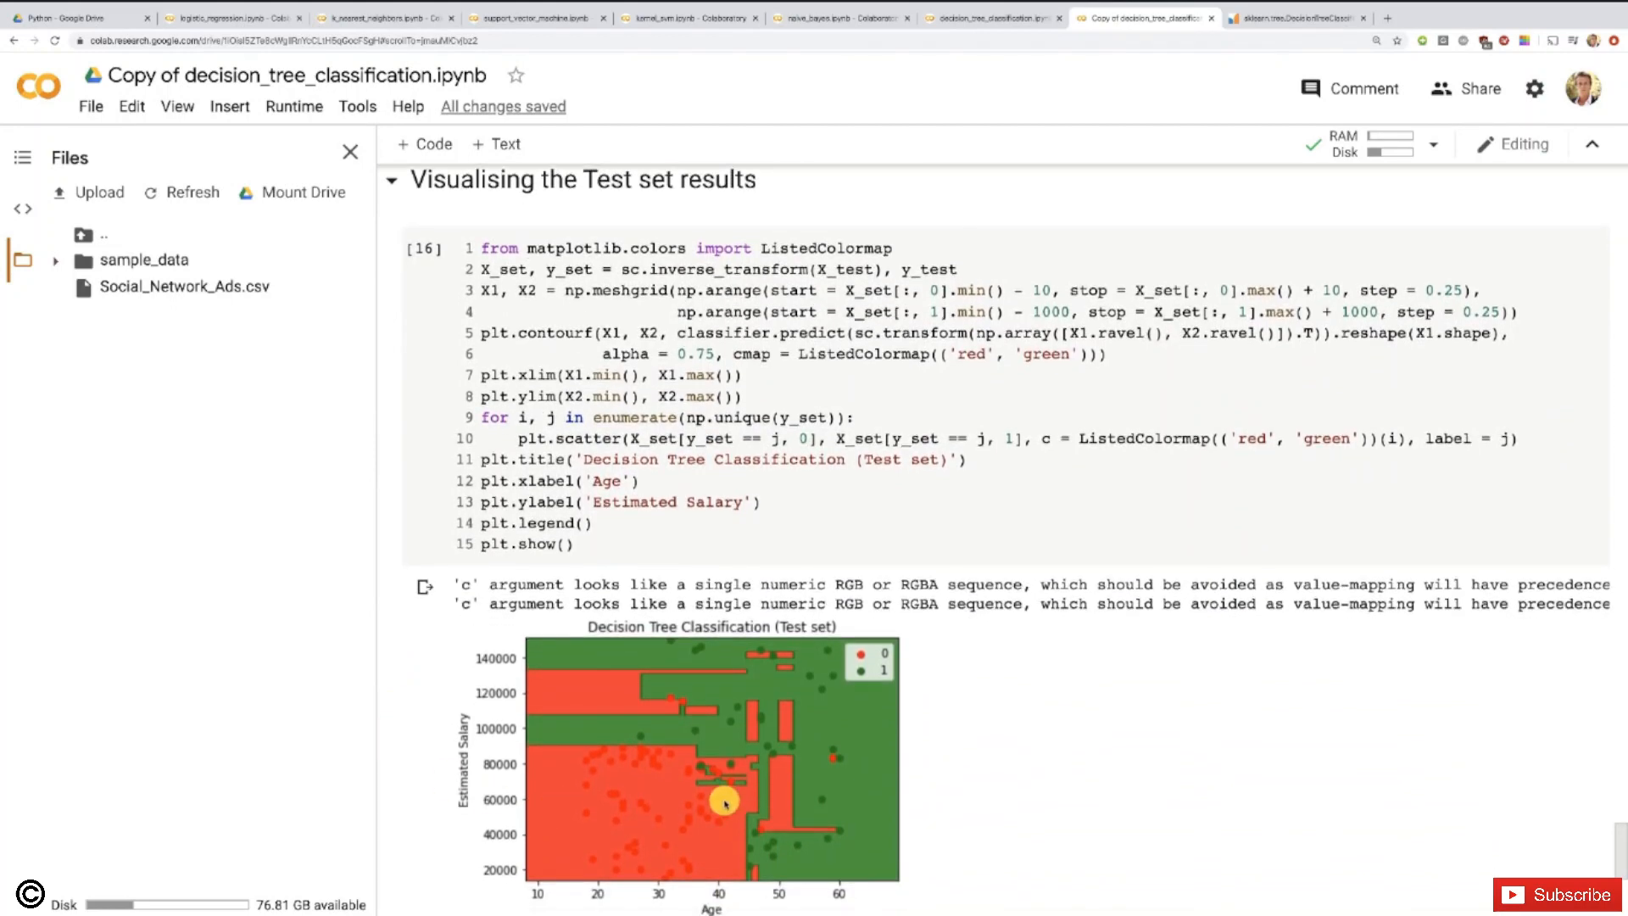
mouse_move(663, 724)
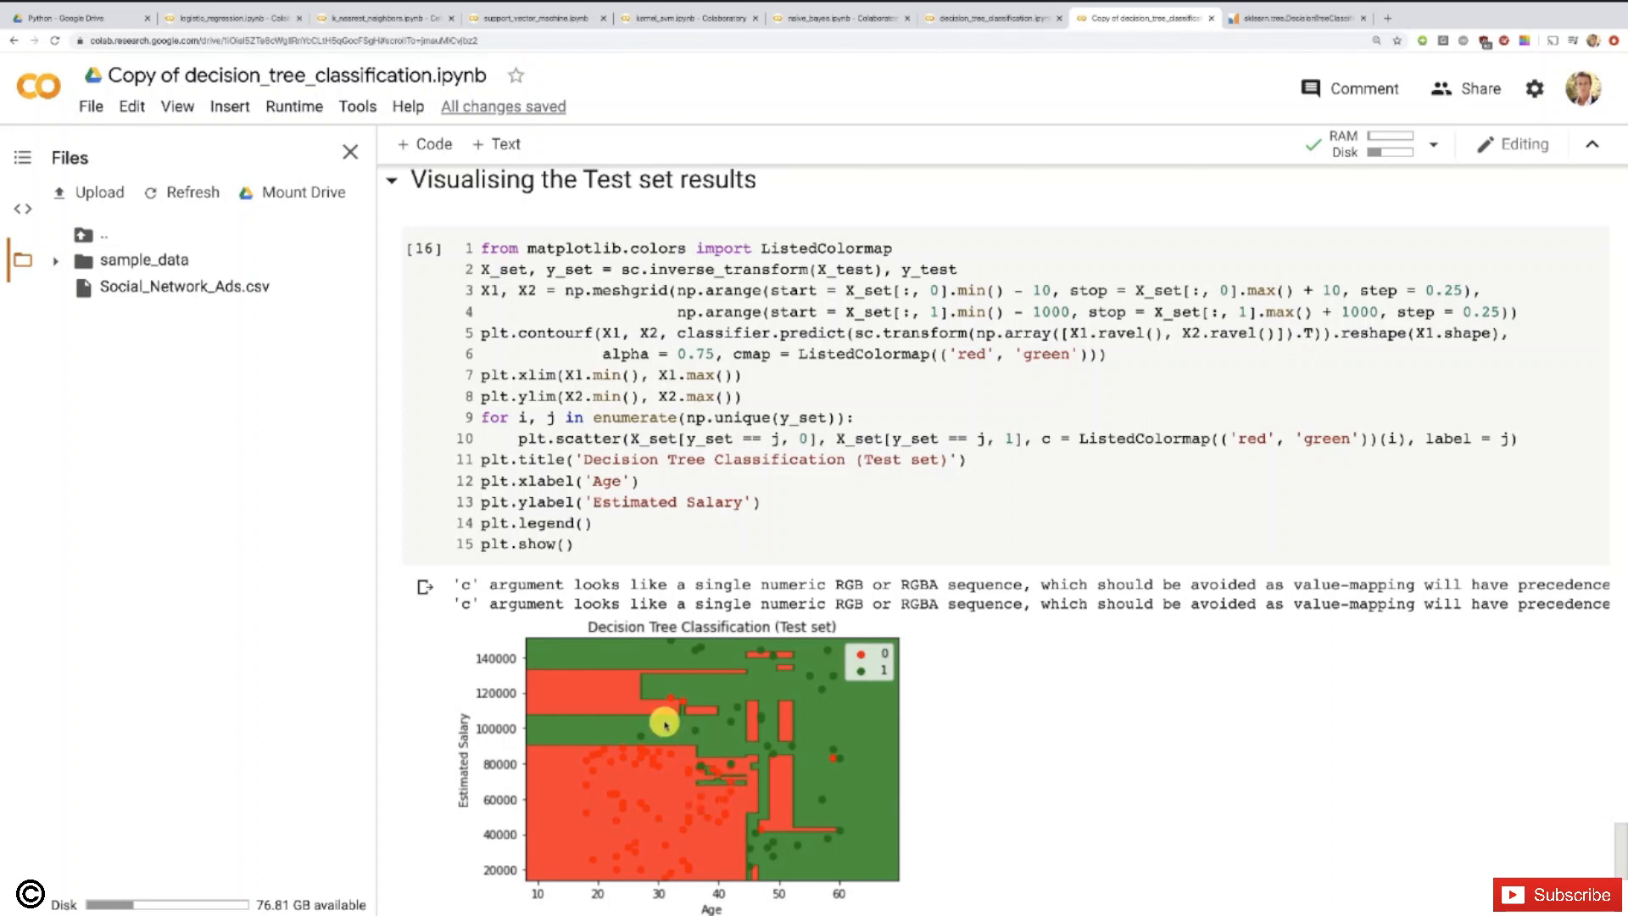
mouse_move(587, 691)
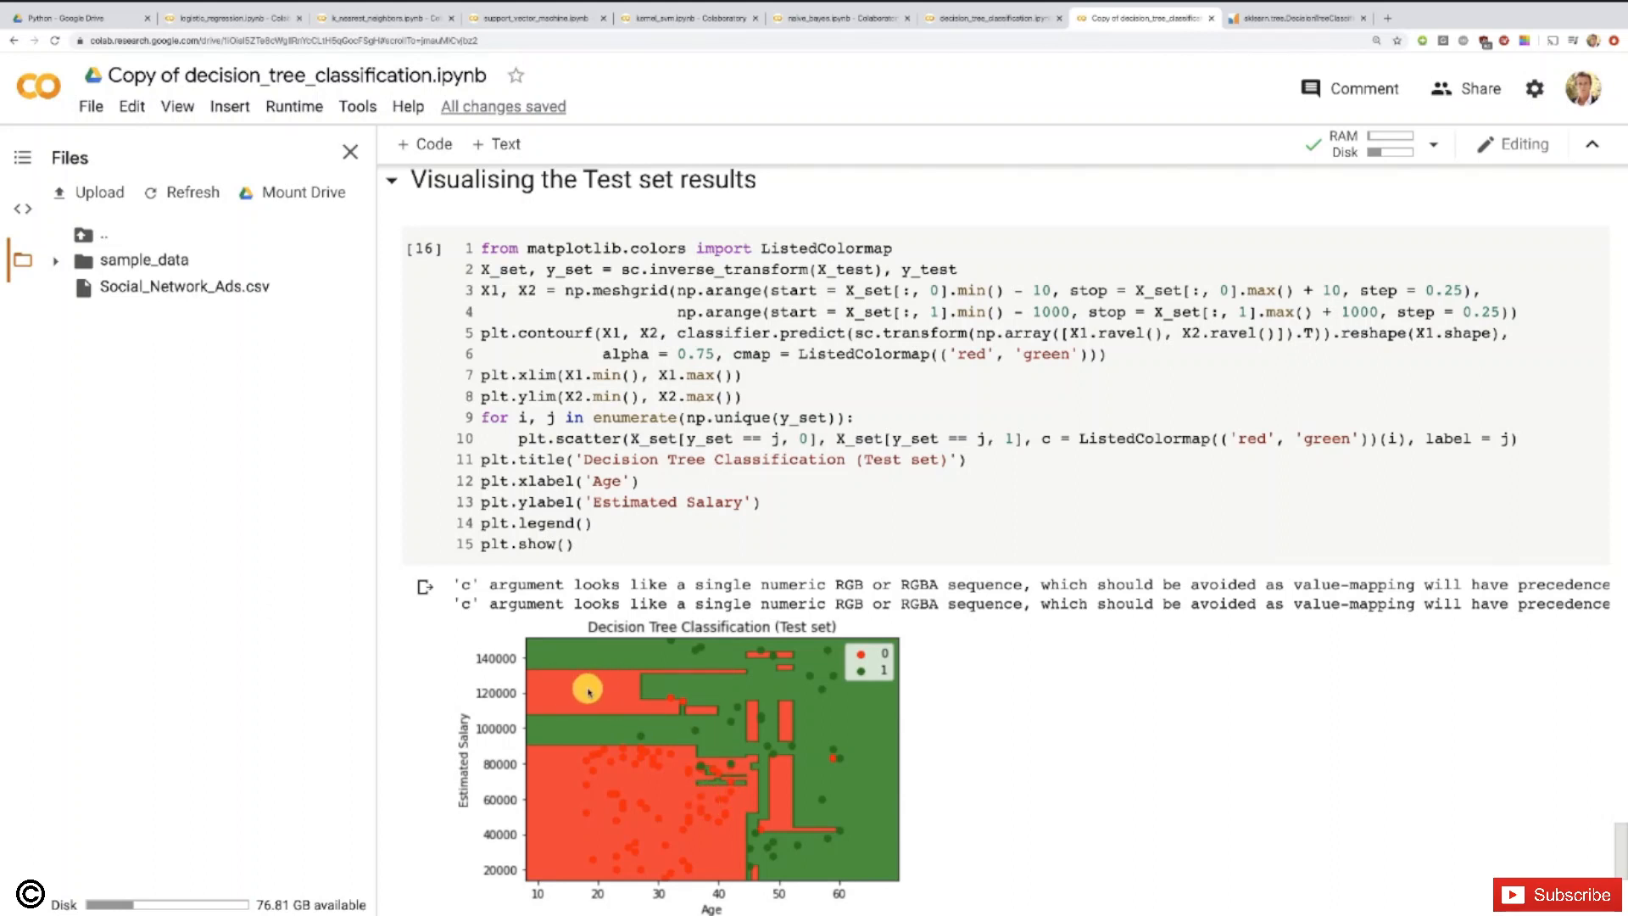
mouse_move(580, 706)
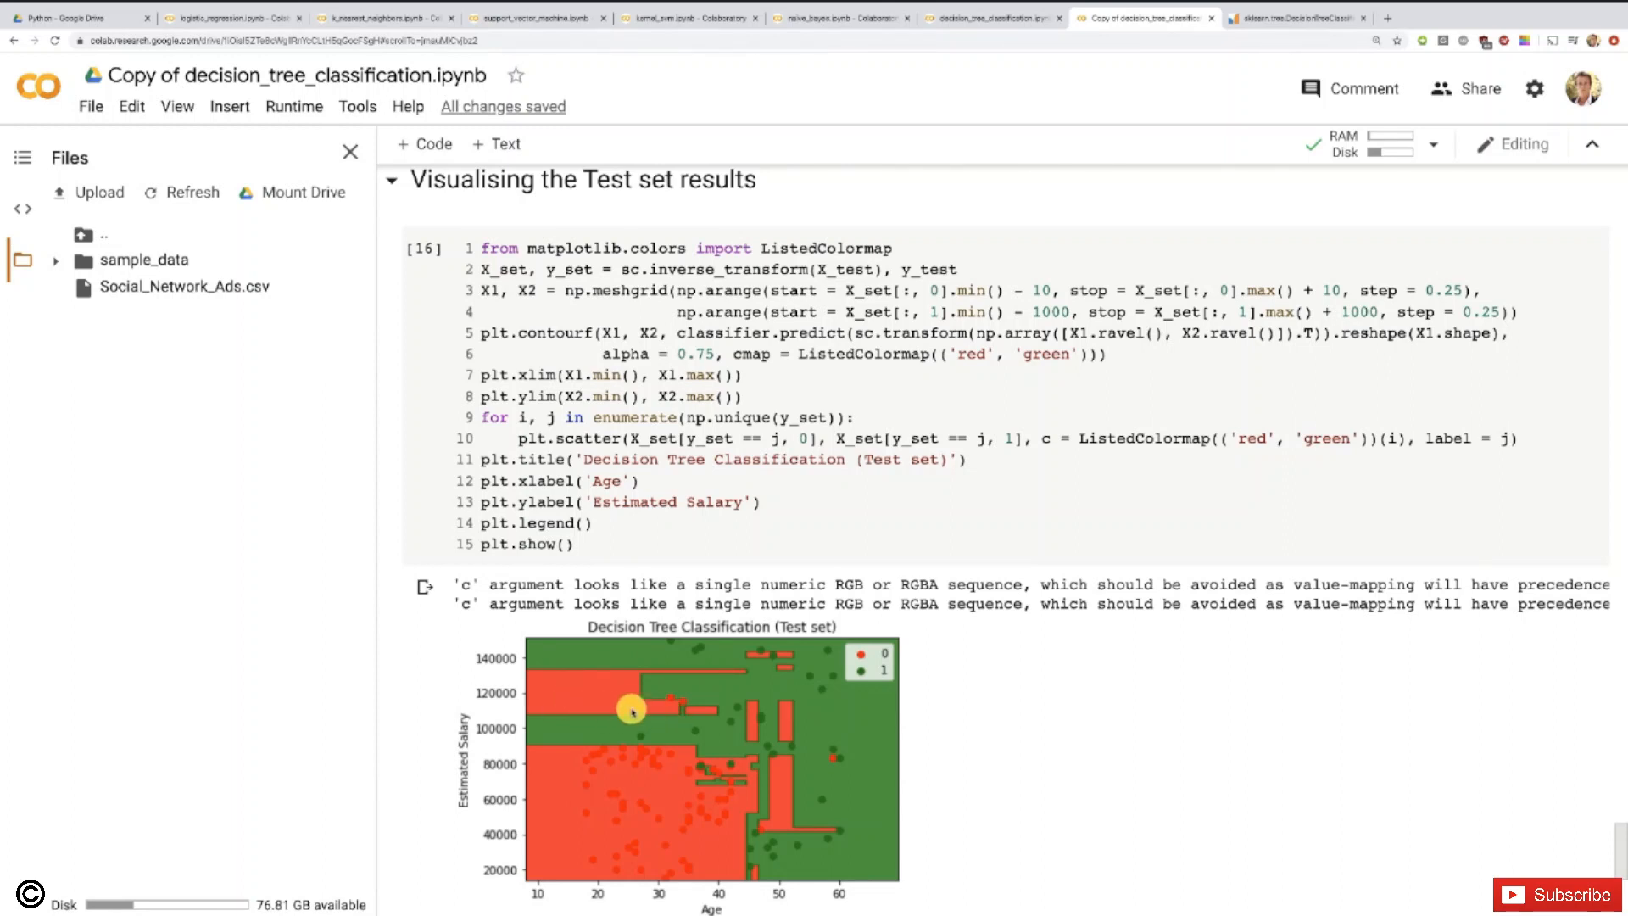
mouse_move(670, 700)
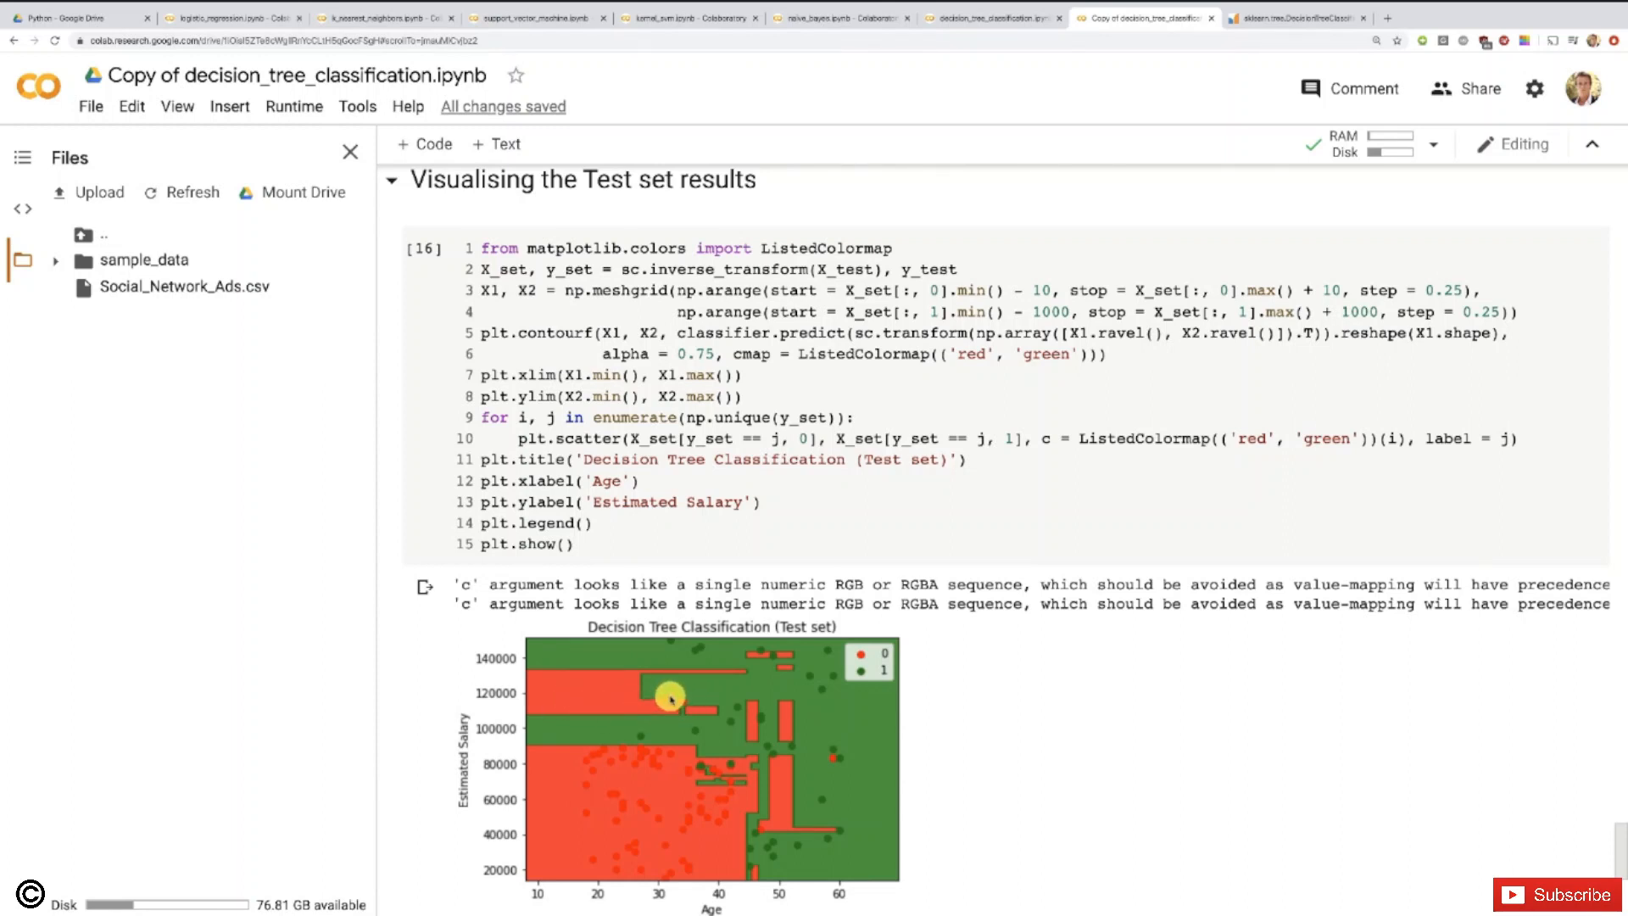
mouse_move(678, 701)
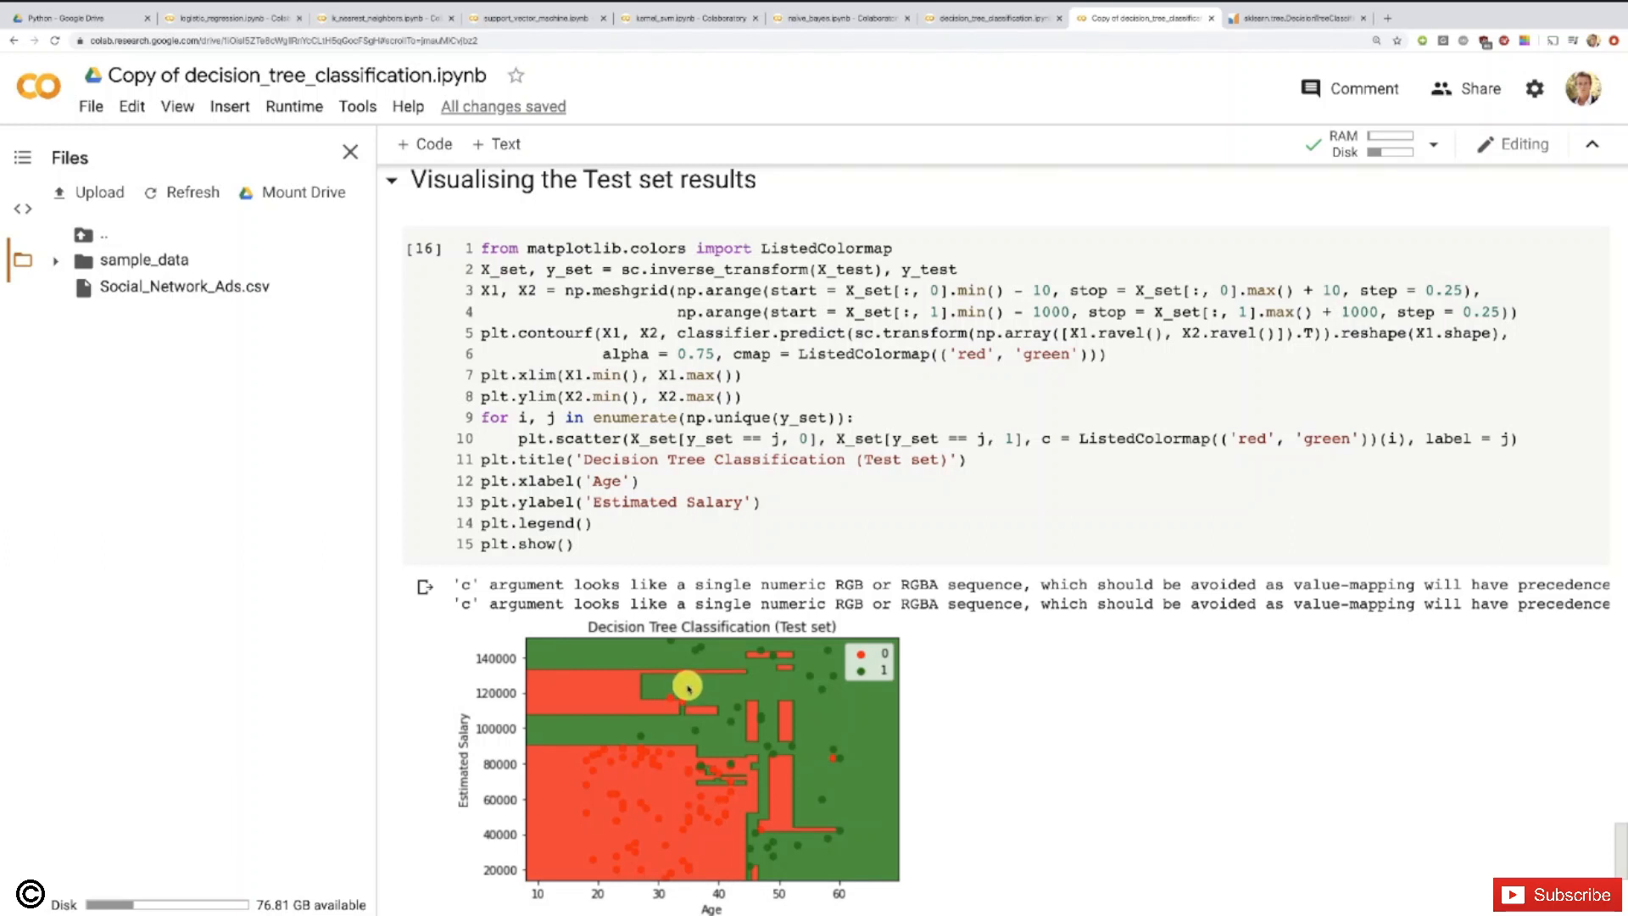
mouse_move(600, 804)
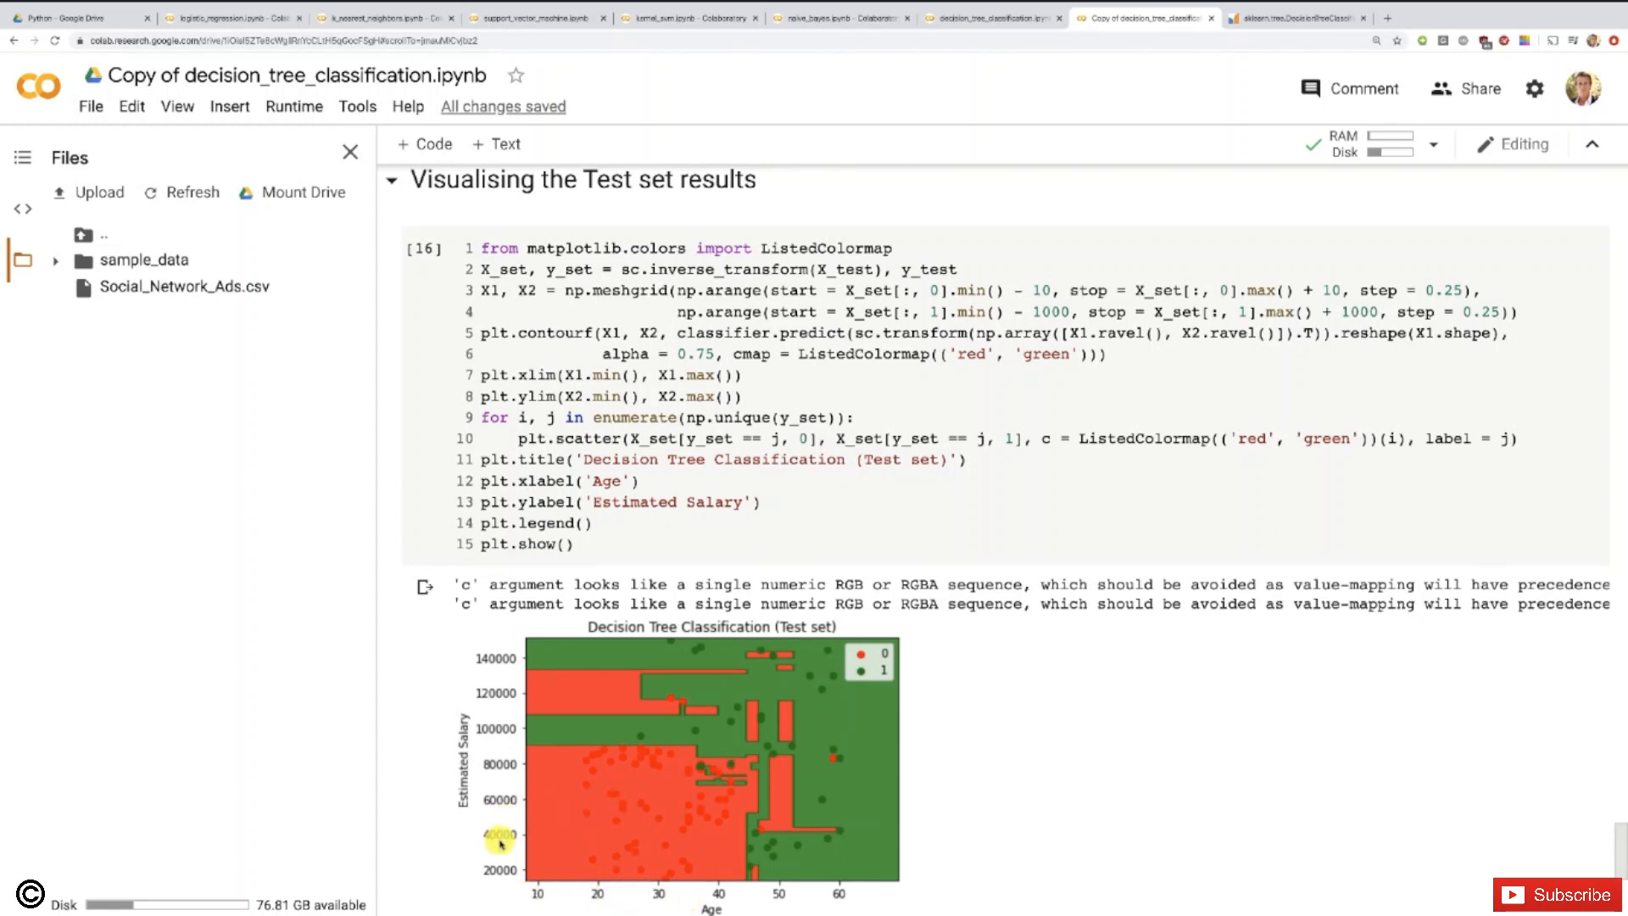
mouse_move(633, 829)
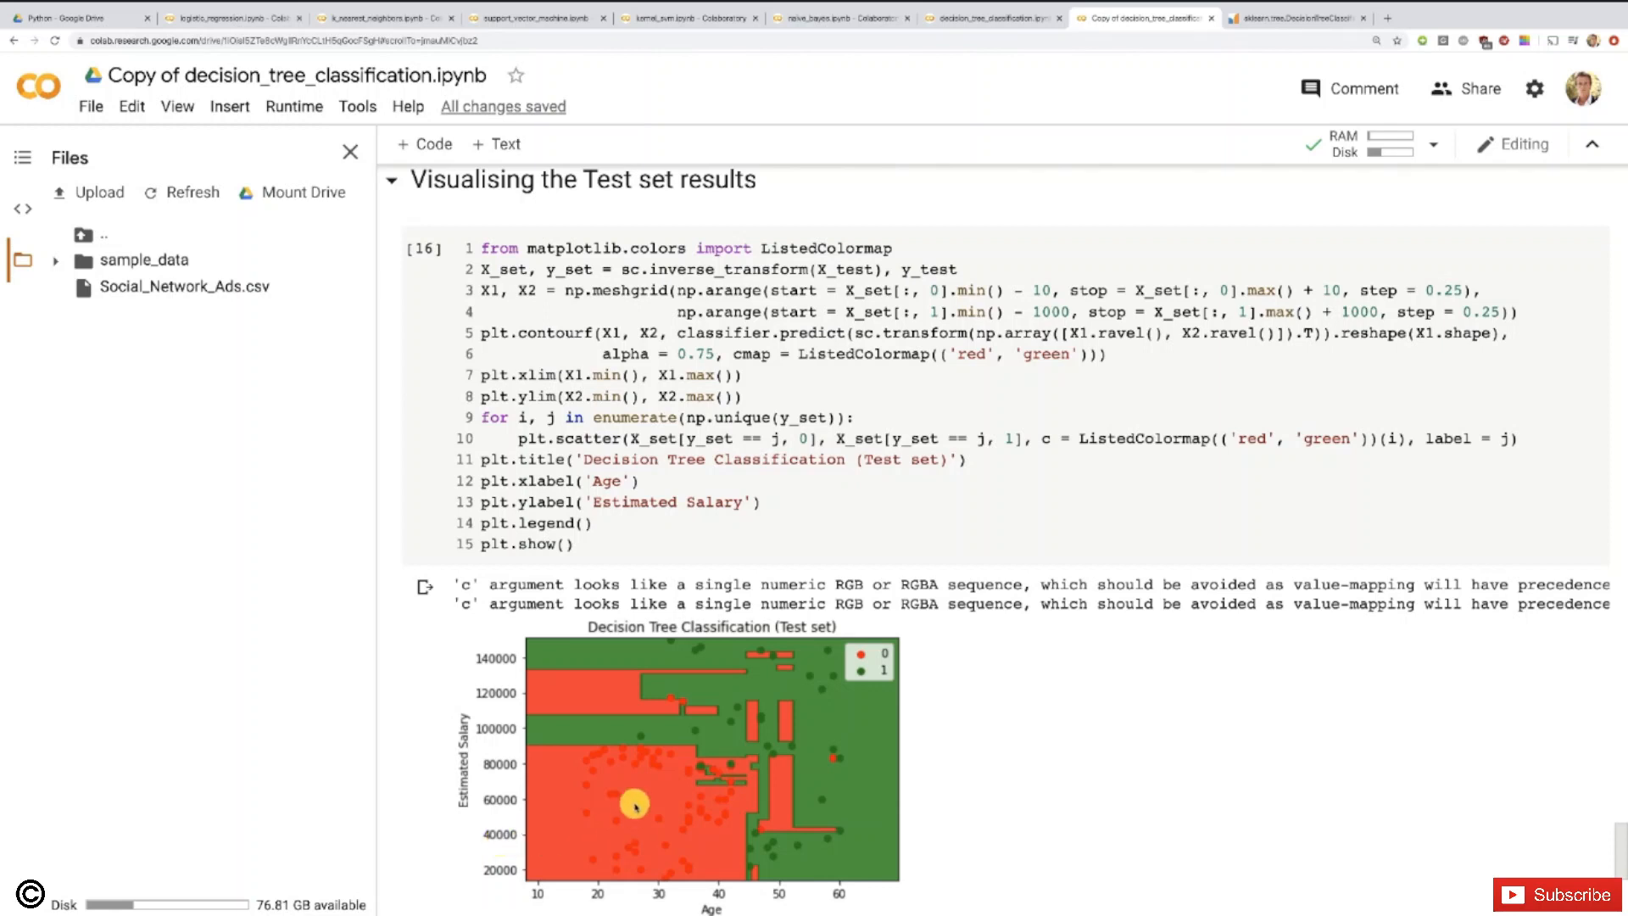
mouse_move(730, 861)
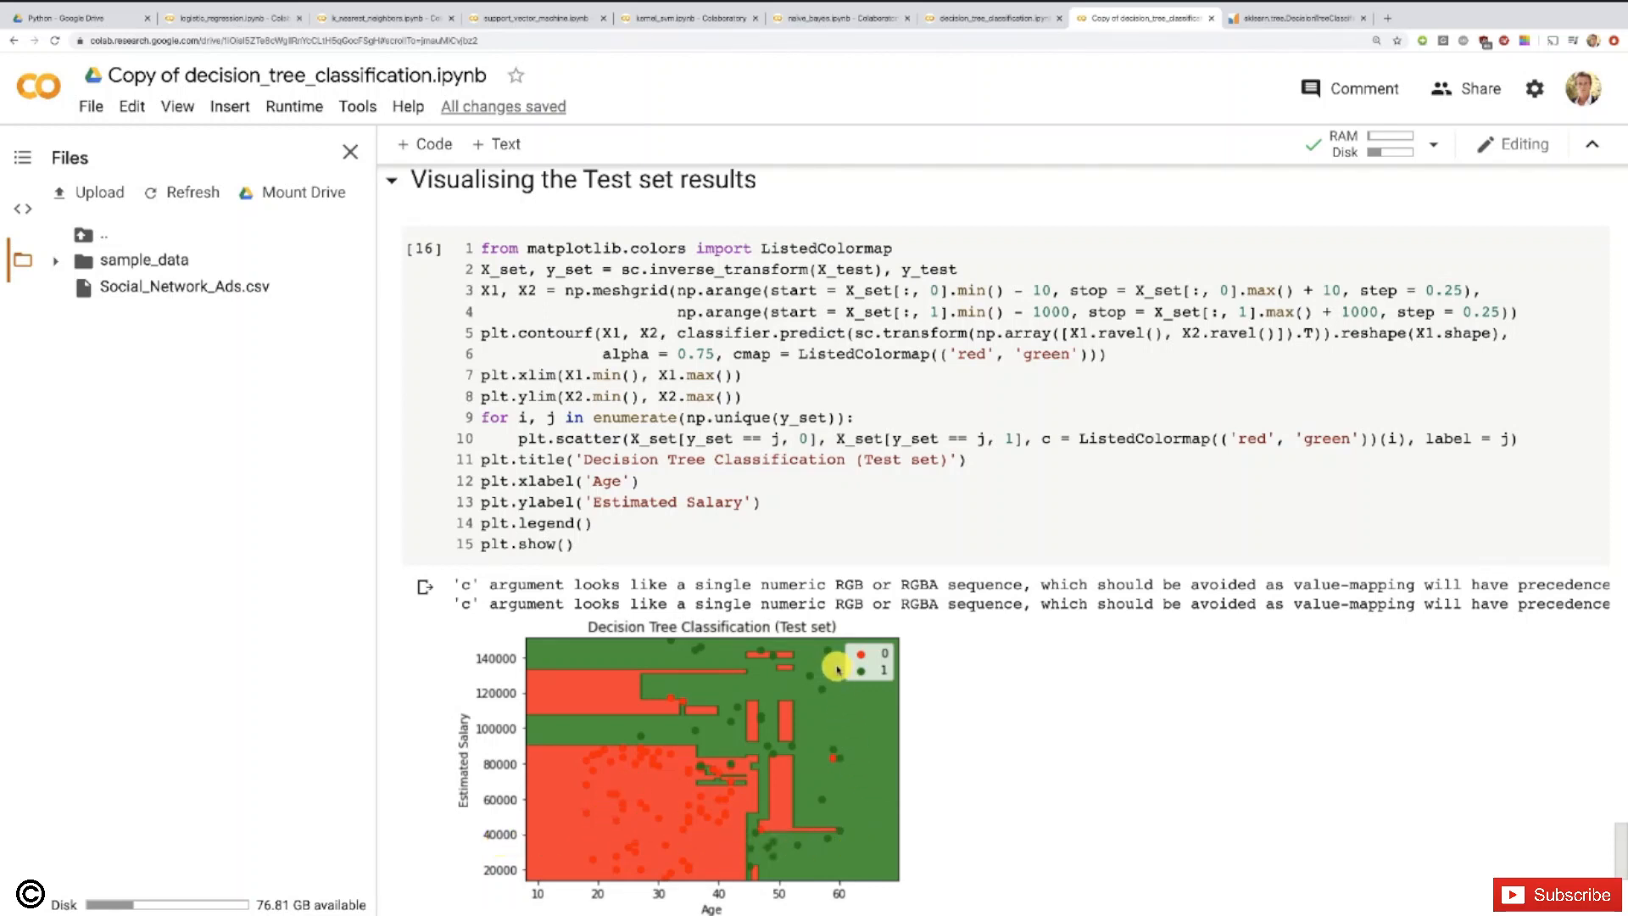
mouse_move(831, 764)
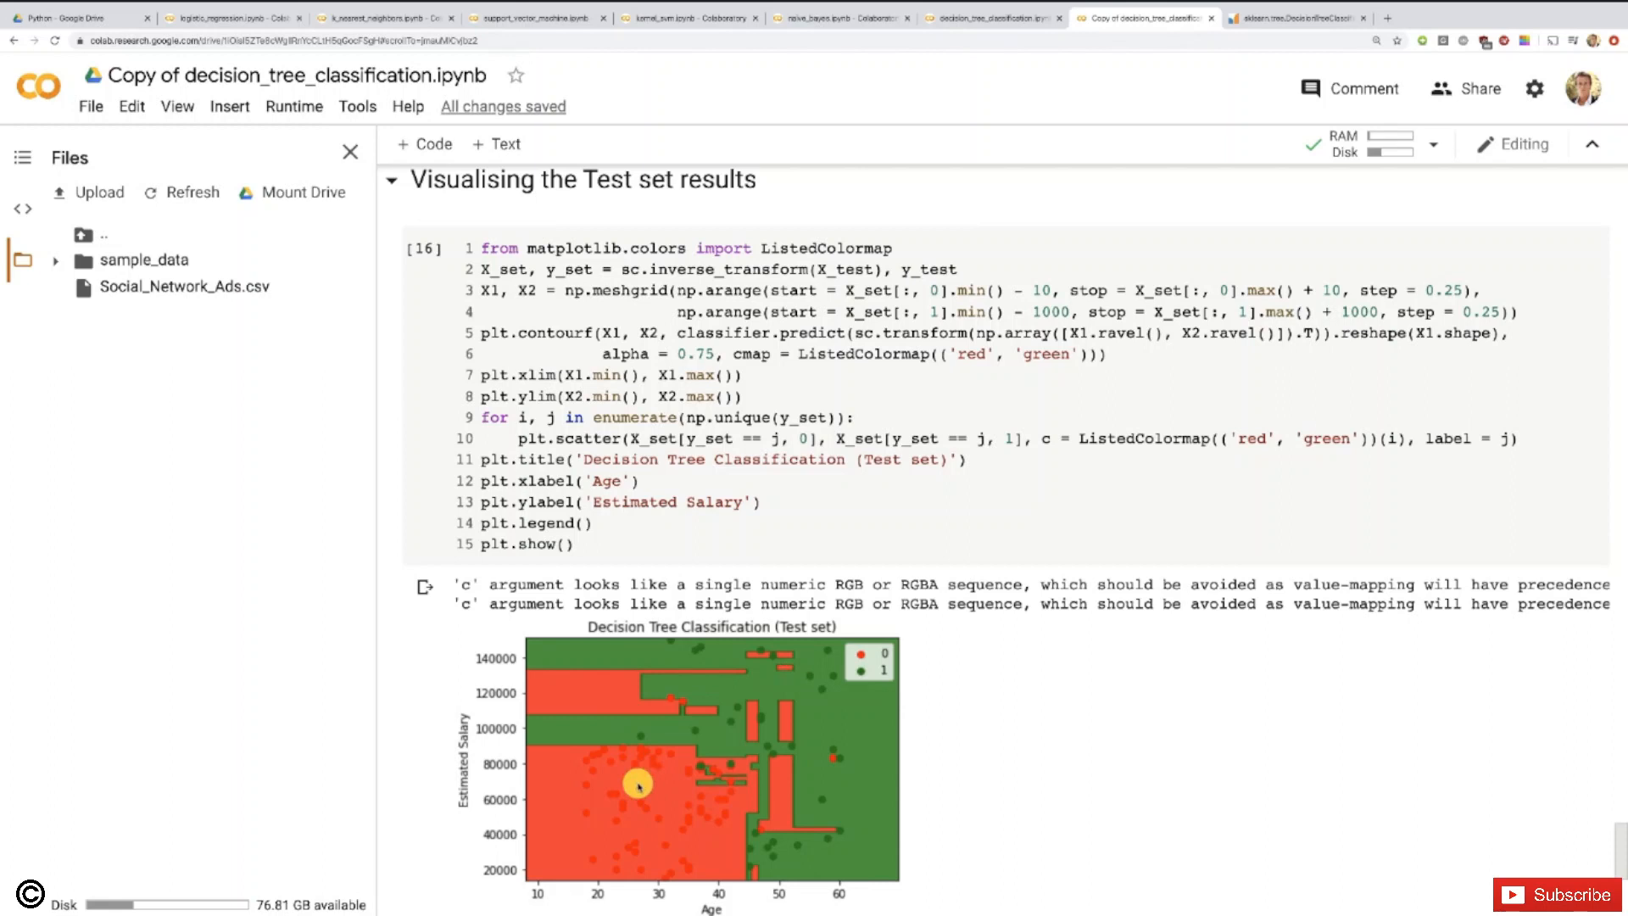
mouse_move(665, 765)
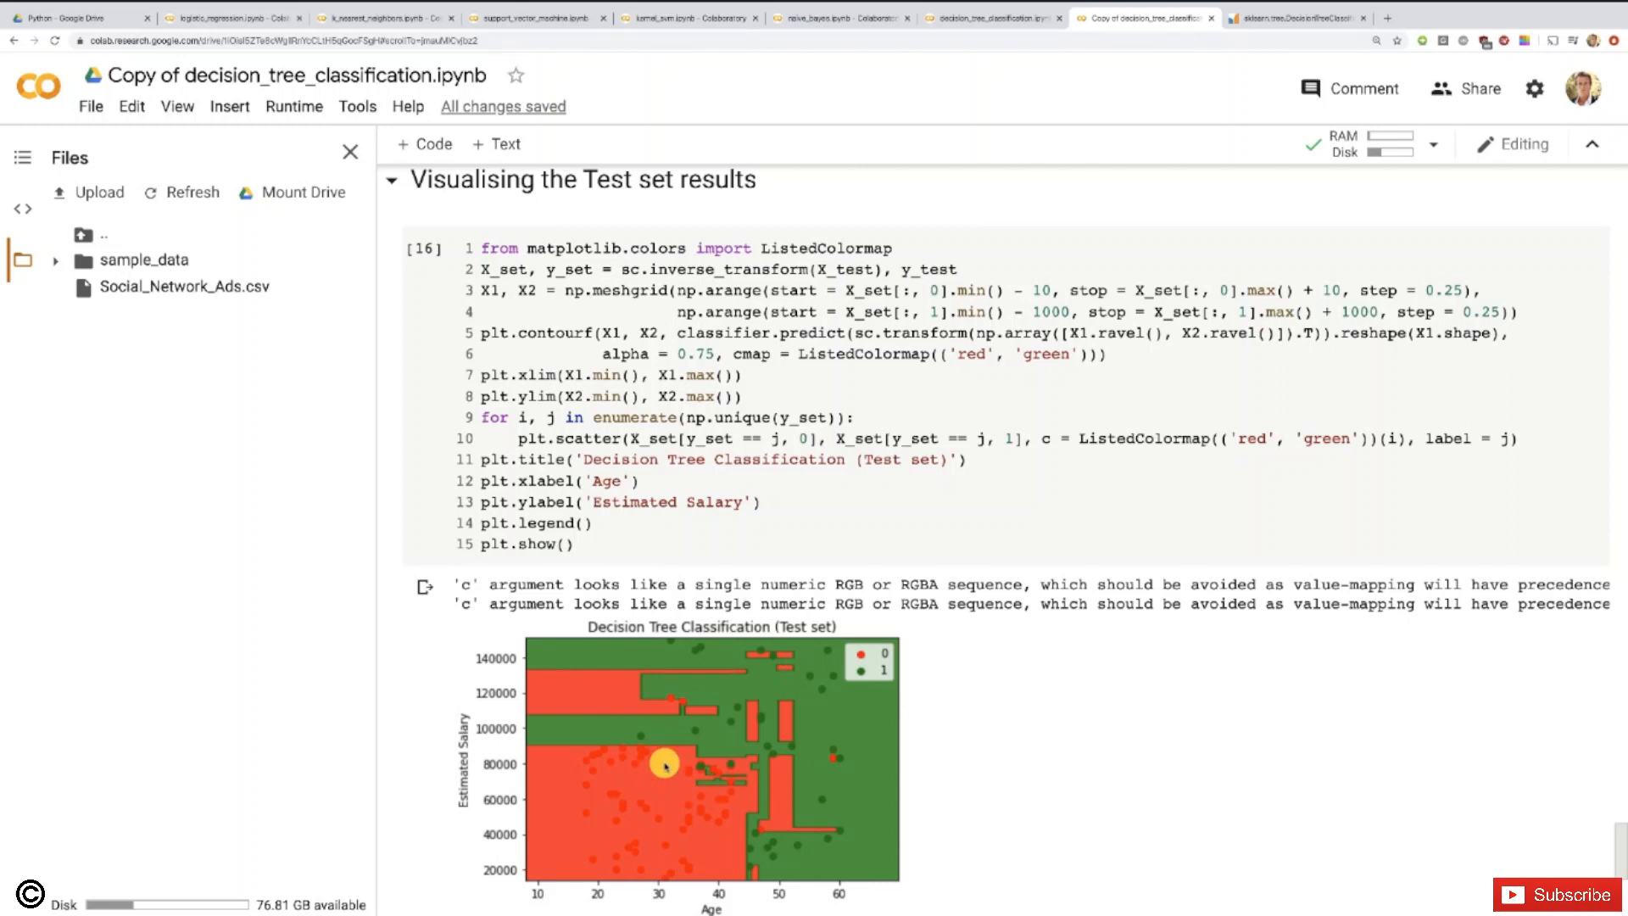
scroll(up, 3)
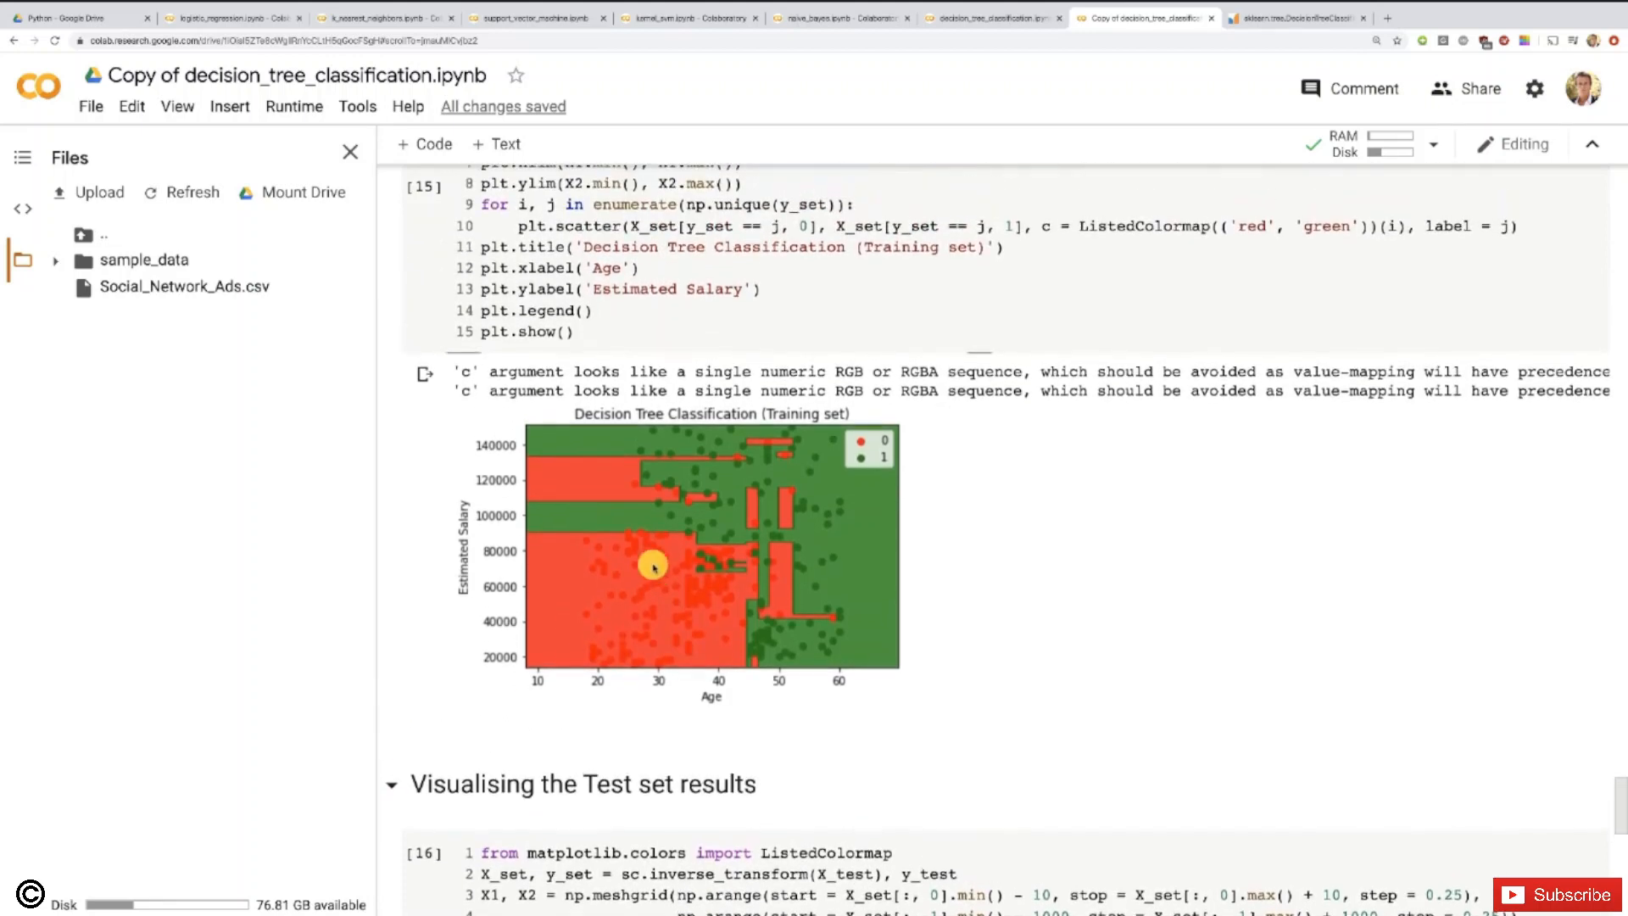
scroll(down, 3)
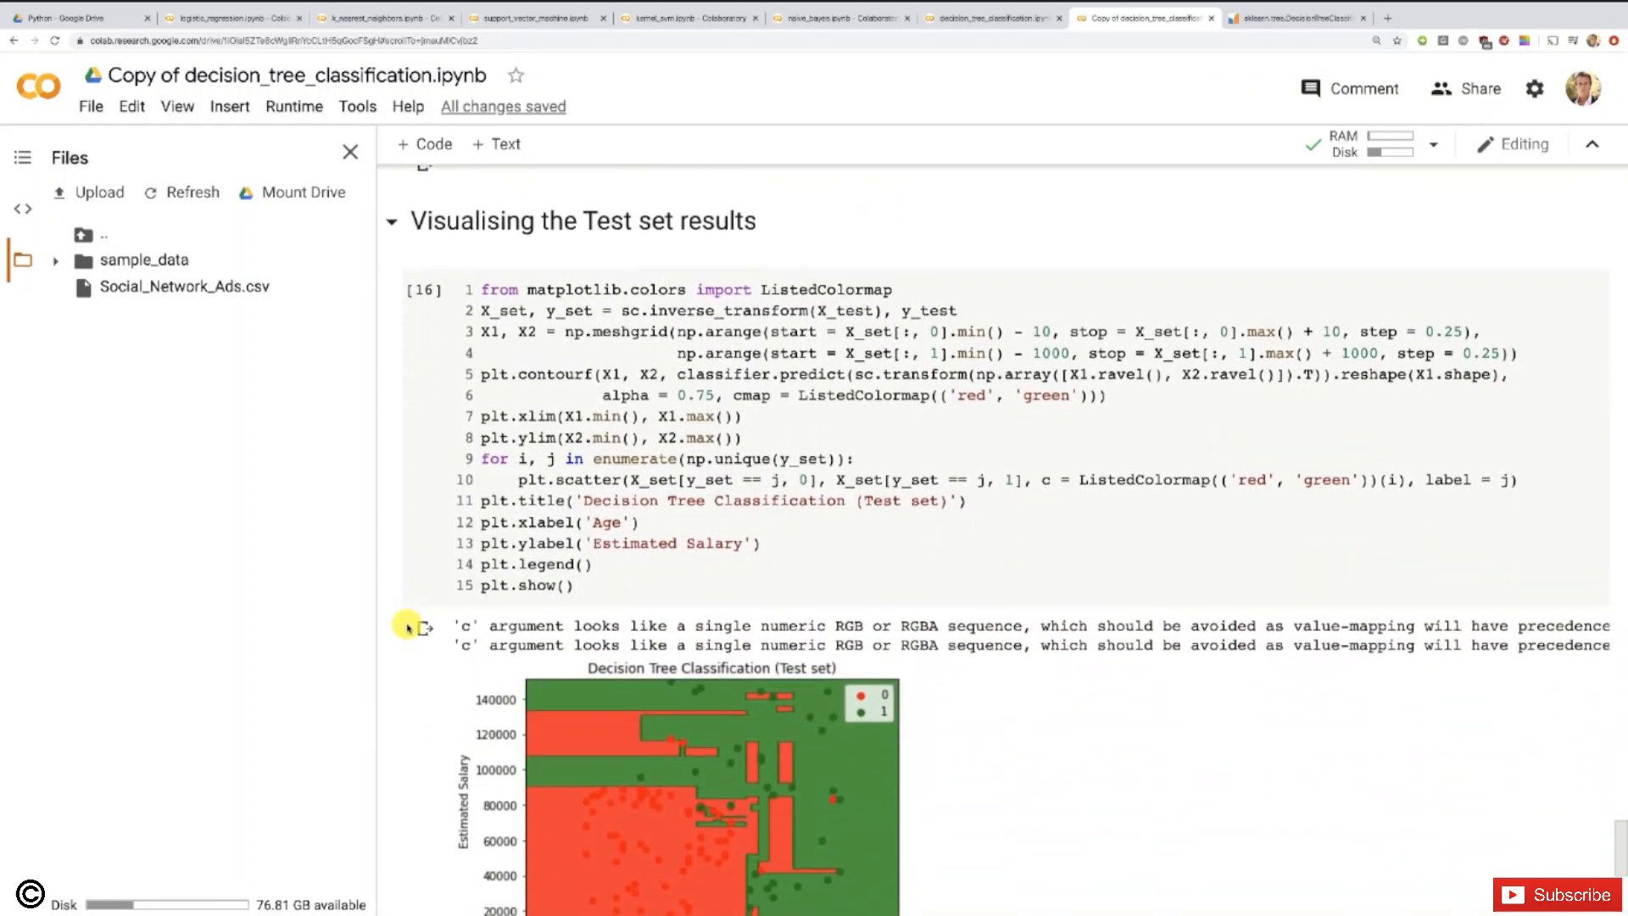
scroll(down, 3)
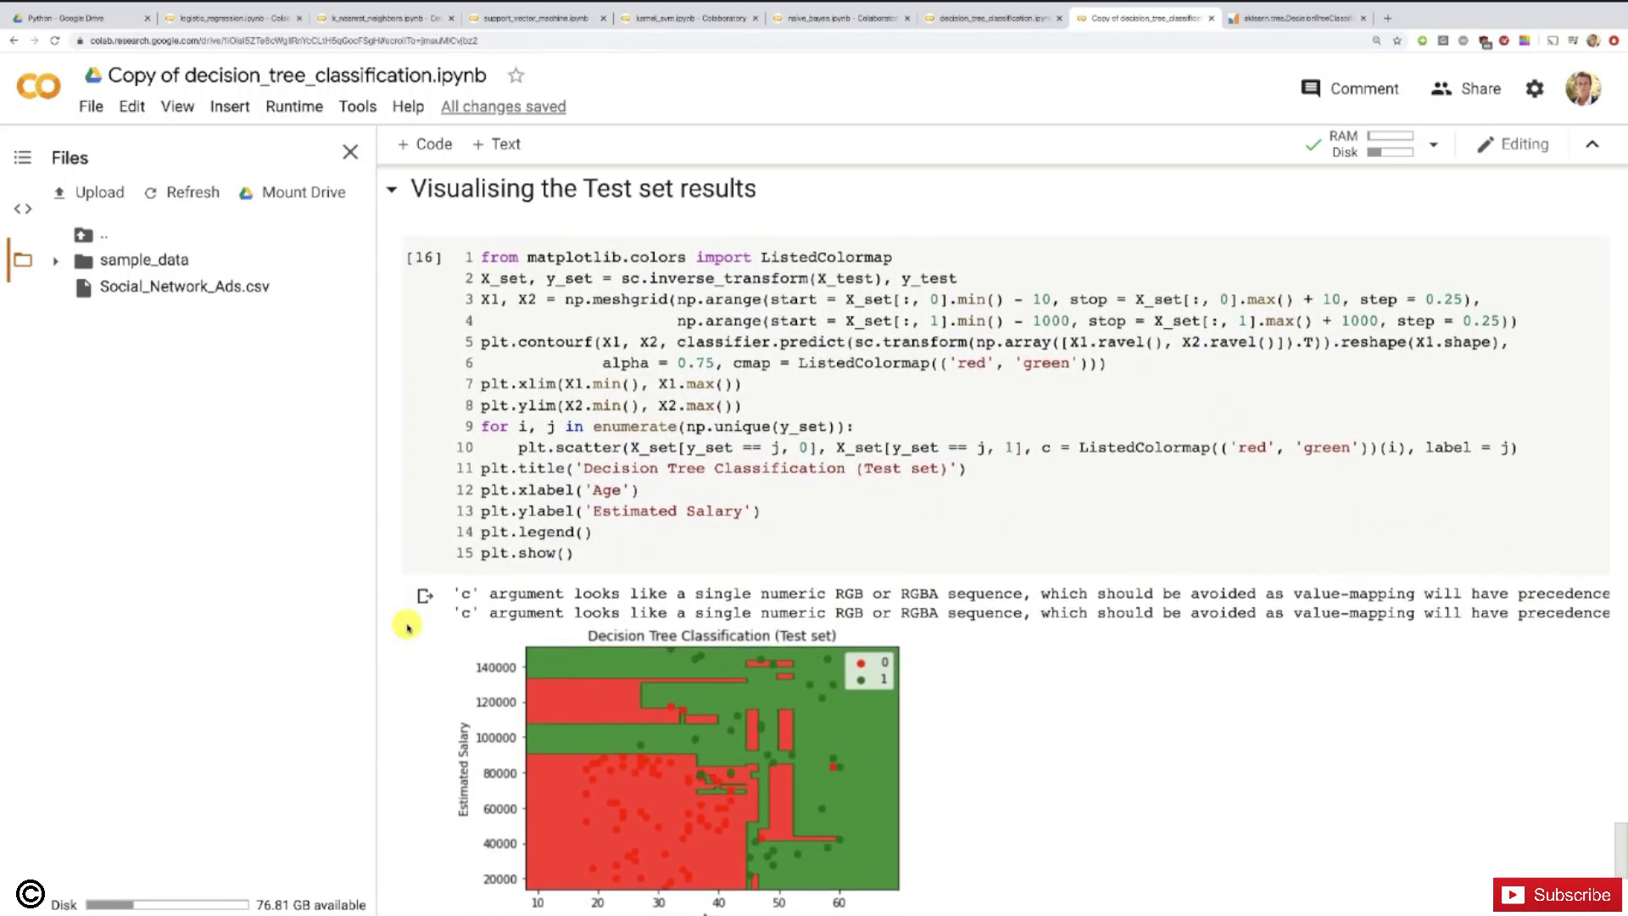
scroll(down, 3)
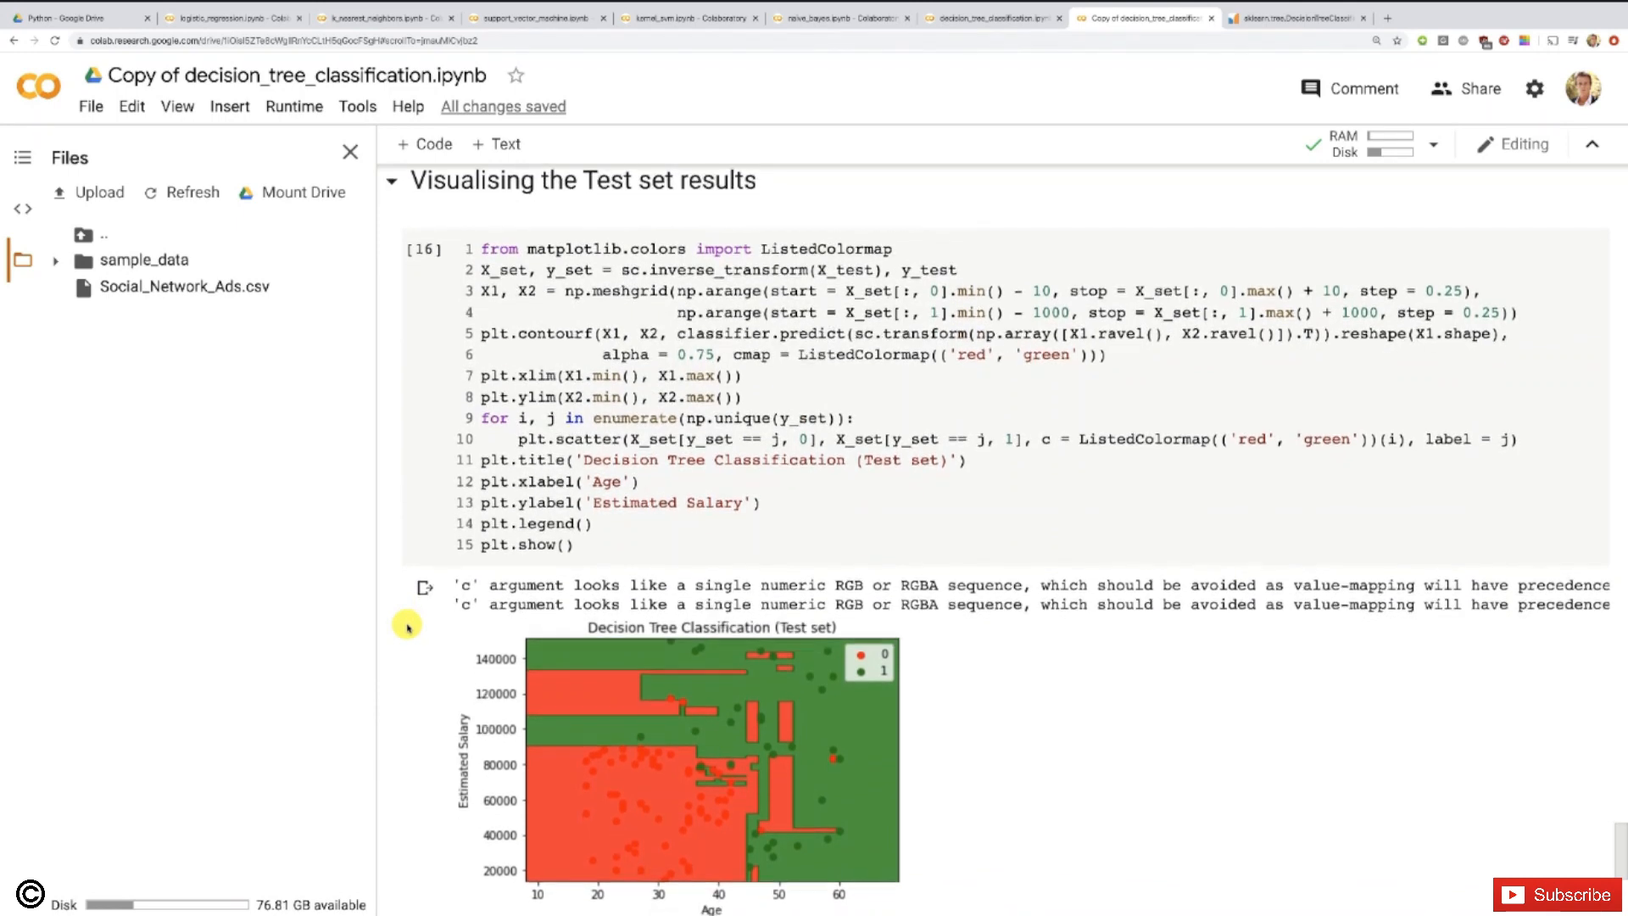
mouse_move(634, 787)
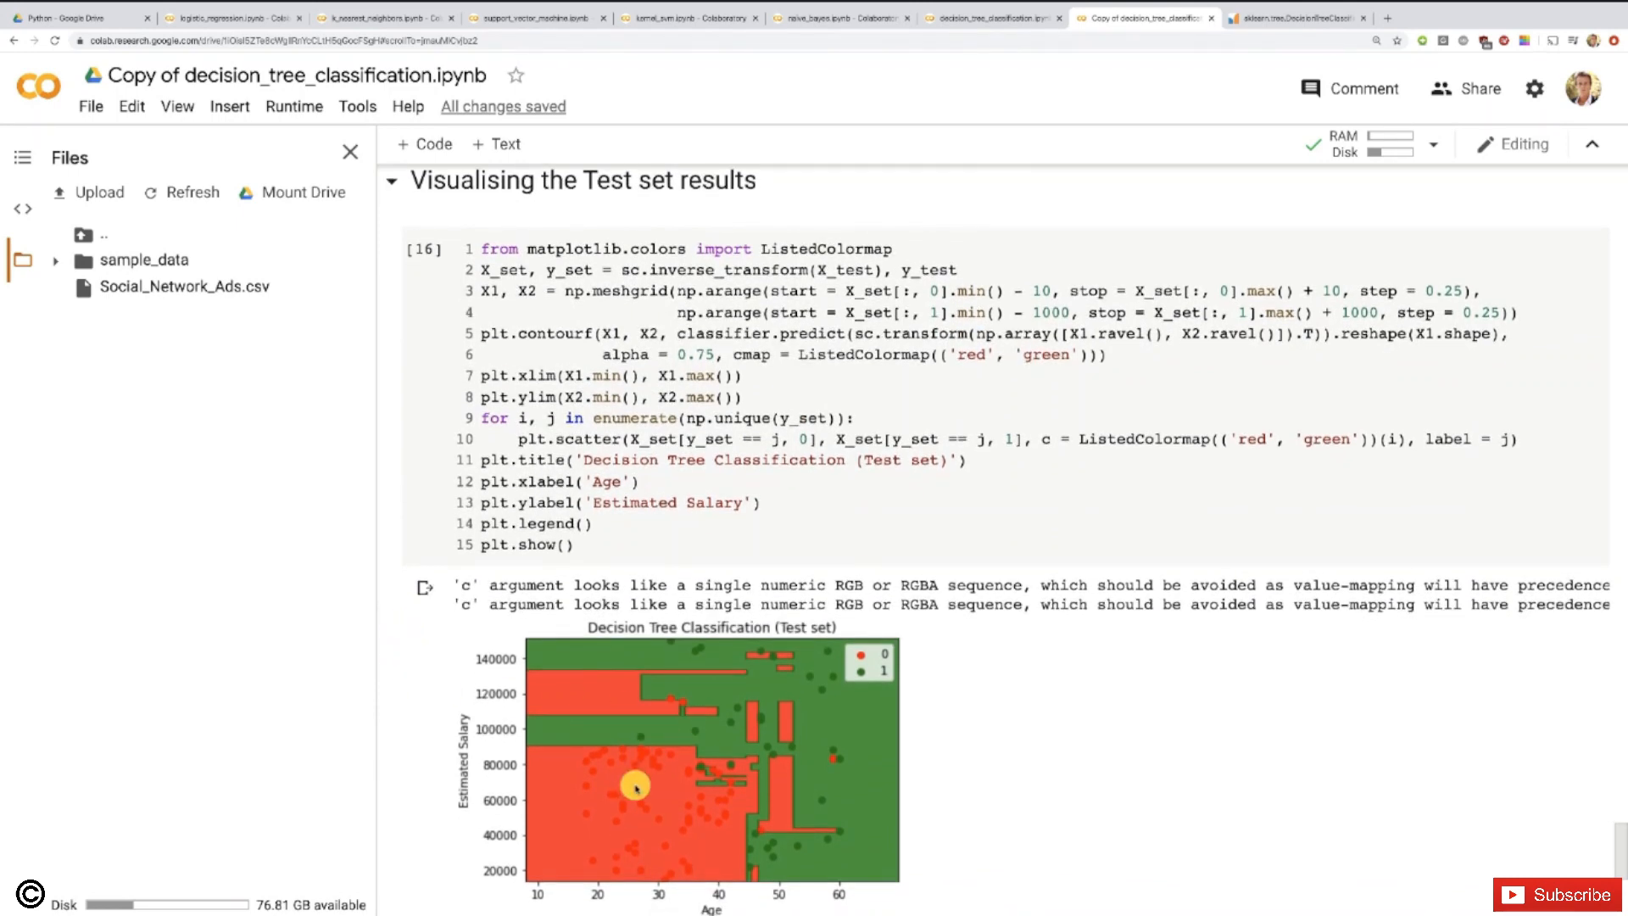